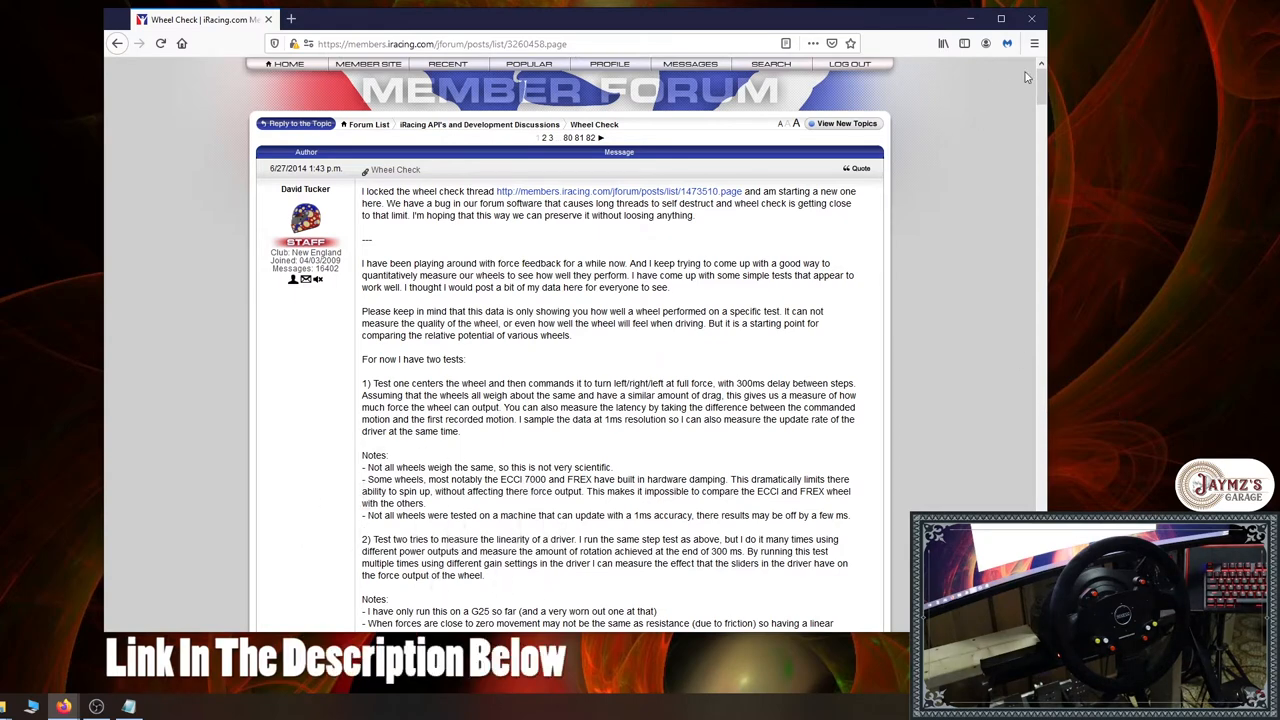
Read down the Wheel Check forum thread, then minimize the browser to reveal the Wheel Check folder
scroll("down", 3)
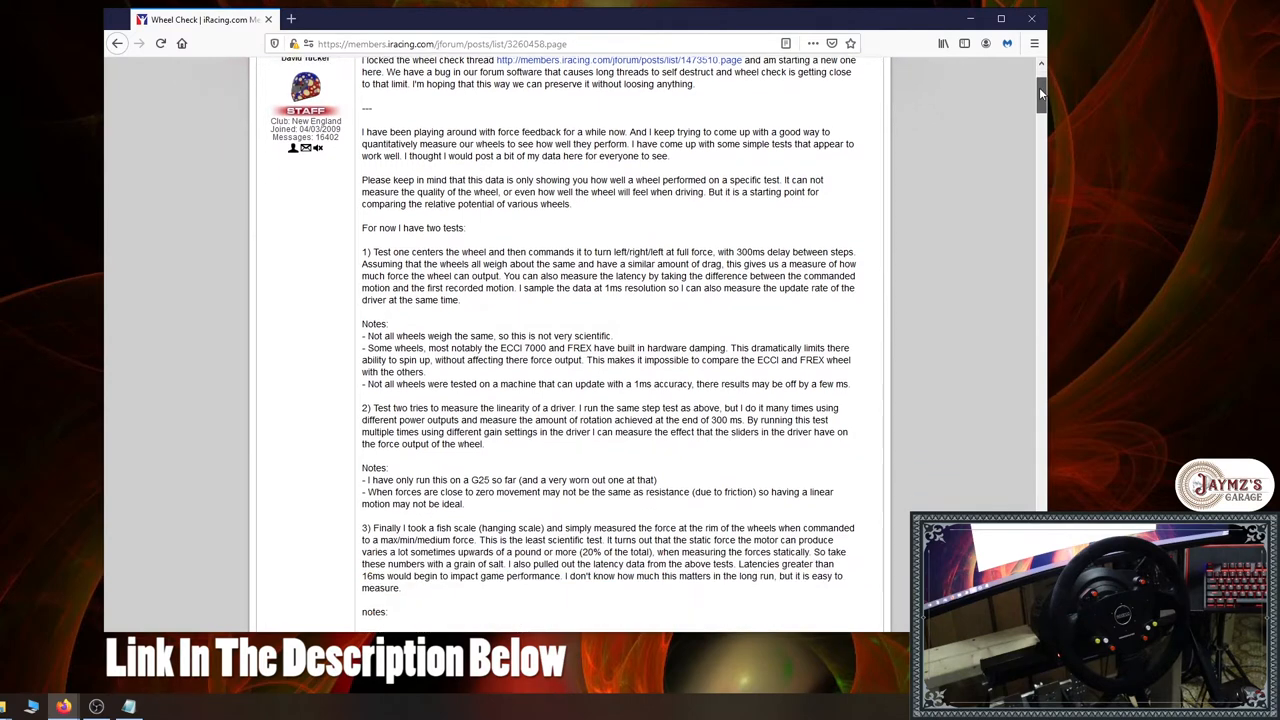
scroll("down", 3)
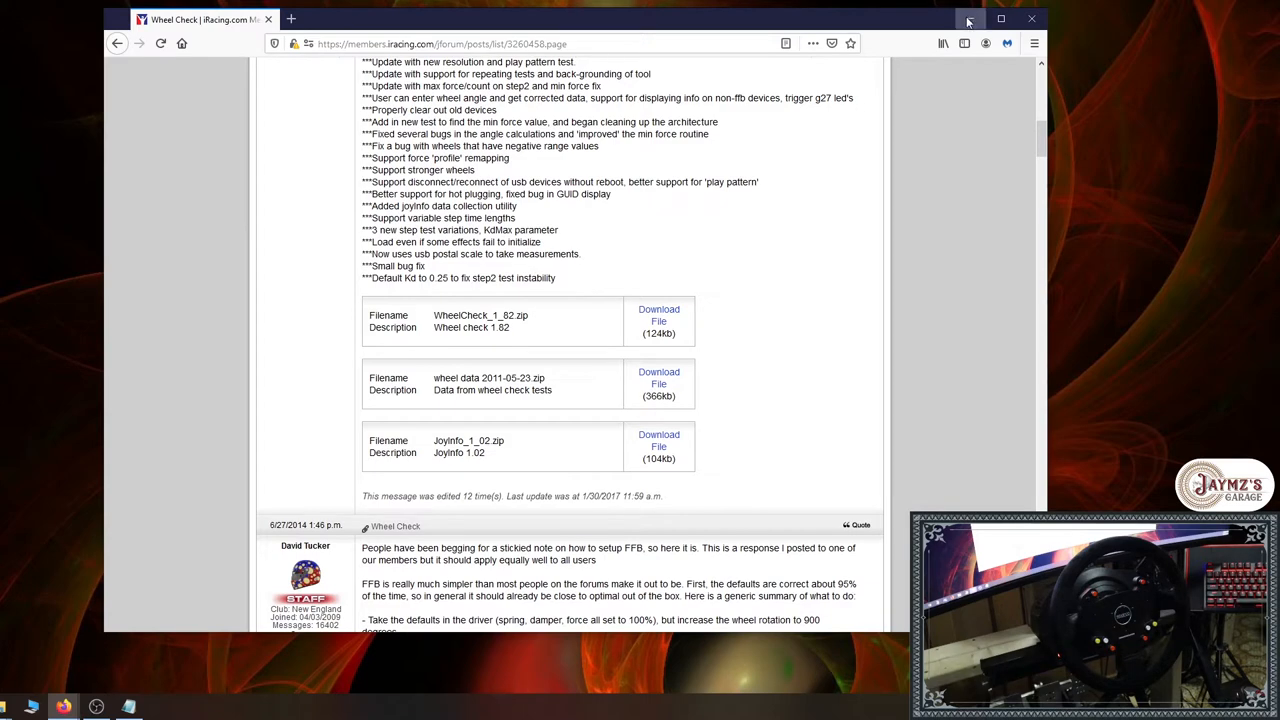
left_click(968, 18)
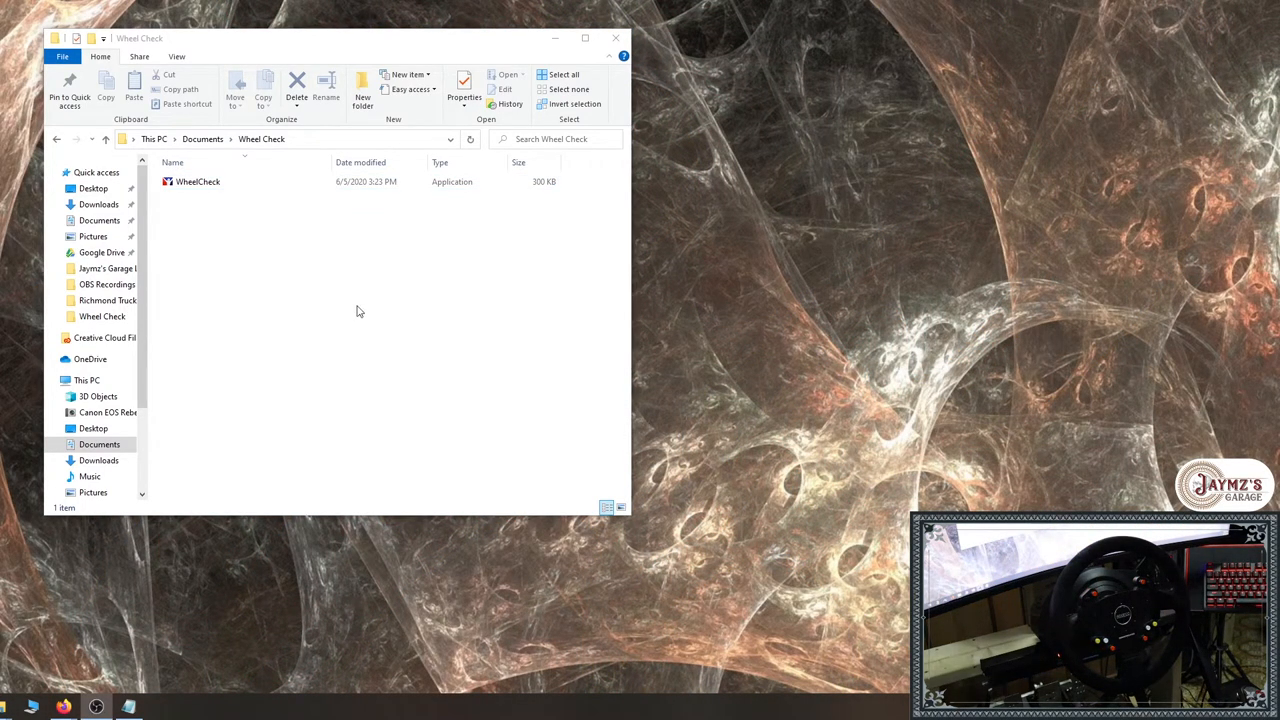
Launch WheelCheck and select the Thrustmaster T300RS Racing Wheel as the joystick device
left_click(197, 181)
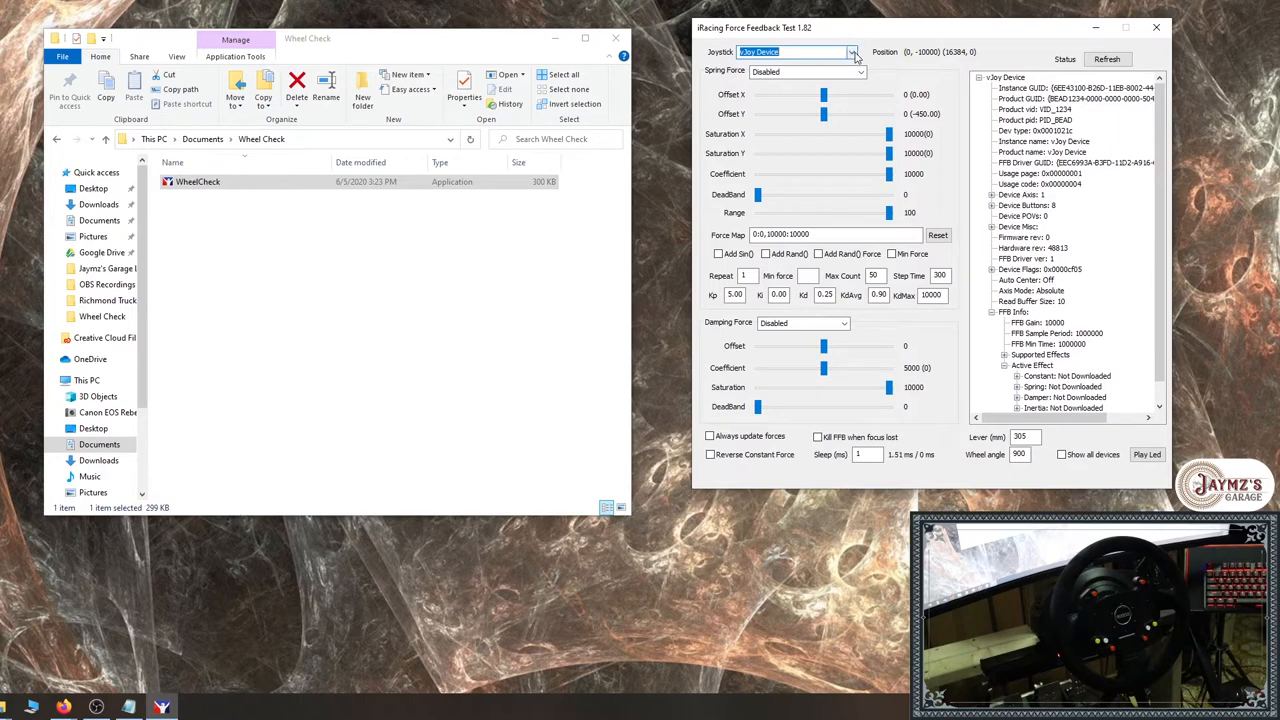
left_click(851, 51)
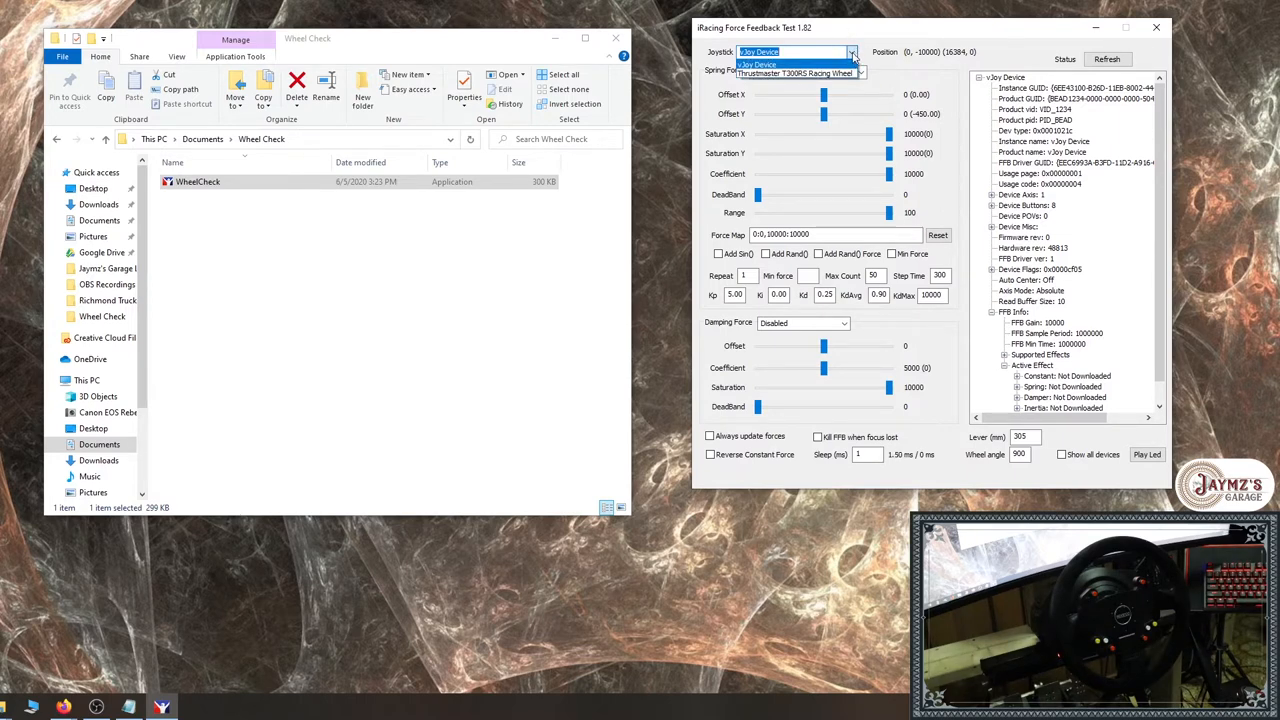
mouse_move(795, 73)
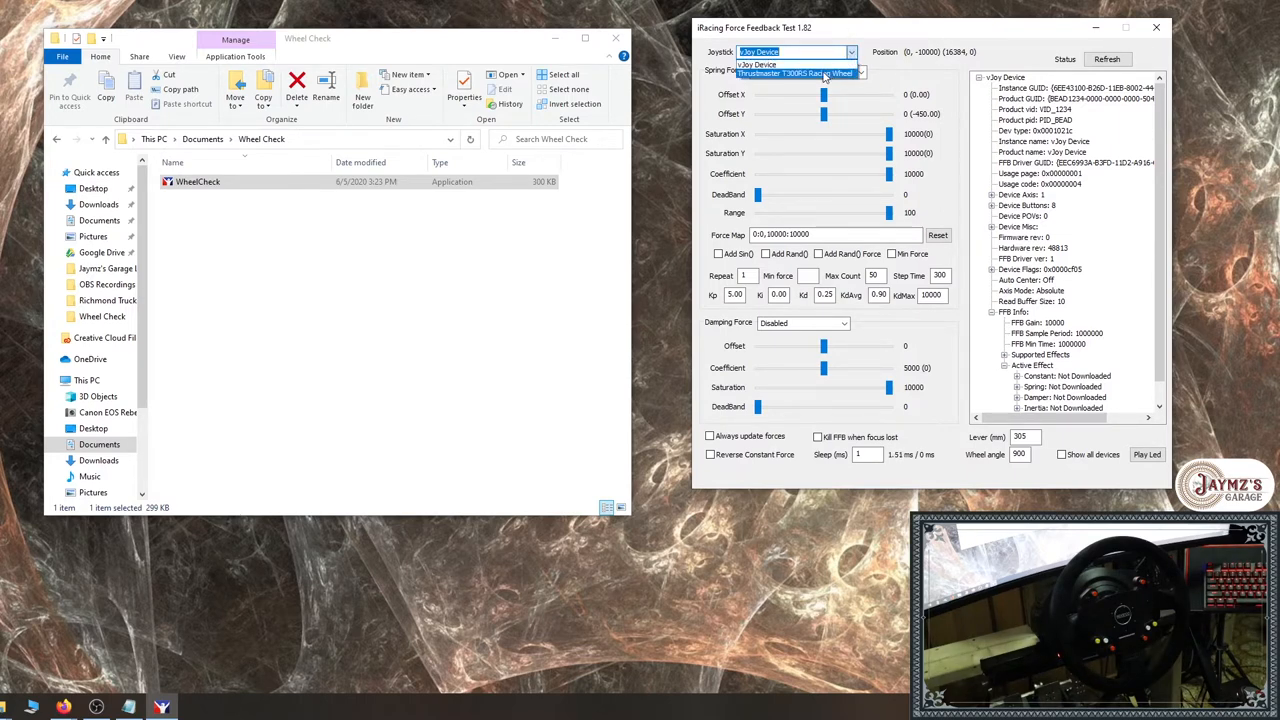
left_click(800, 73)
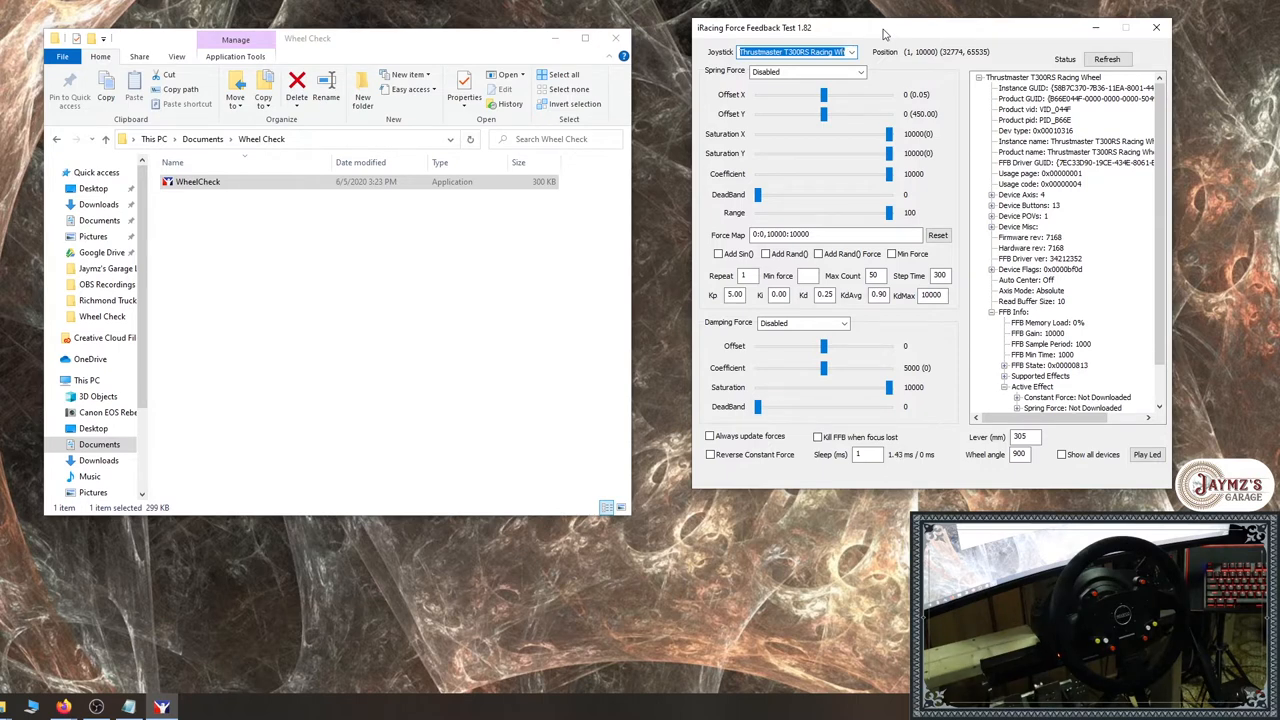
Review the list of spring force tests and close it without choosing one
left_click(862, 71)
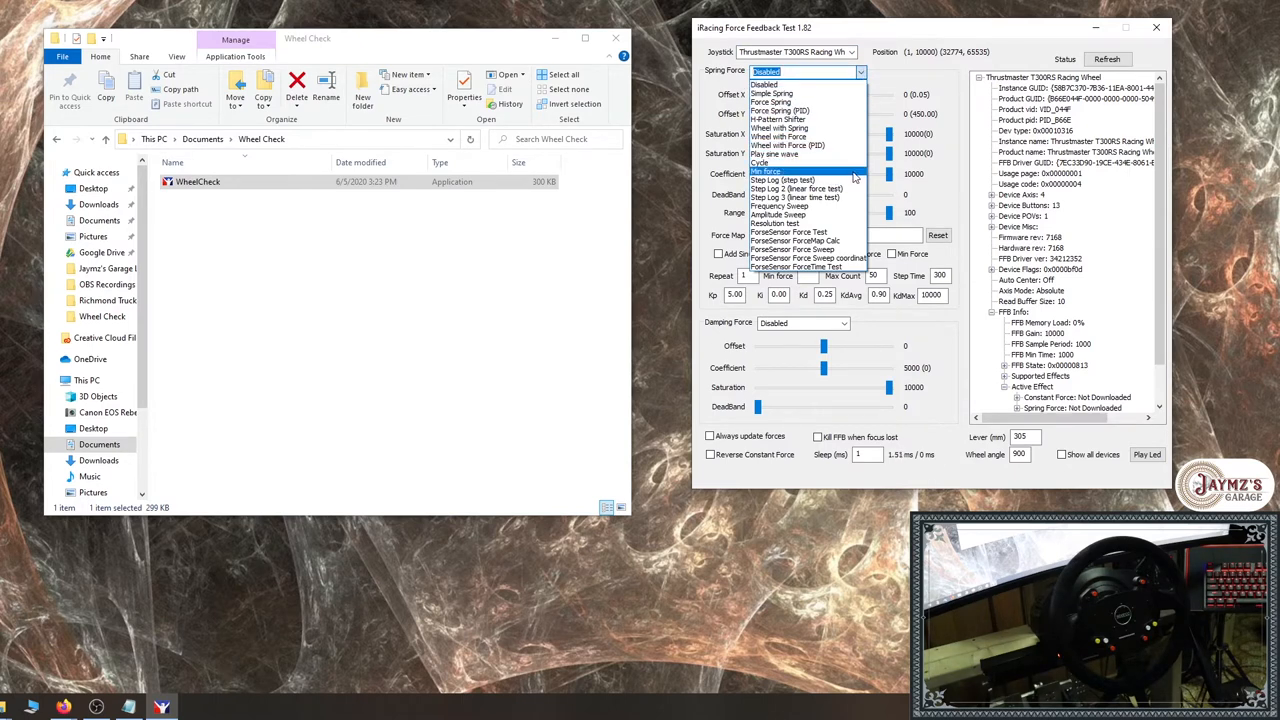
mouse_move(796, 189)
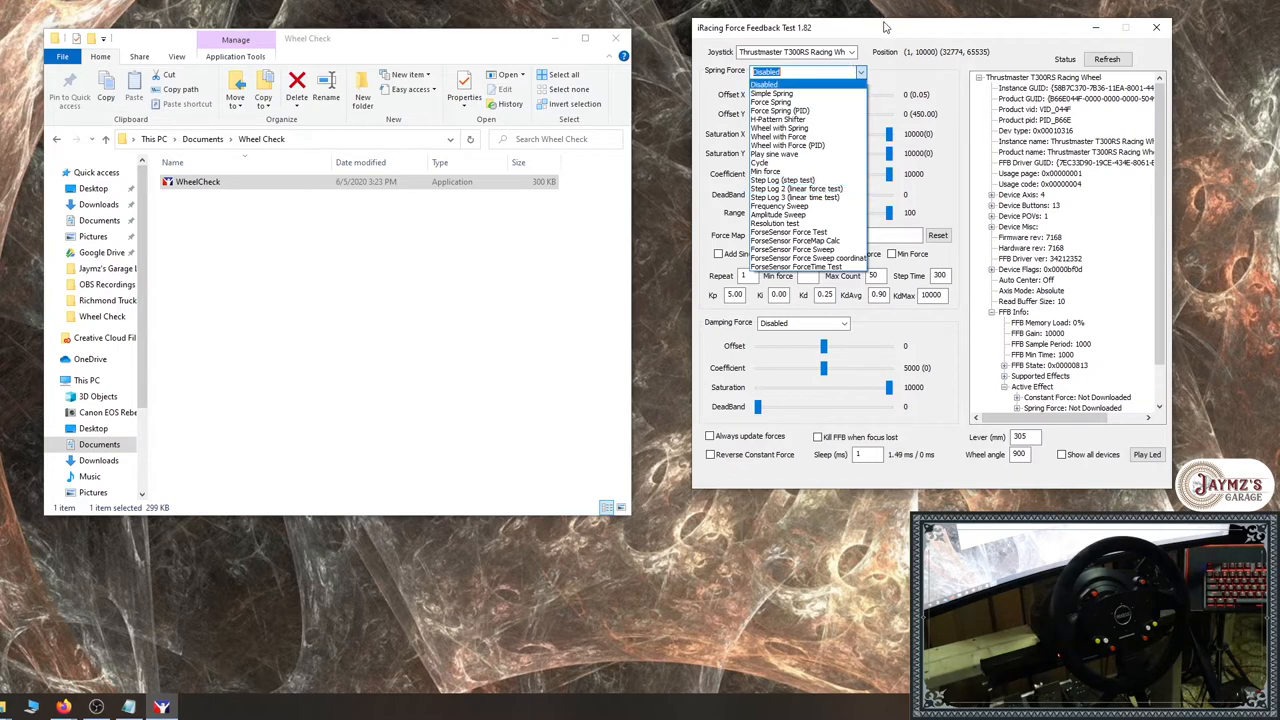
left_click(765, 71)
type("100")
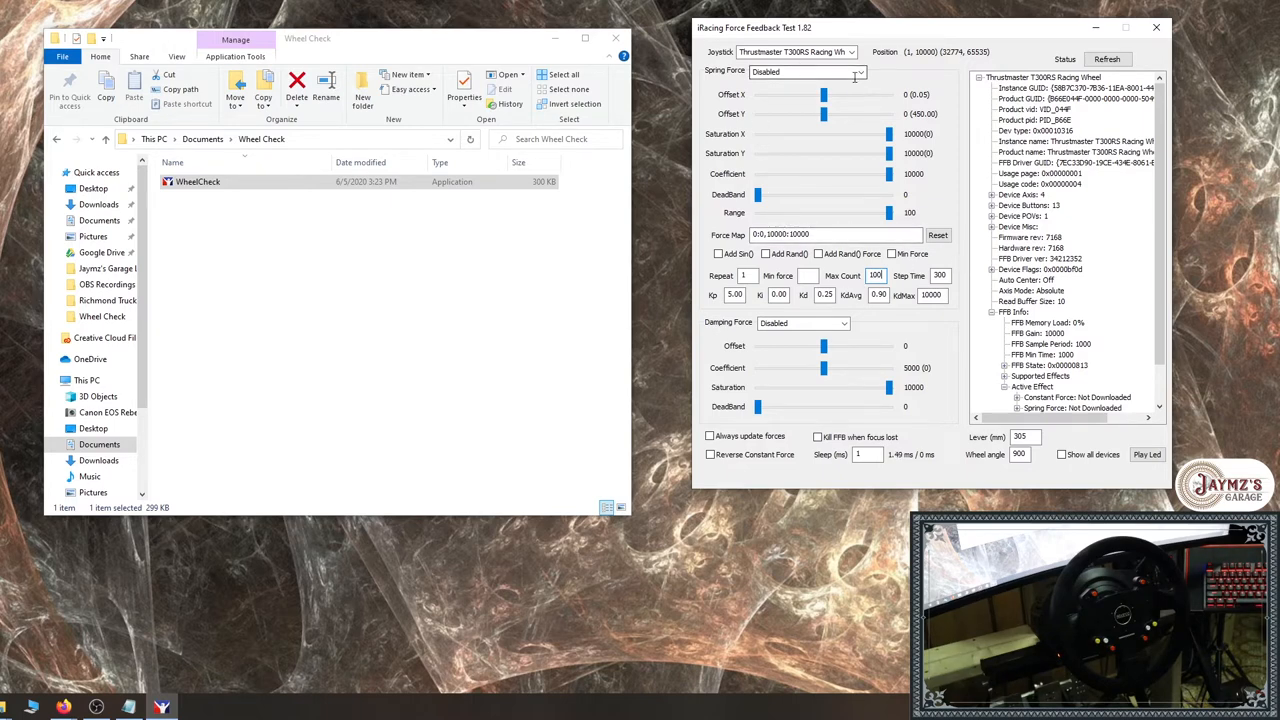
Choose Step Log 2 (linear force test) as the spring force test
left_click(858, 71)
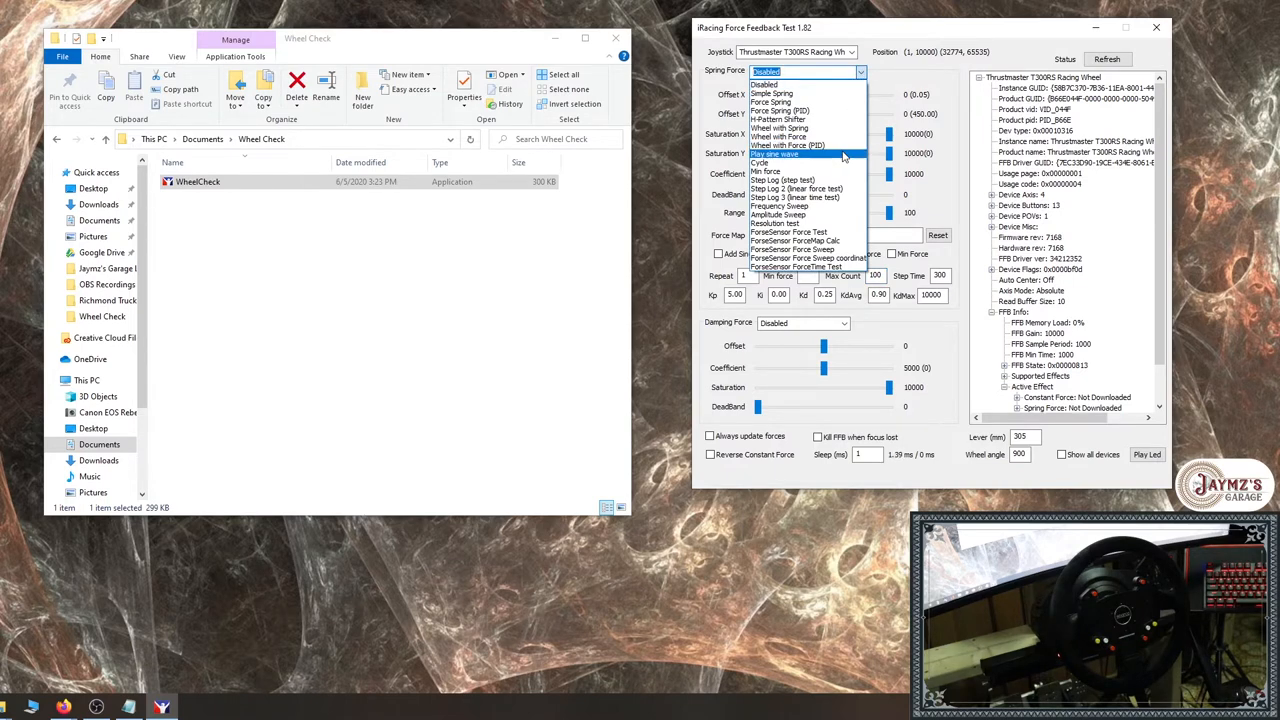
mouse_move(797, 189)
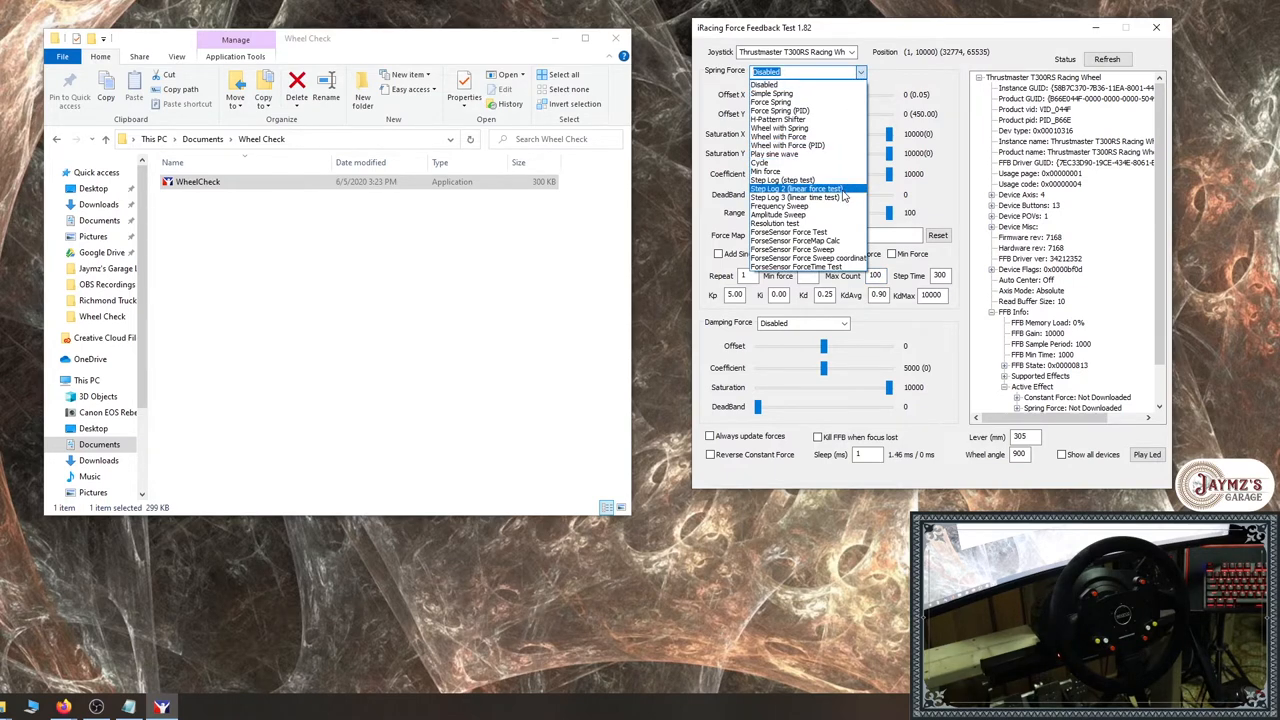
left_click(797, 188)
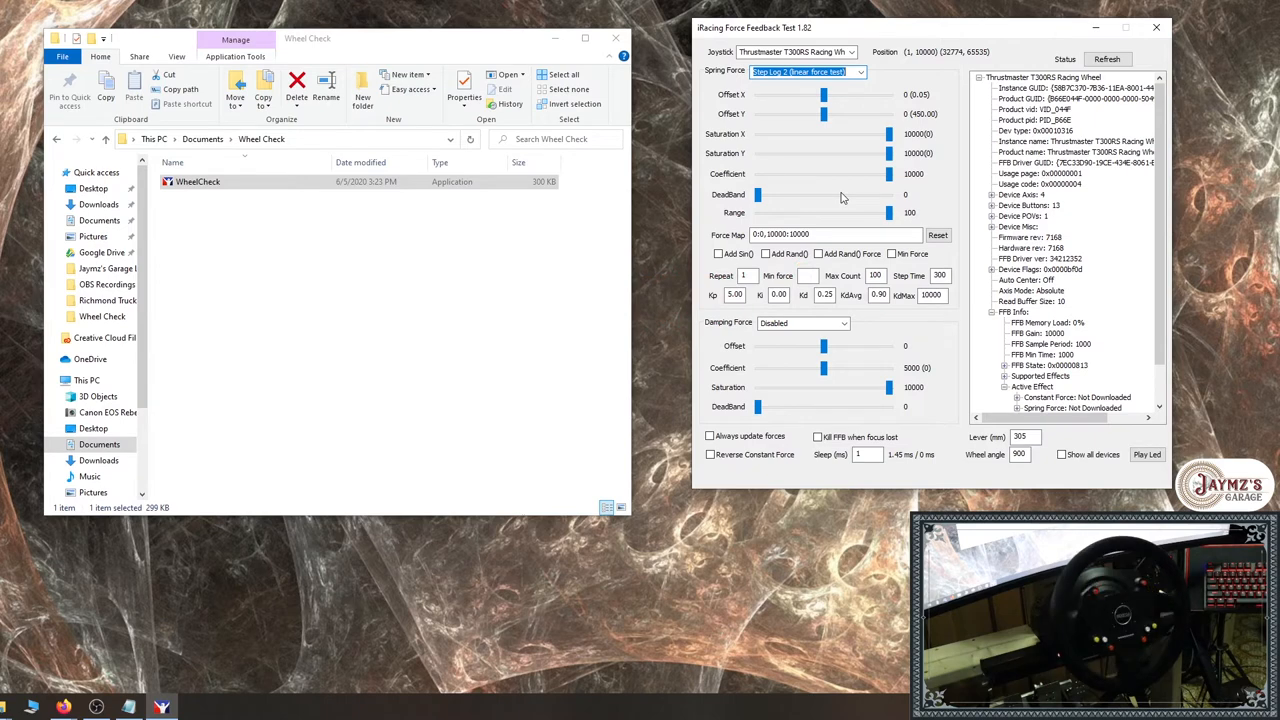
left_click(805, 71)
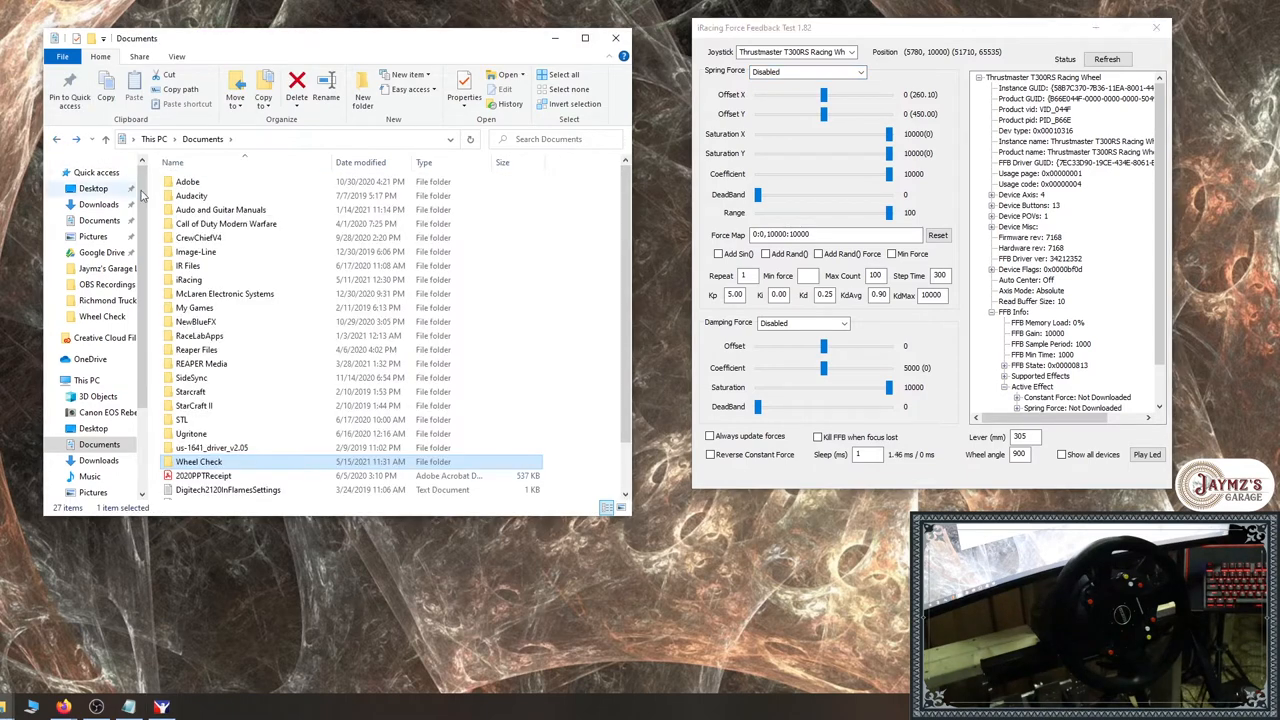
scroll("down", 3)
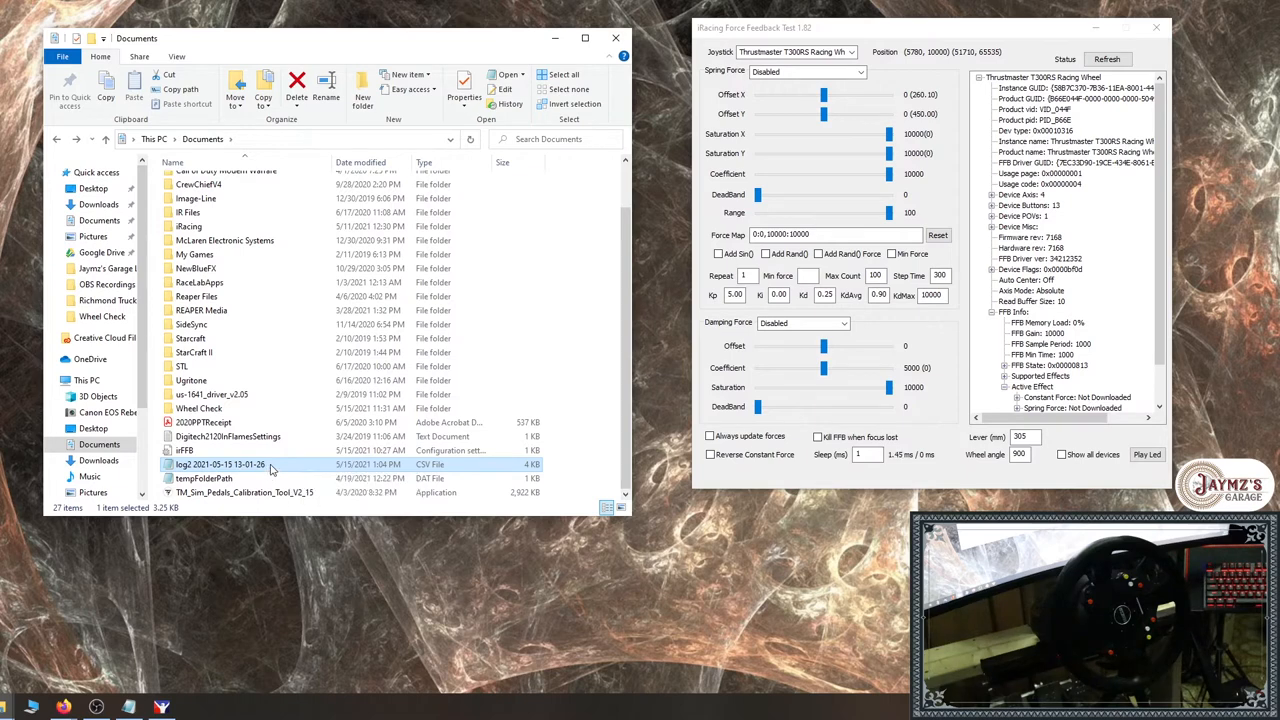
left_click_drag(220, 464, 205, 408)
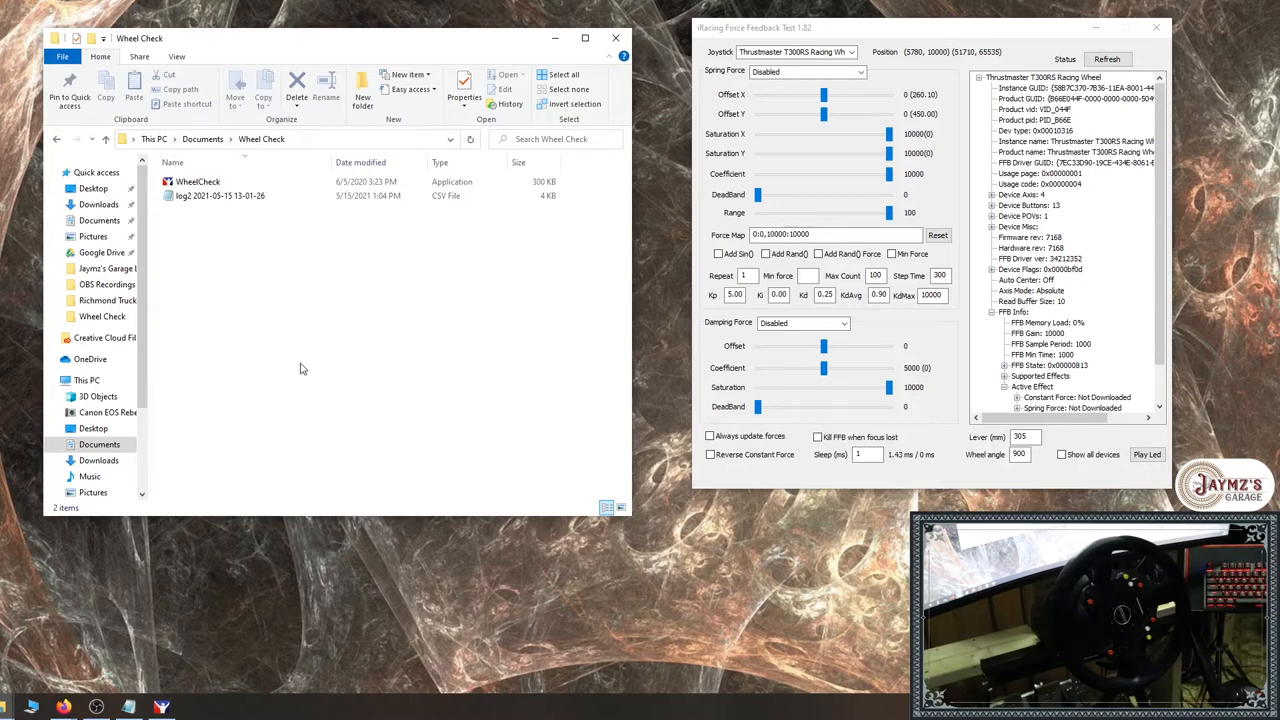
mouse_move(560, 359)
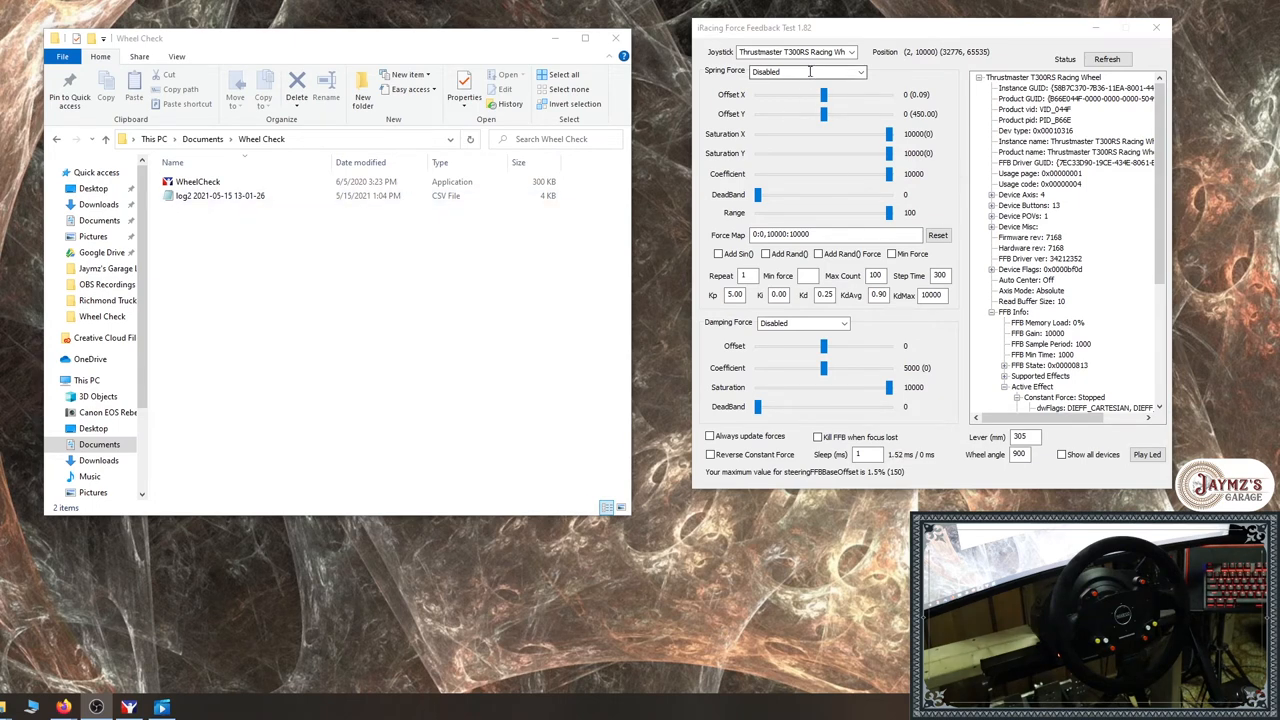
Run the Min force test, reaching a maximum steeringFFBBaseOffset of 1.0% (100)
left_click(859, 71)
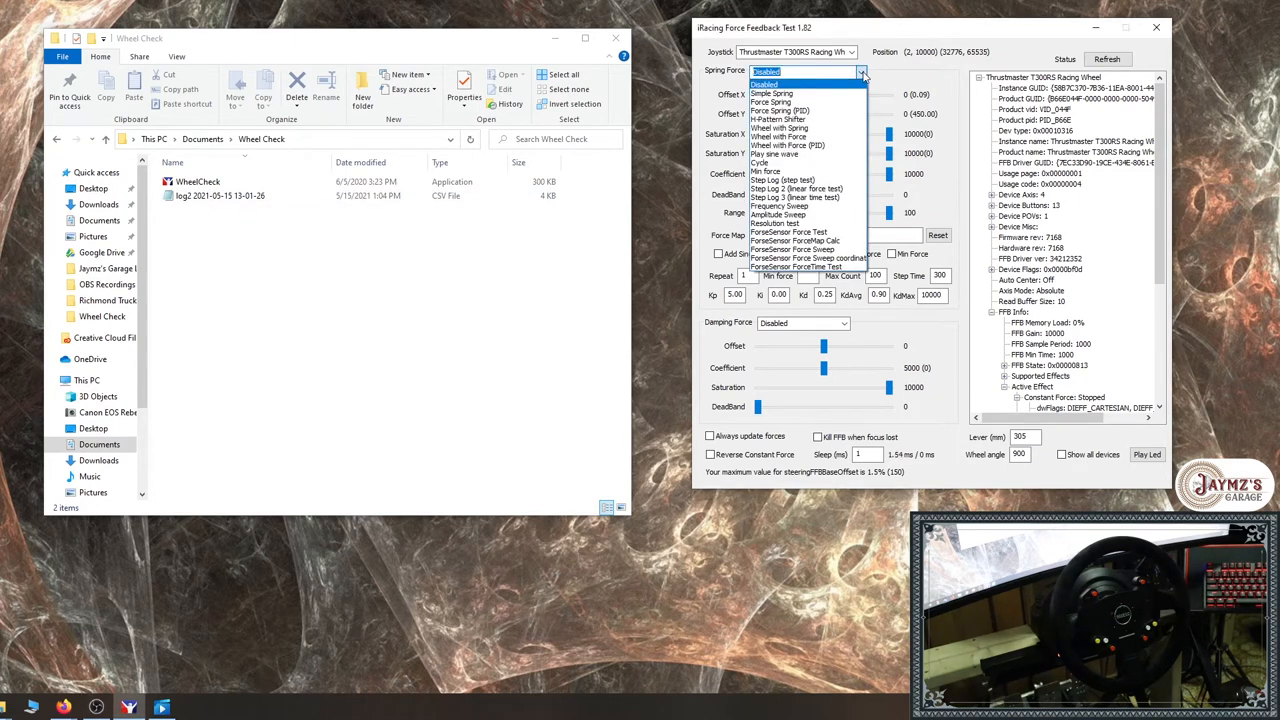
mouse_move(765, 171)
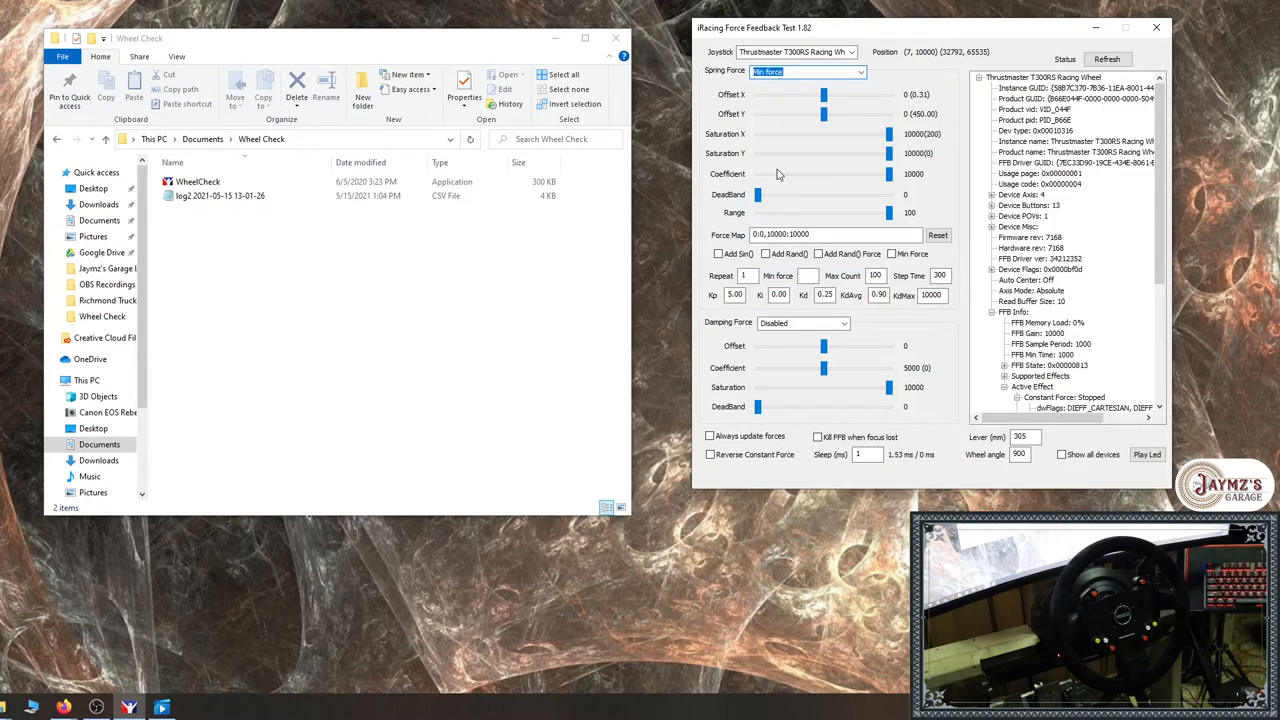
left_click(805, 71)
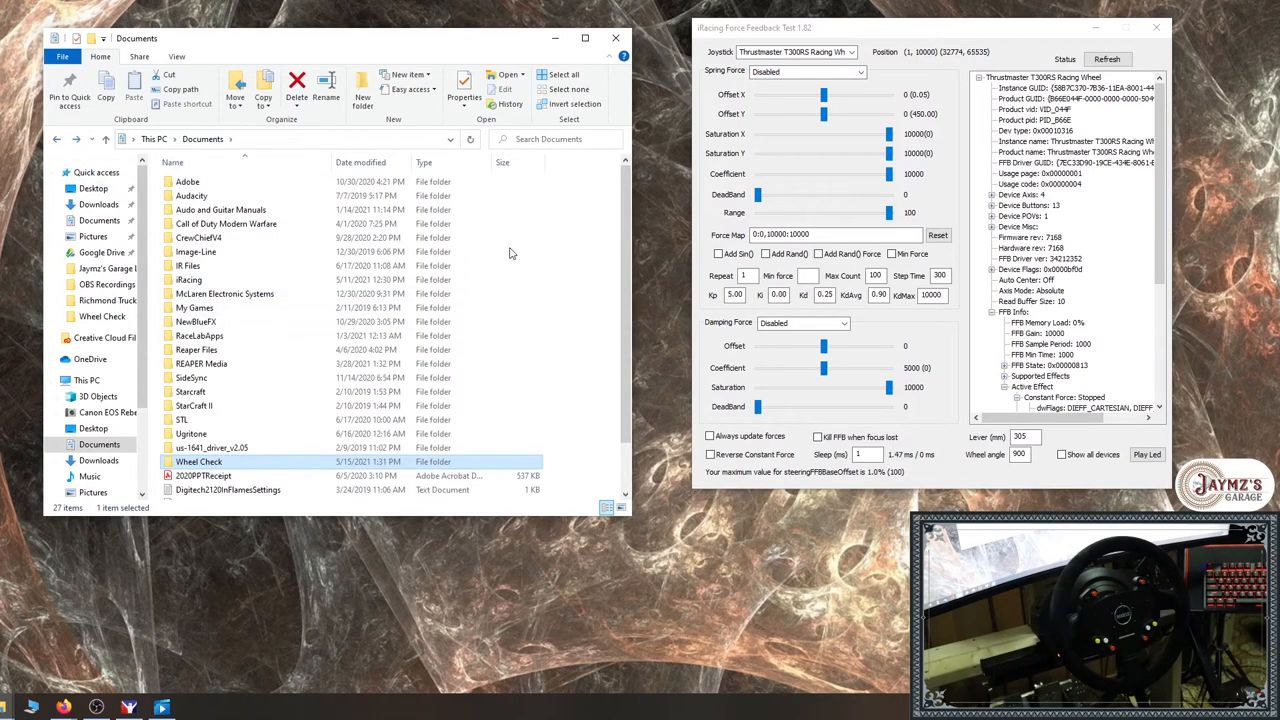
scroll("down", 3)
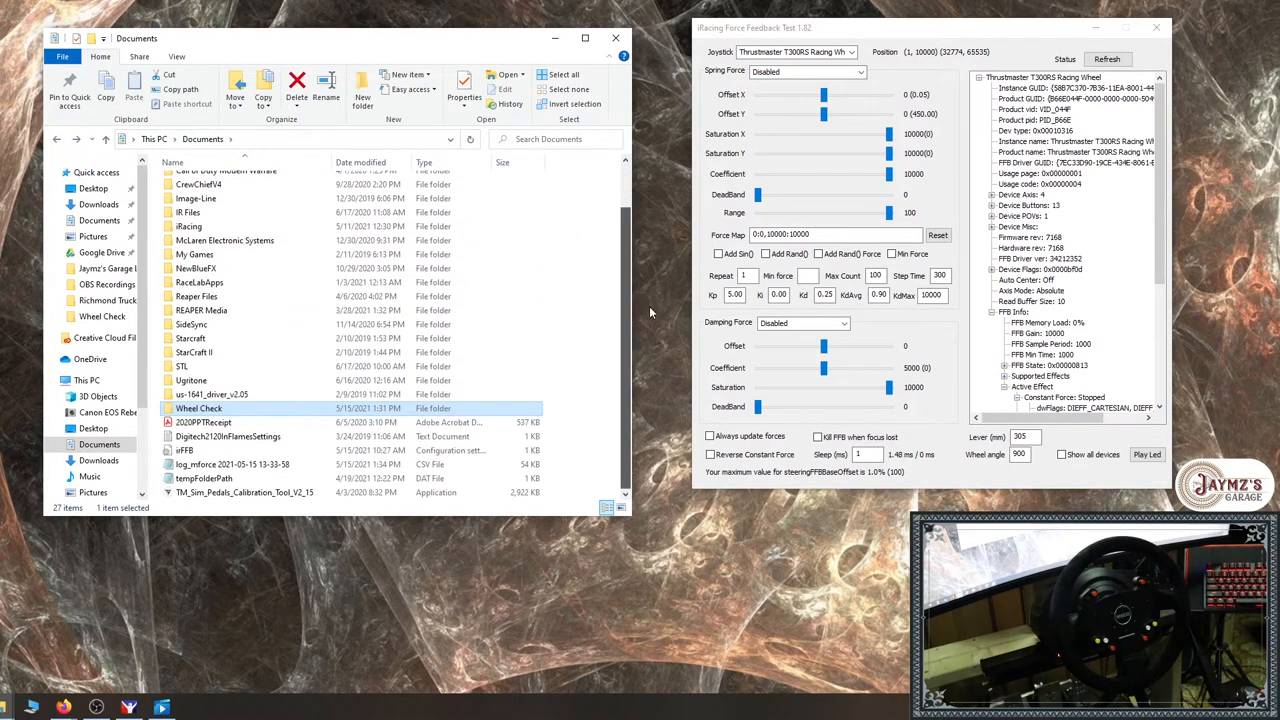
left_click(232, 464)
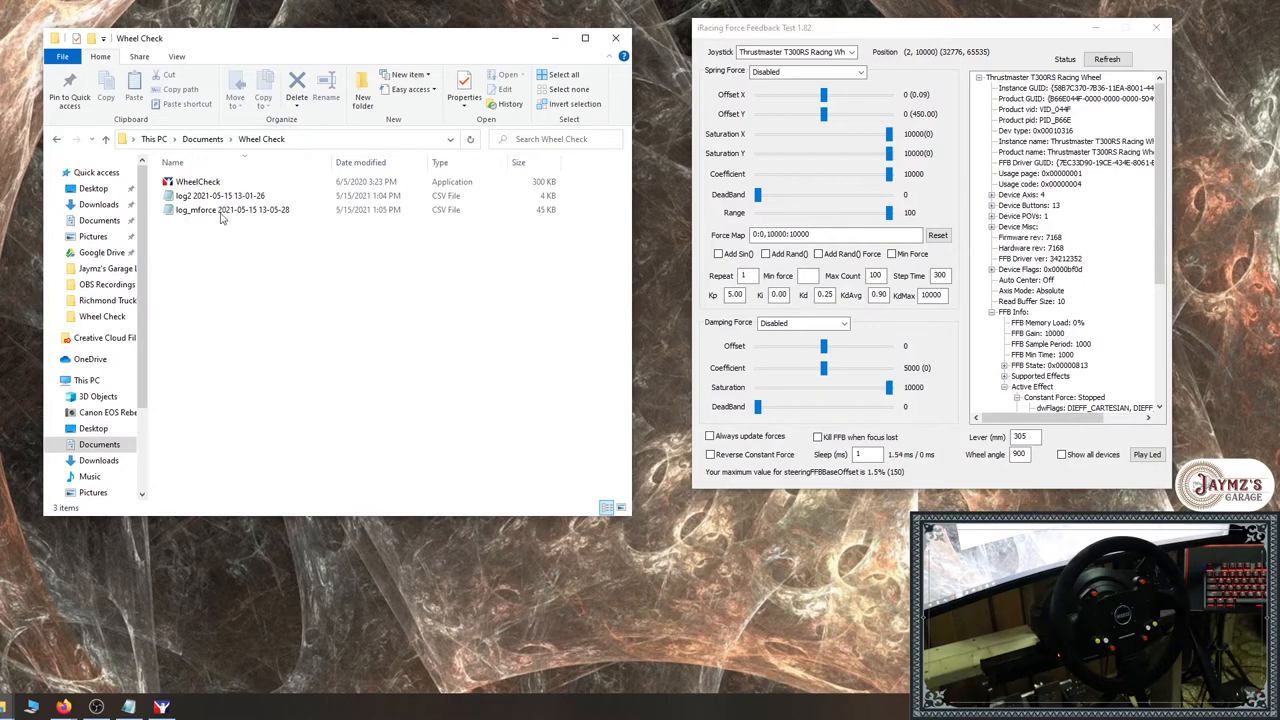
double_click(220, 195)
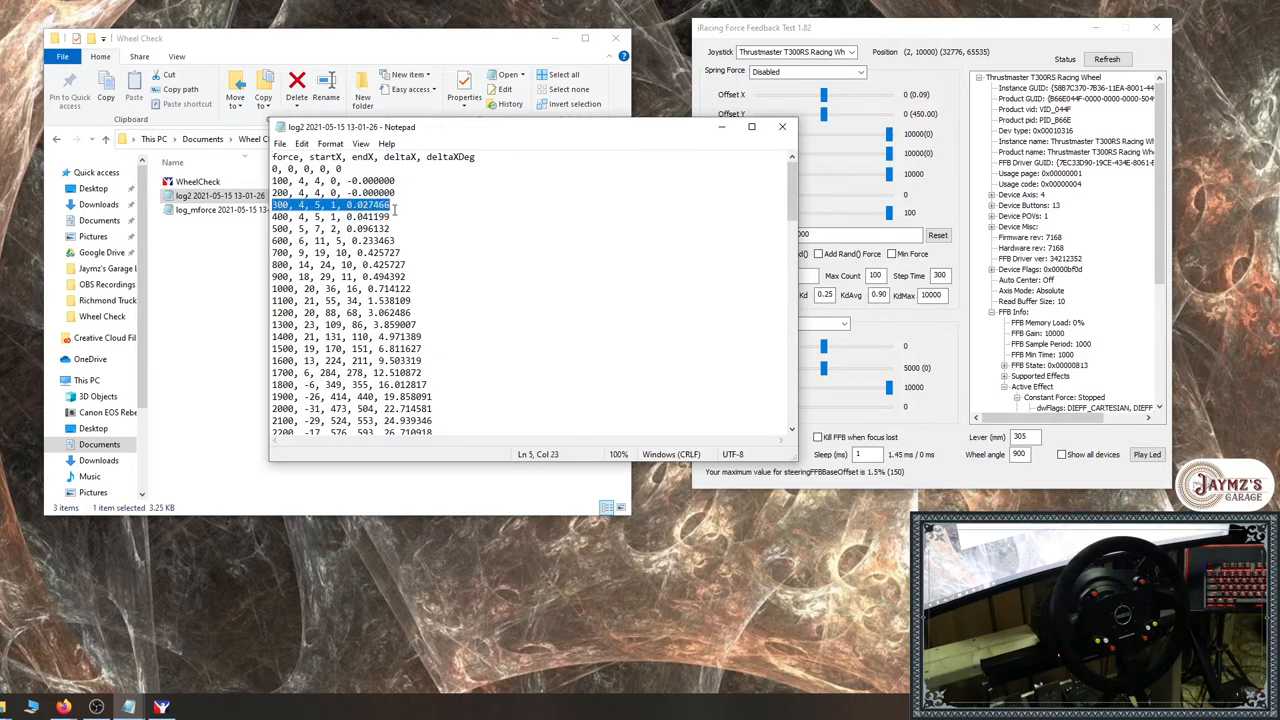
mouse_move(446, 224)
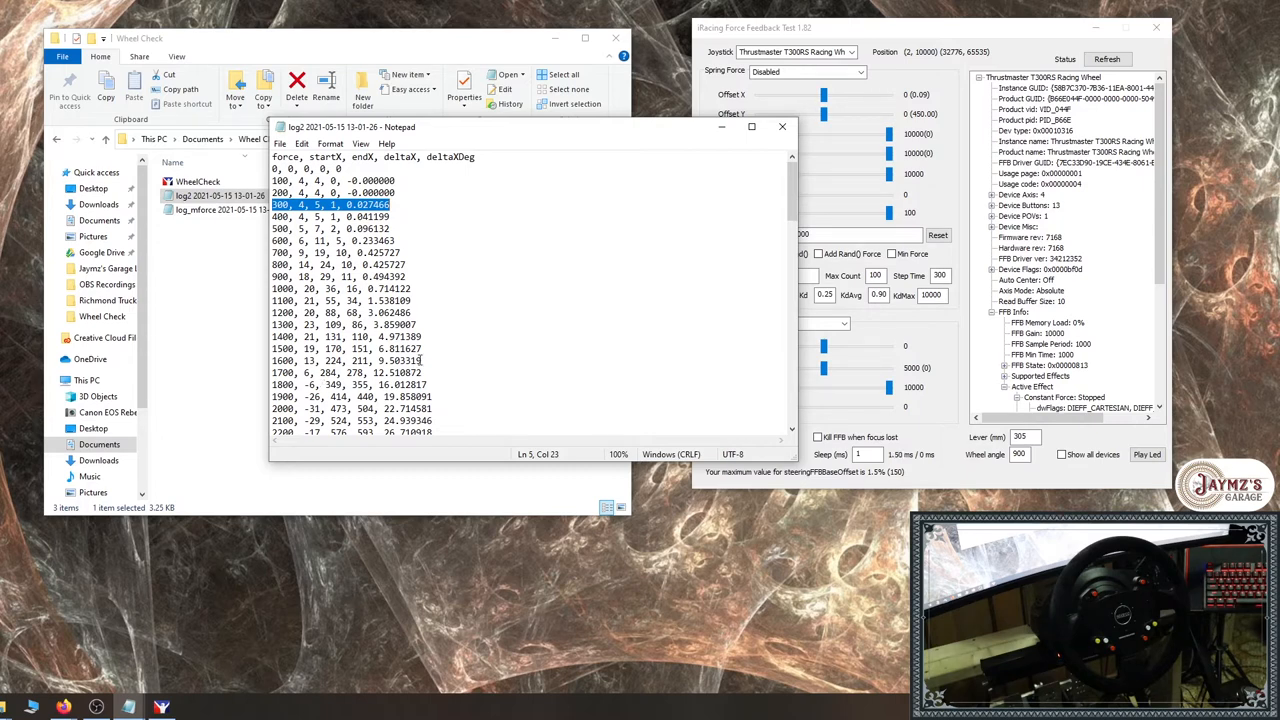
mouse_move(568, 135)
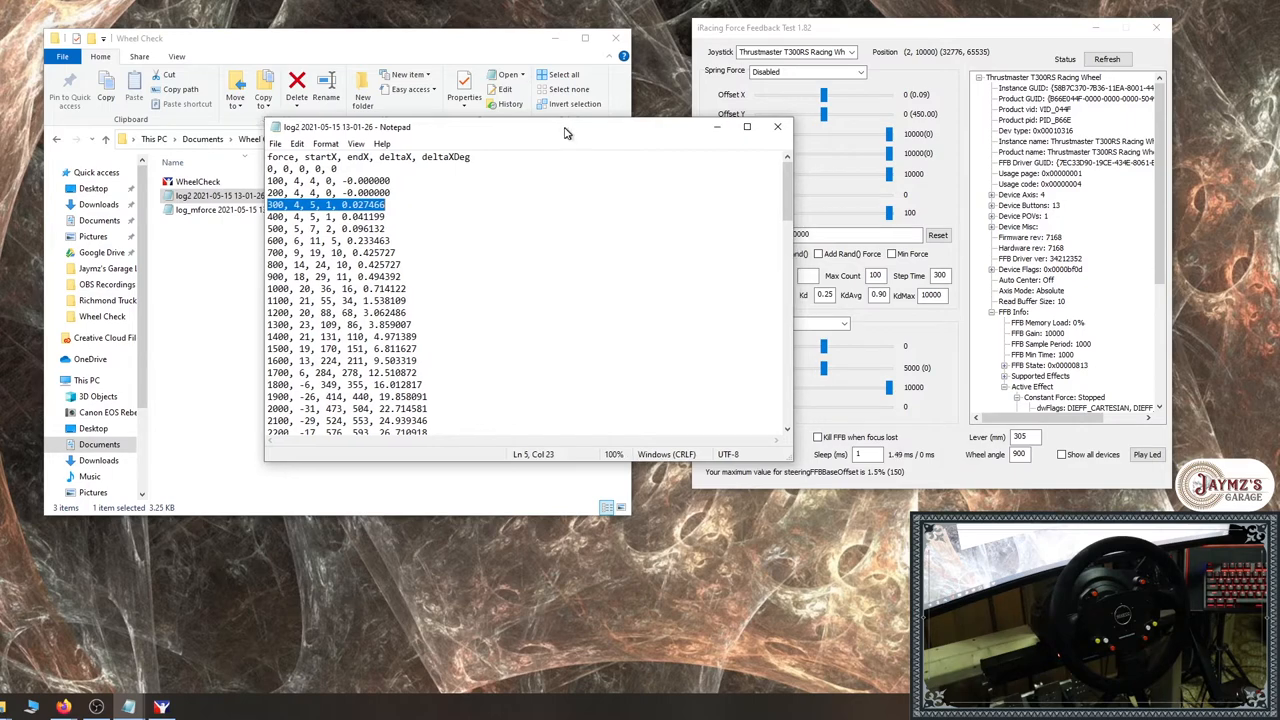
Drag the log2 Notepad window aside to uncover the Wheel Check folder
left_click_drag(565, 127, 375, 252)
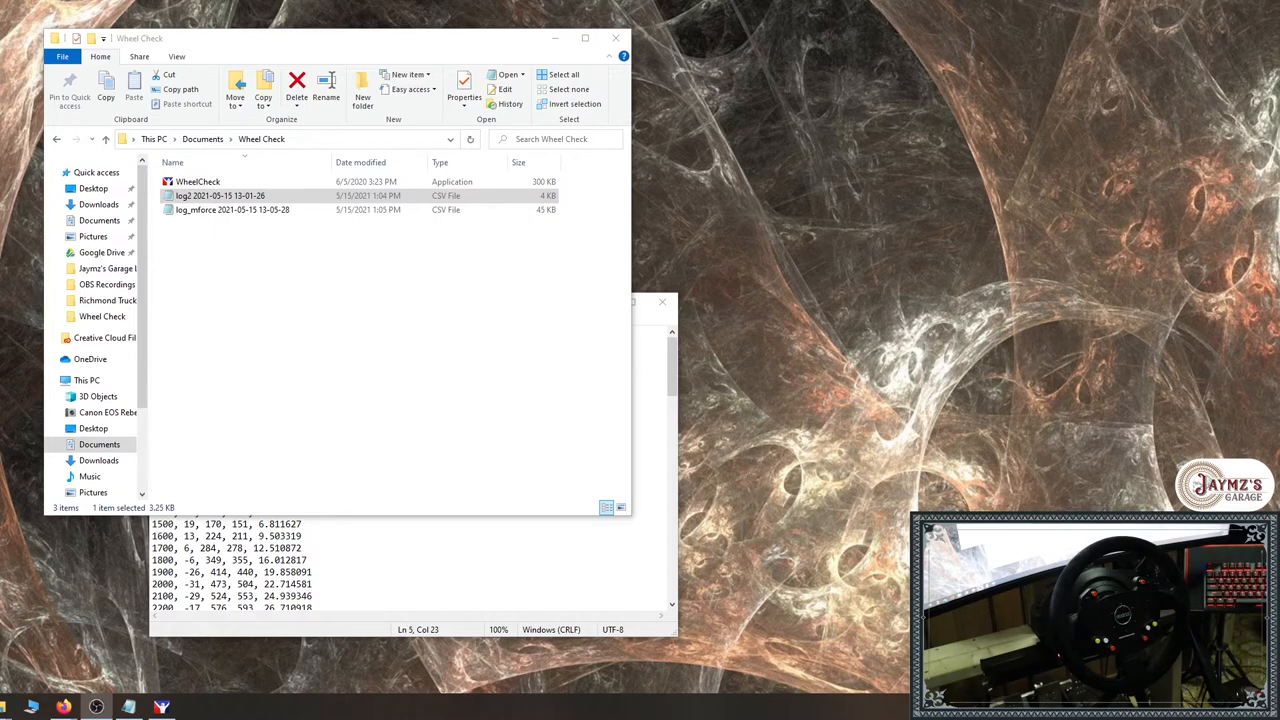
mouse_move(365, 380)
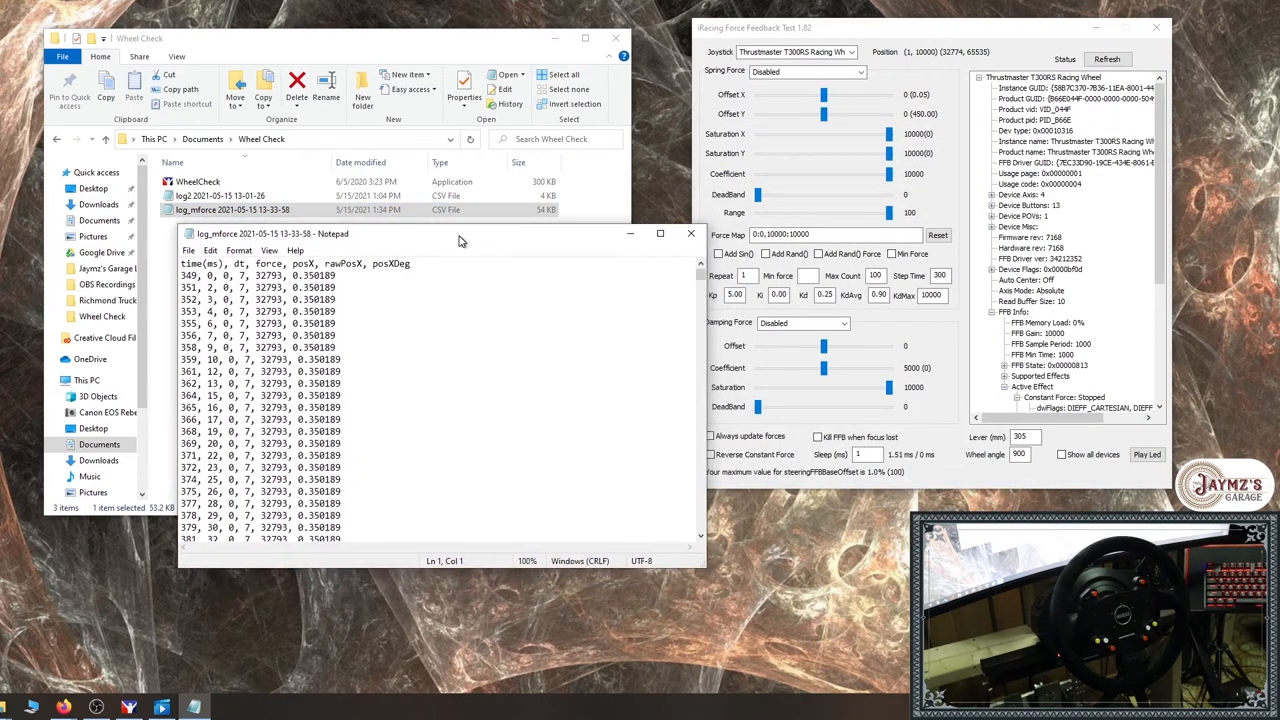
left_click_drag(460, 234, 432, 238)
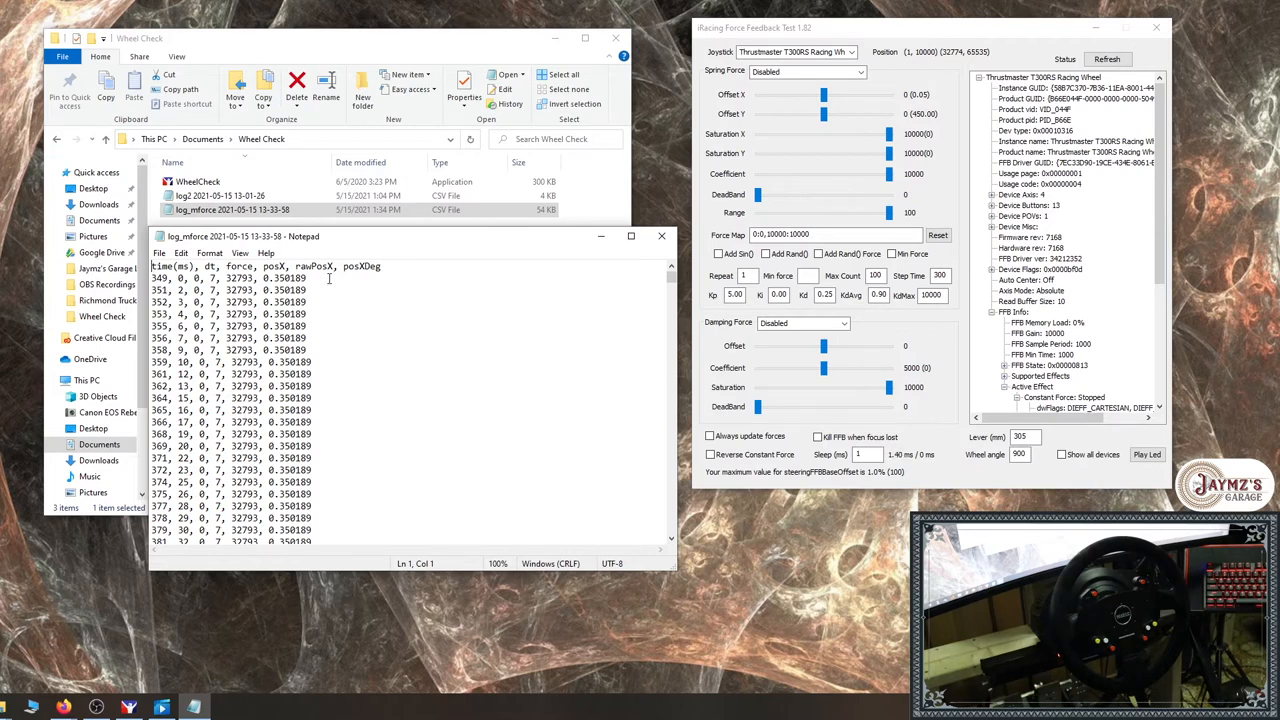
mouse_move(571, 503)
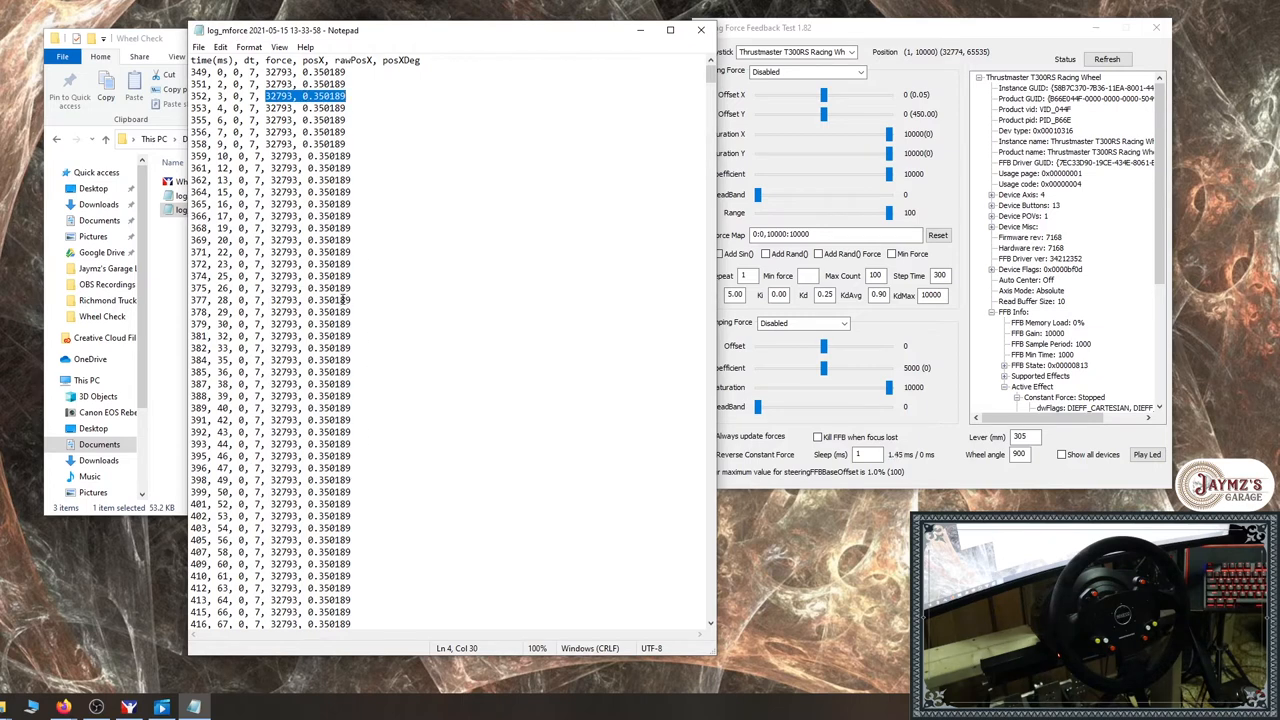
mouse_move(534, 560)
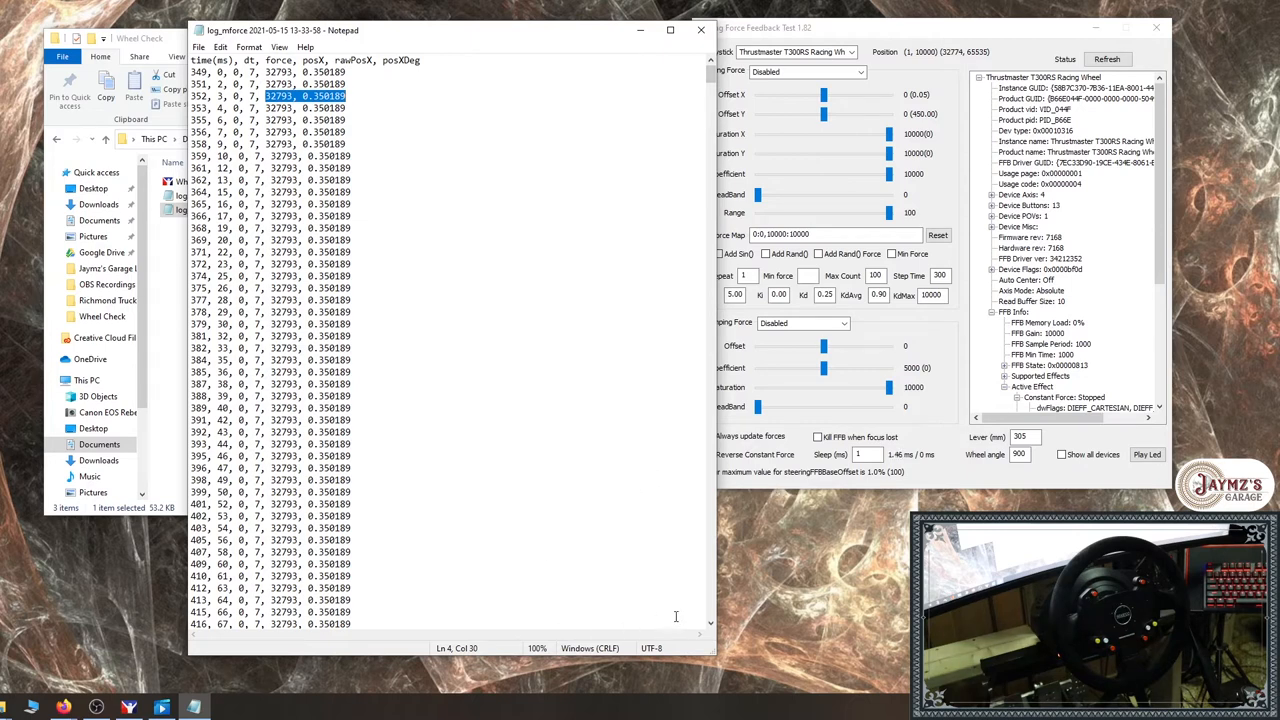
Scroll the log_mforce log down to the -150 force rows, where posX first becomes 32792
scroll("down", 3)
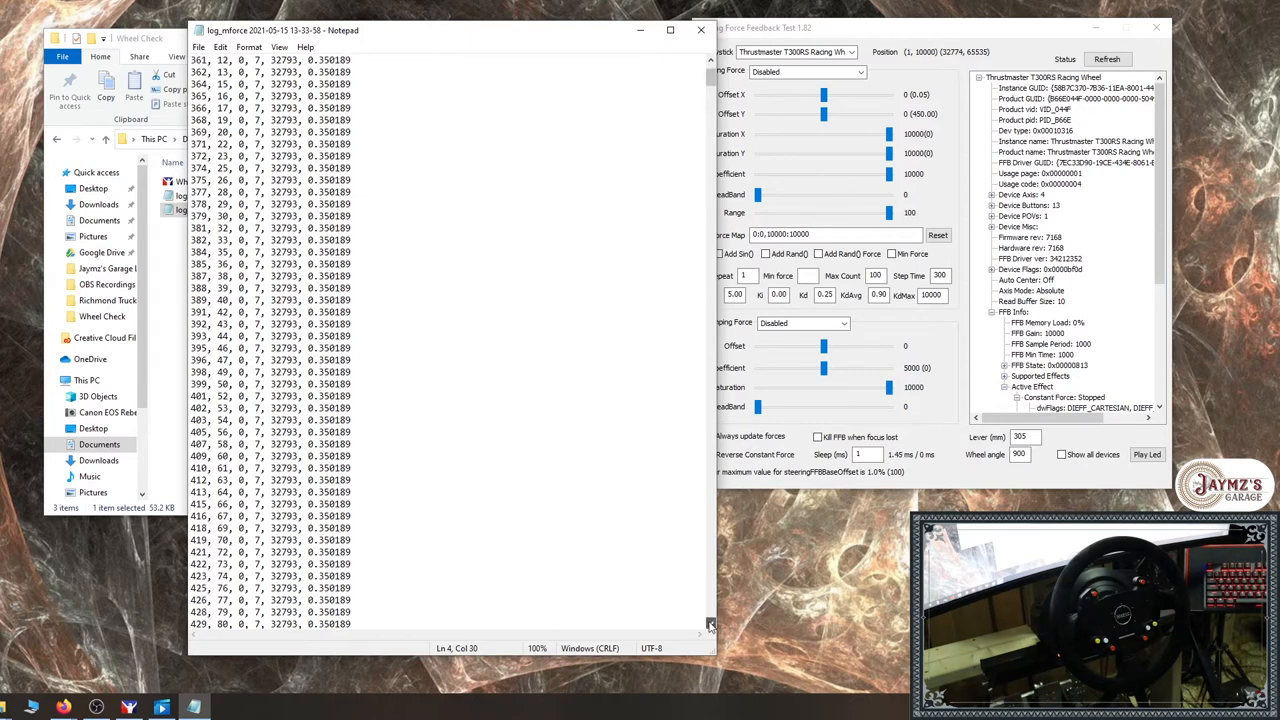
scroll("down", 3)
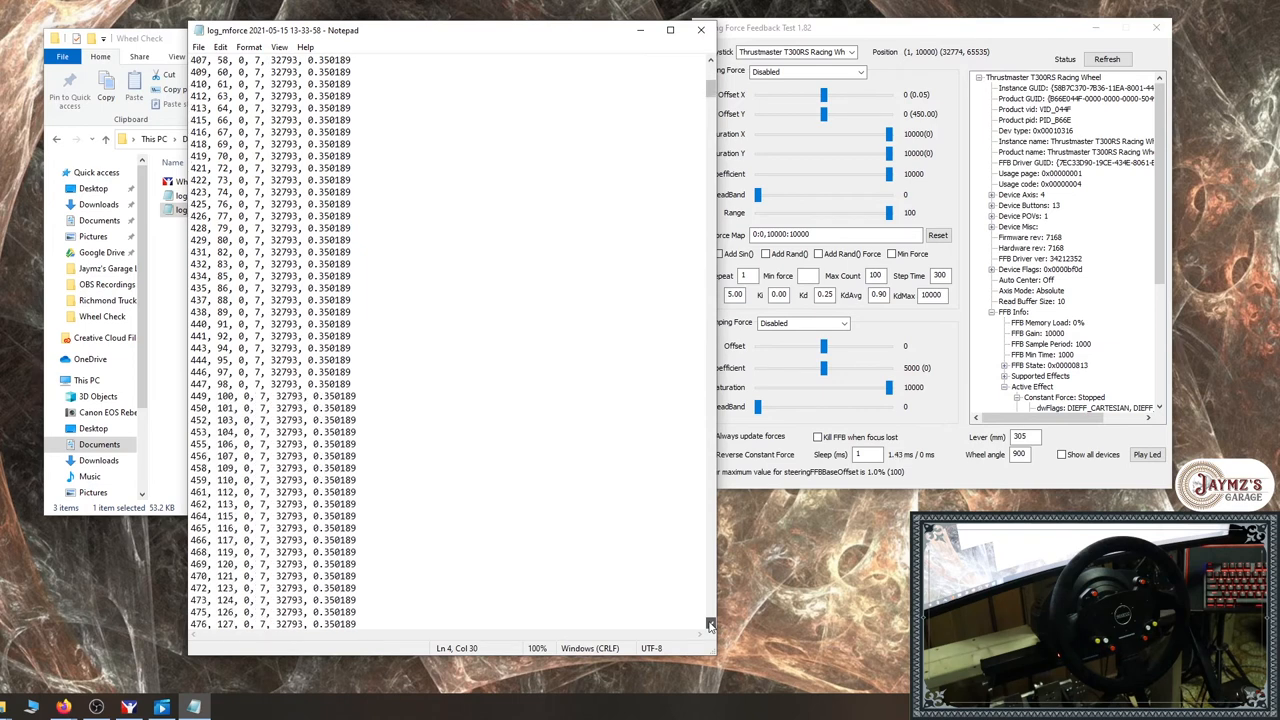
scroll("down", 3)
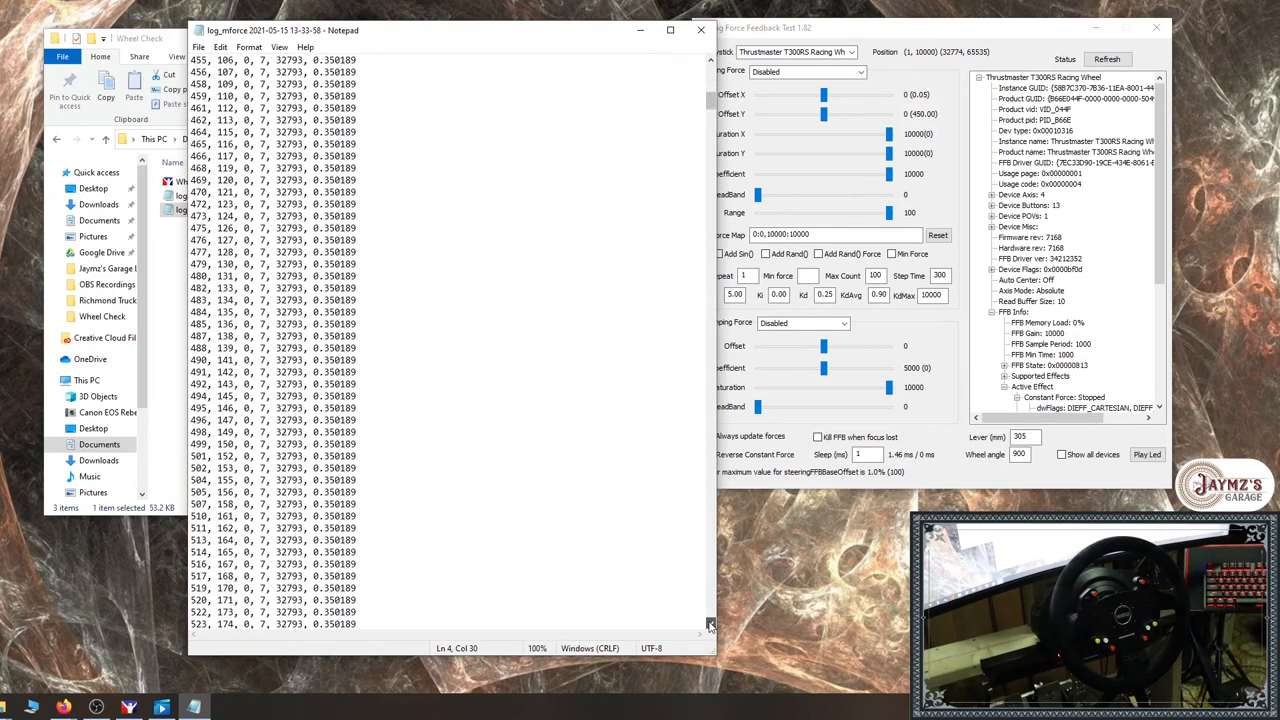
scroll("down", 3)
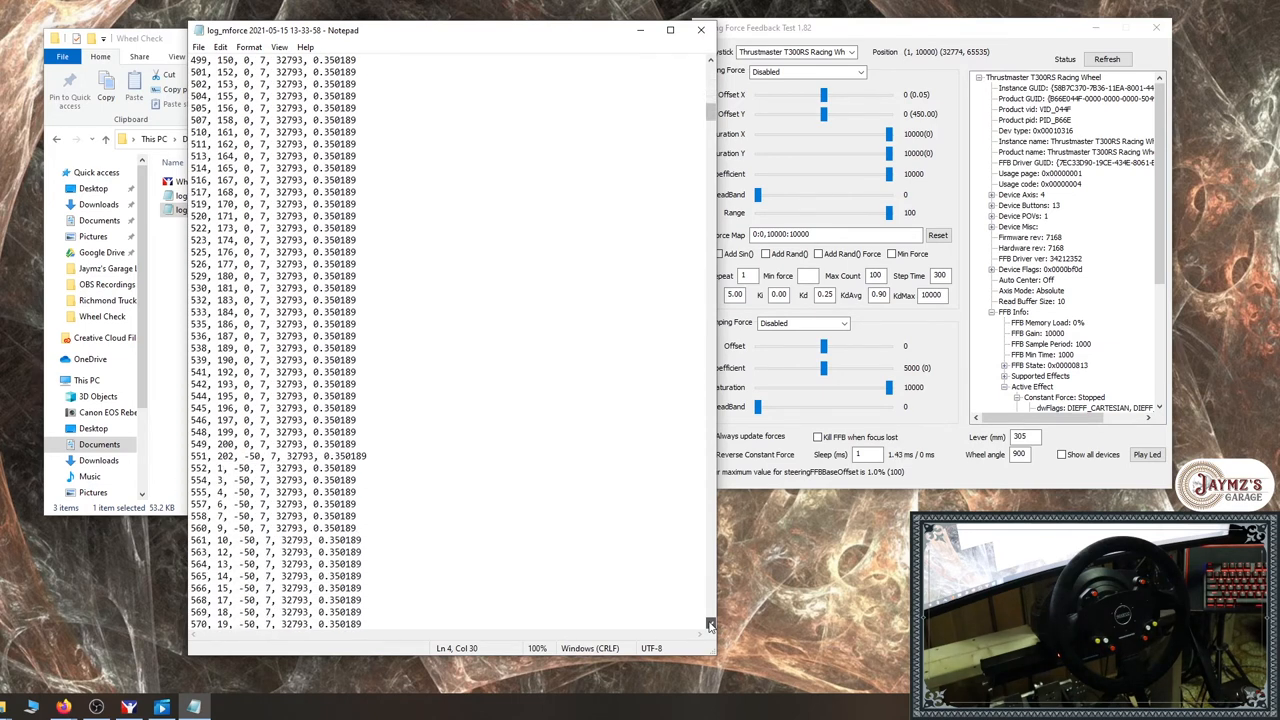
scroll("down", 3)
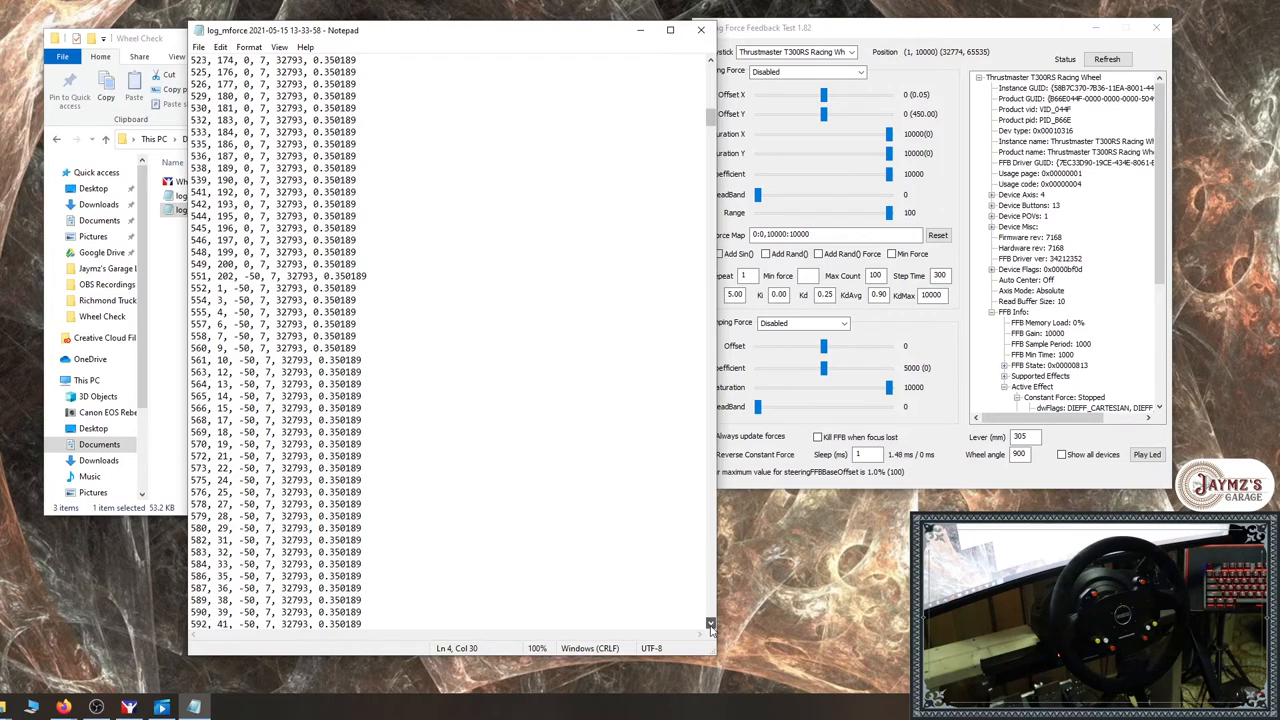
scroll("down", 3)
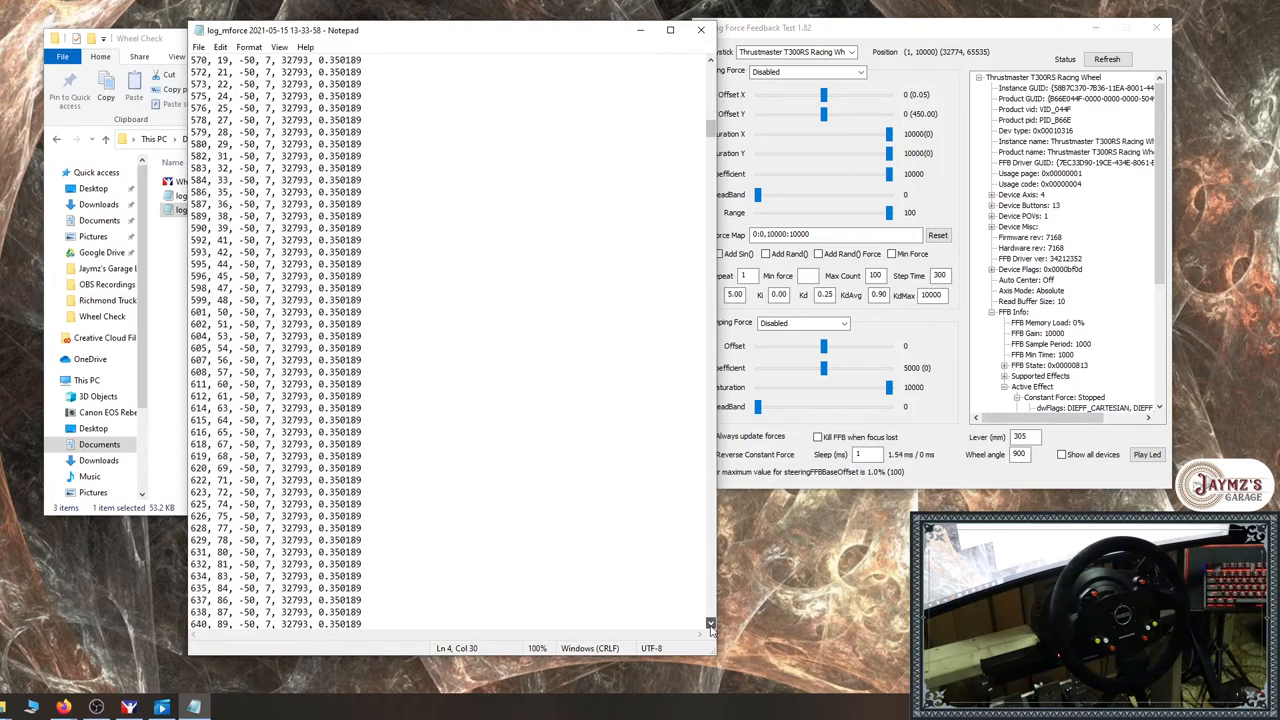
scroll("down", 3)
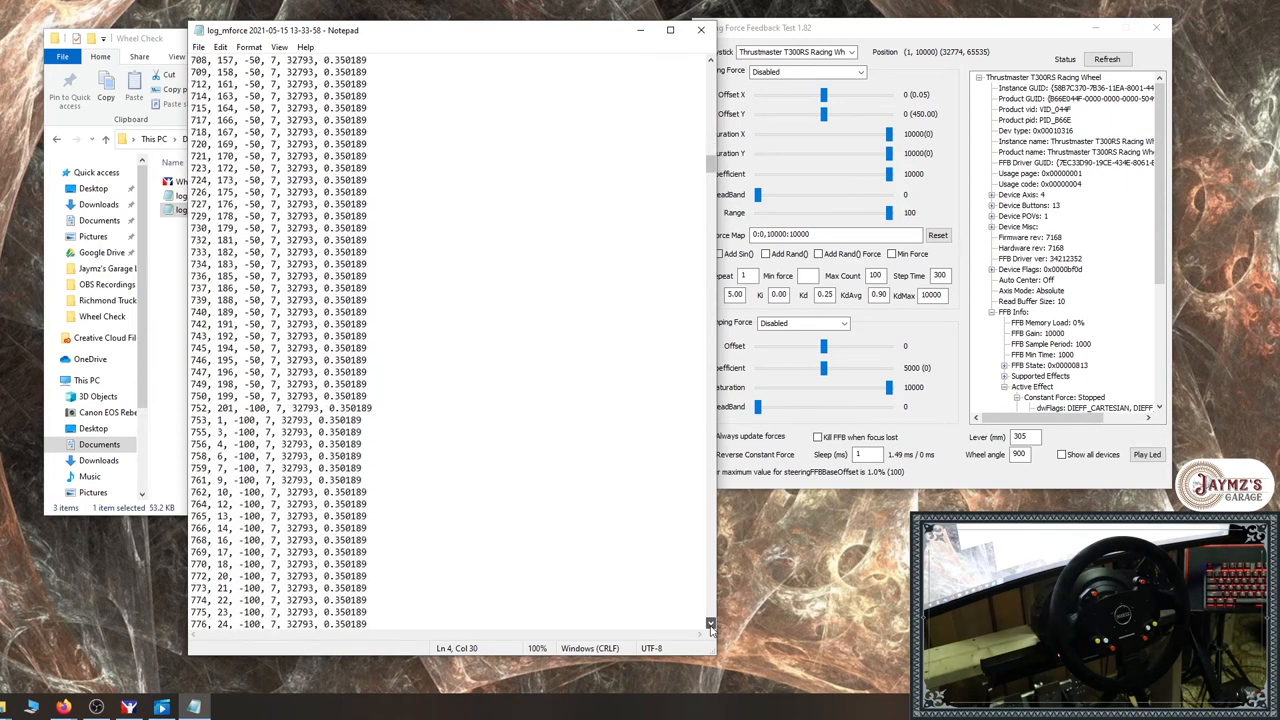
scroll("down", 3)
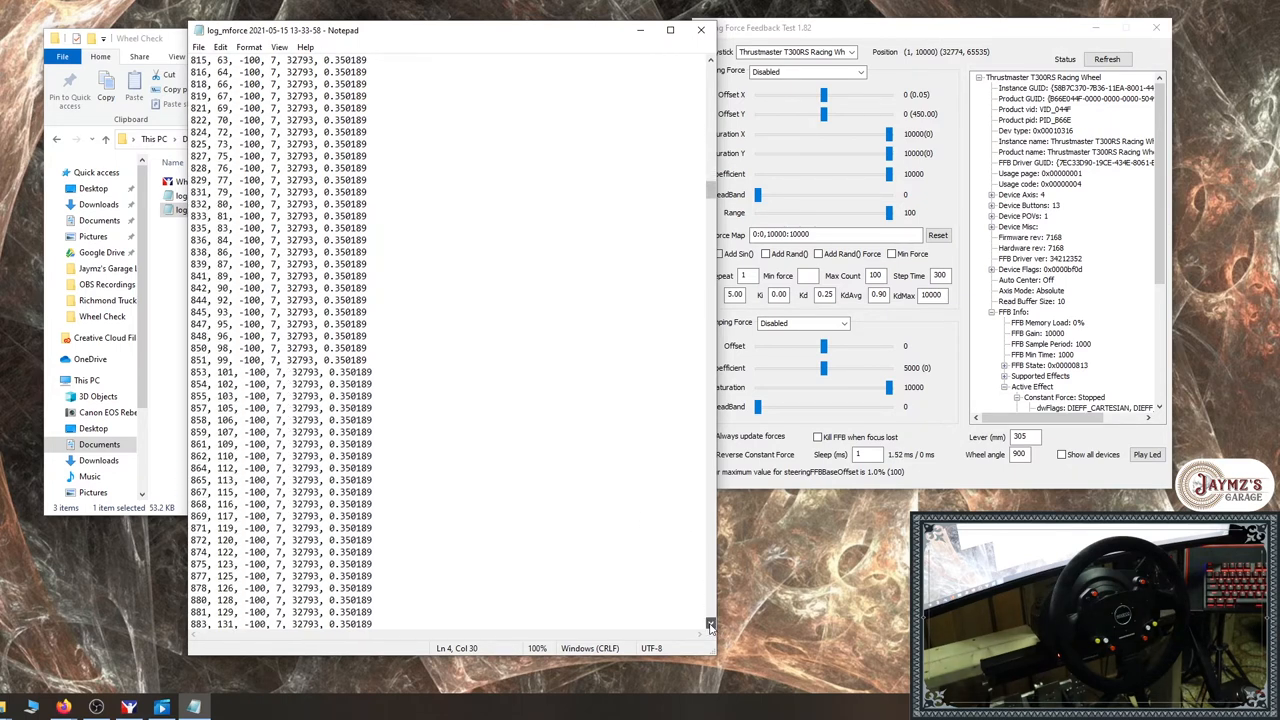
scroll("down", 3)
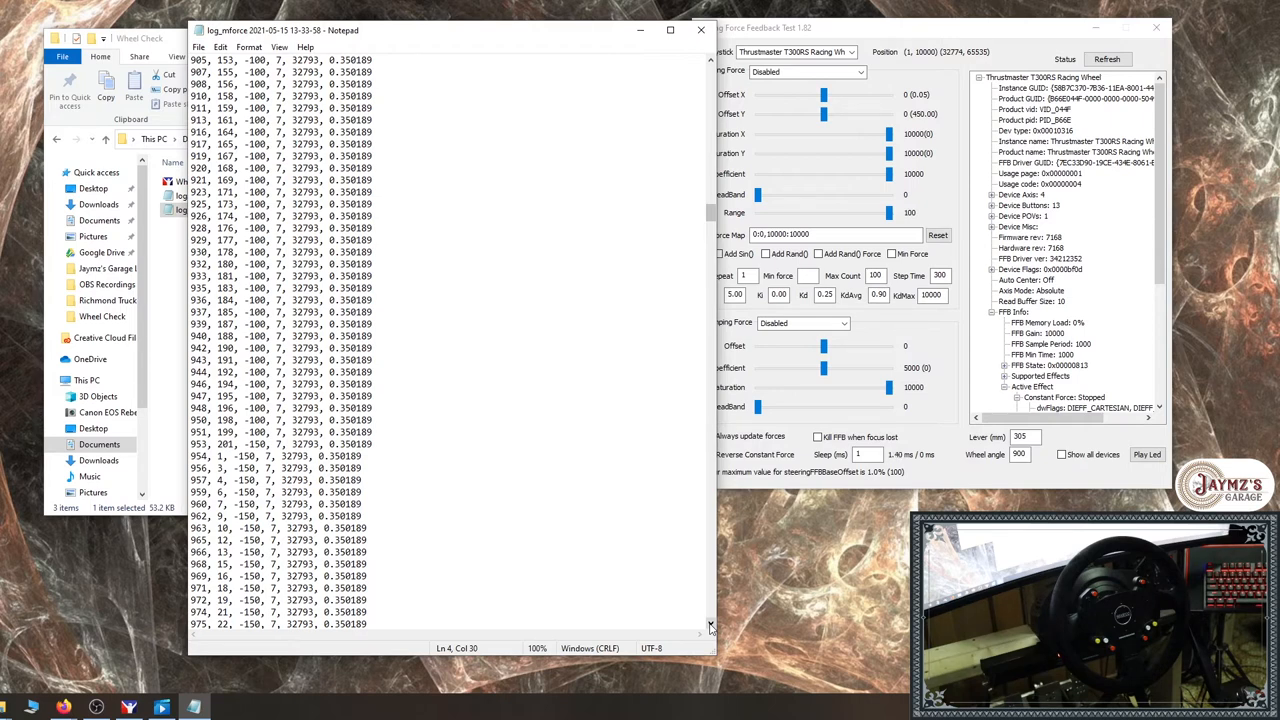
scroll("down", 3)
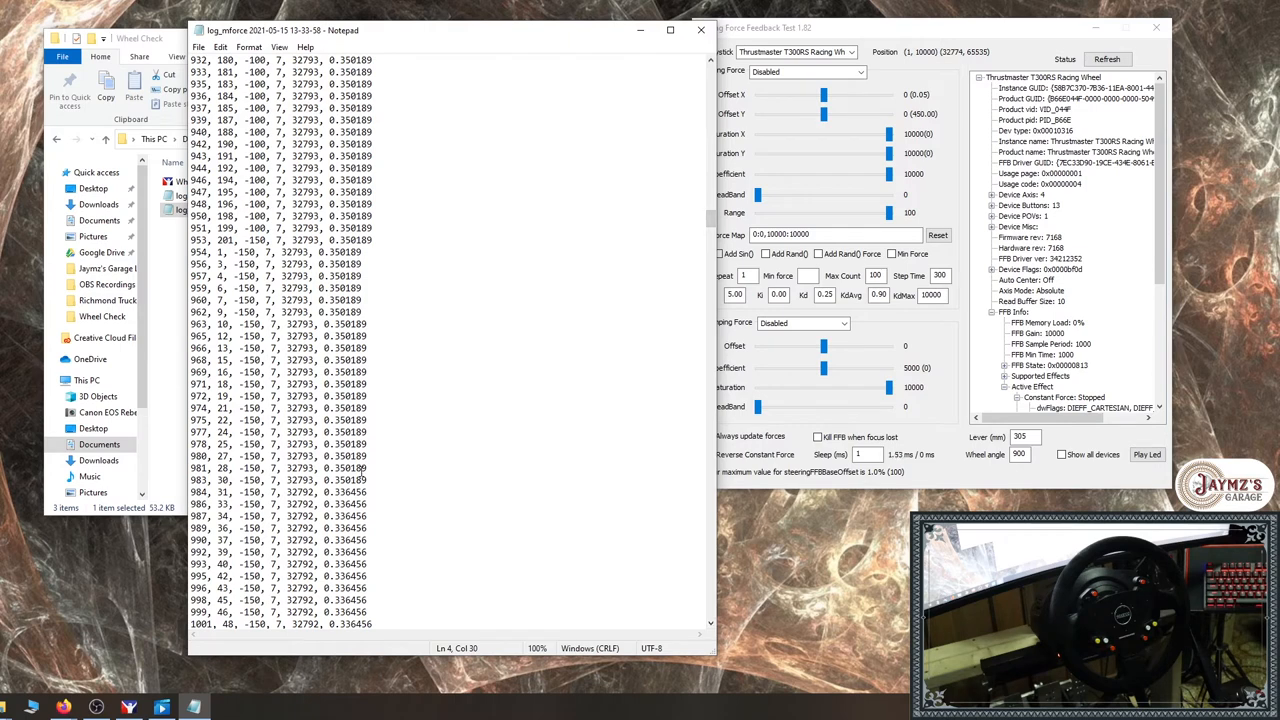
left_click(197, 479)
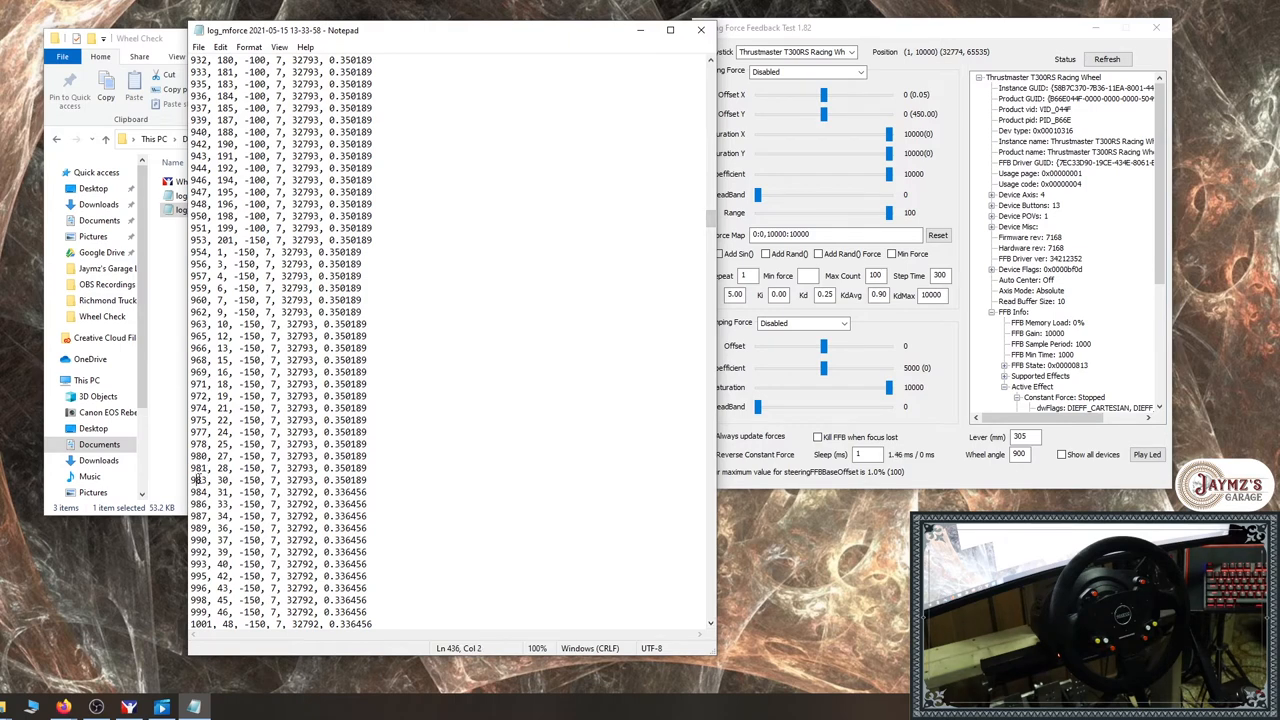
left_click_drag(193, 480, 375, 492)
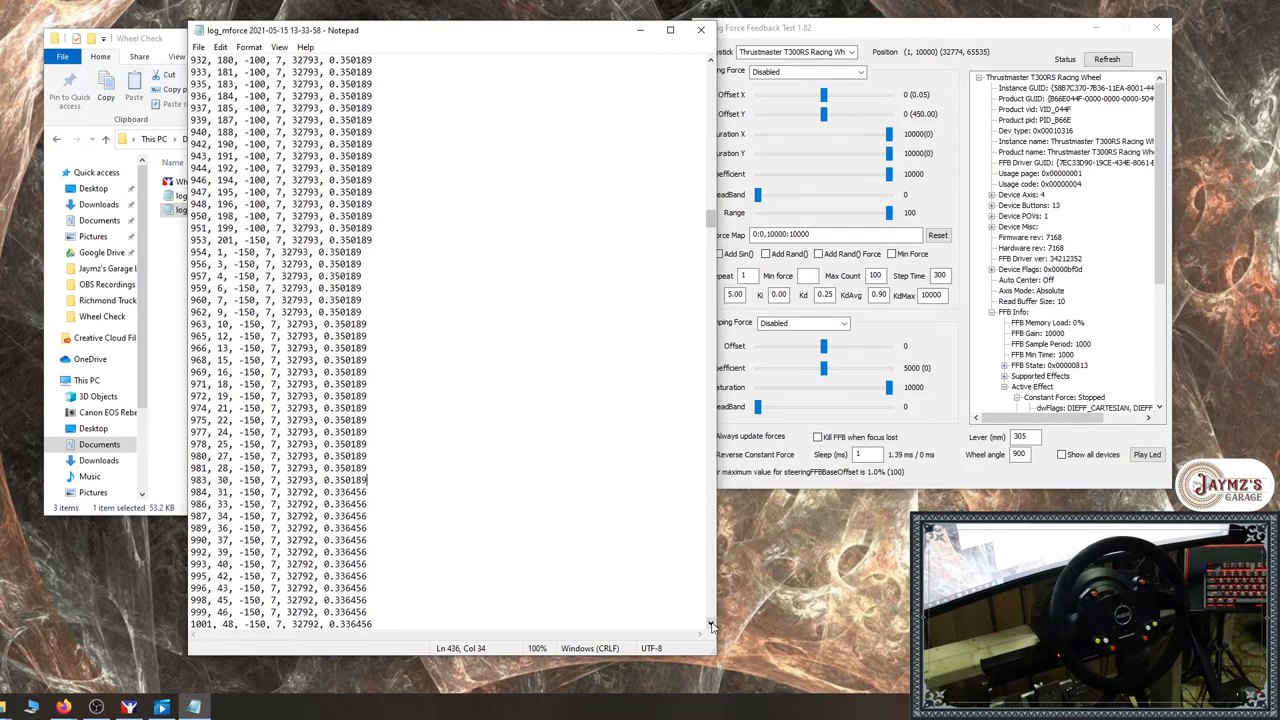
Scroll past the -200 rows to the -250 force step, where posX drops from 32792 to 32790
scroll("down", 3)
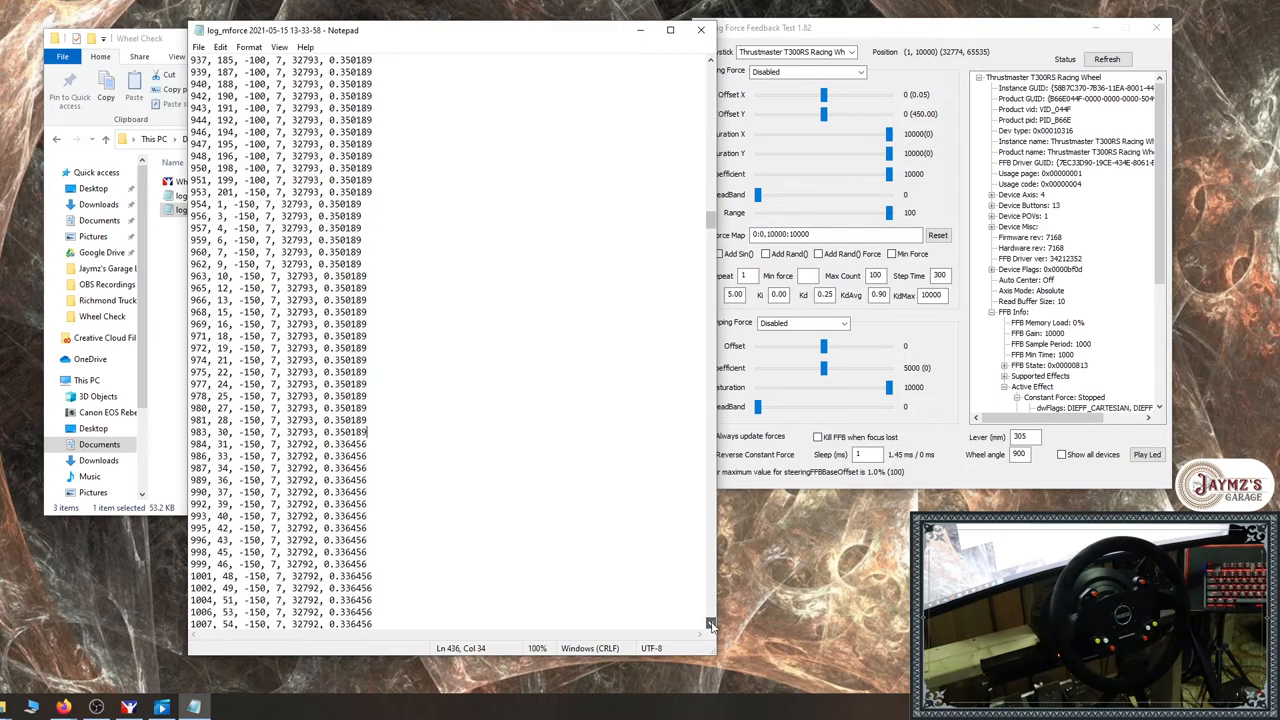
scroll("down", 3)
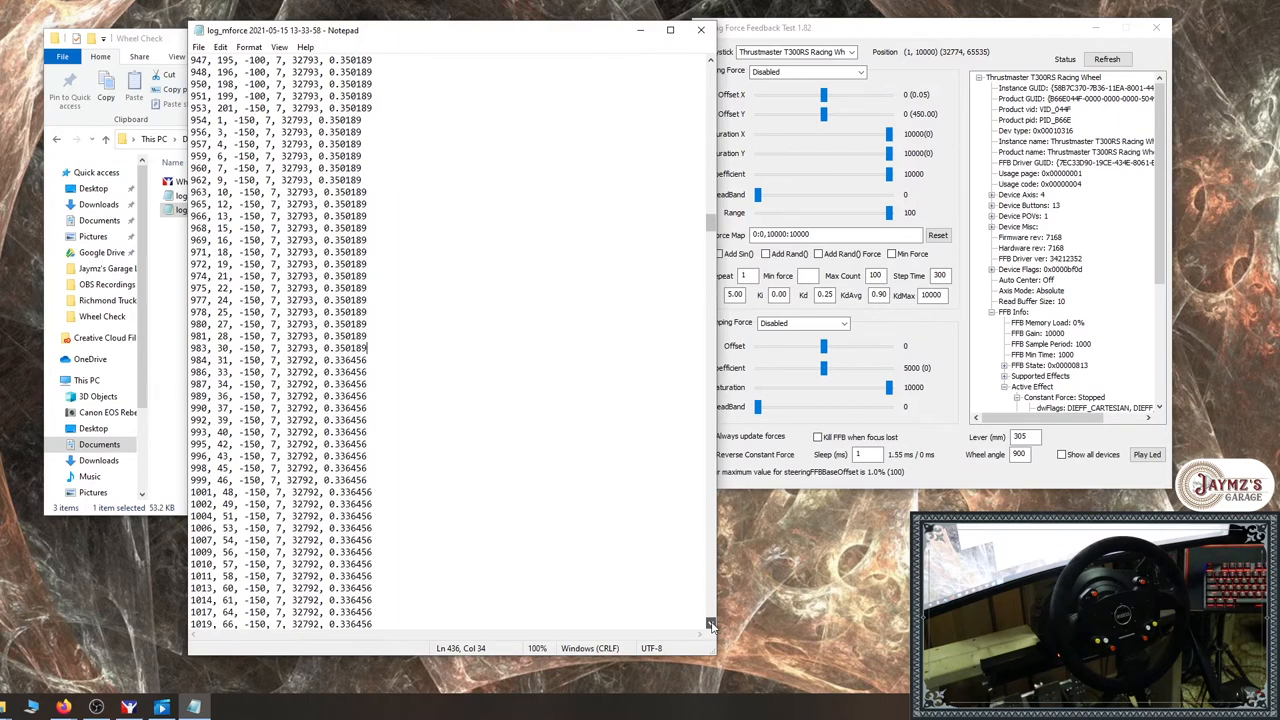
scroll("down", 3)
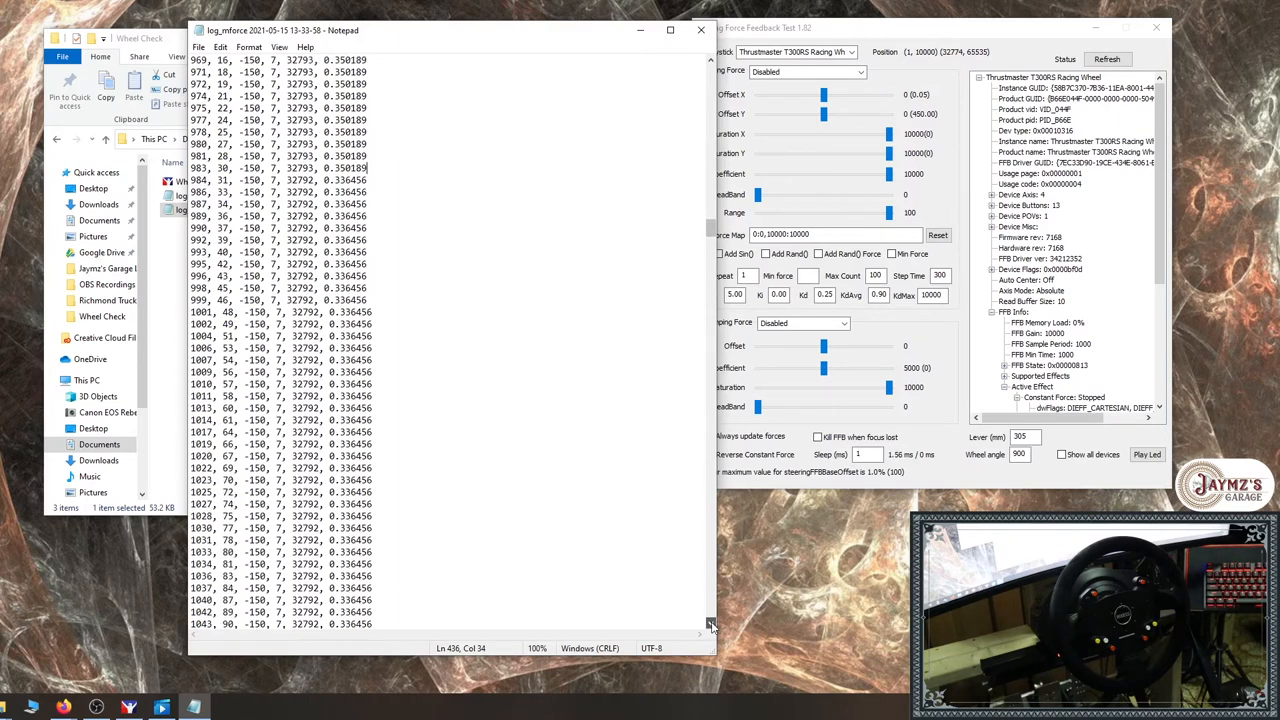
scroll("down", 3)
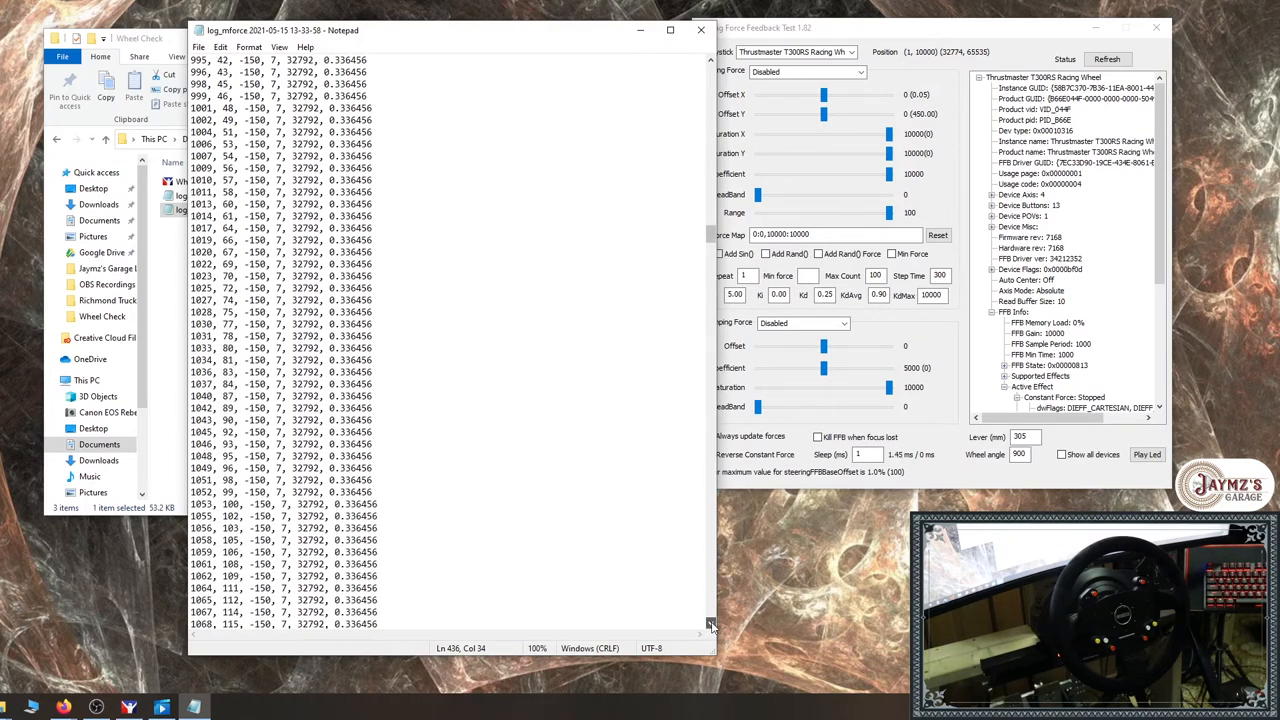
scroll("down", 3)
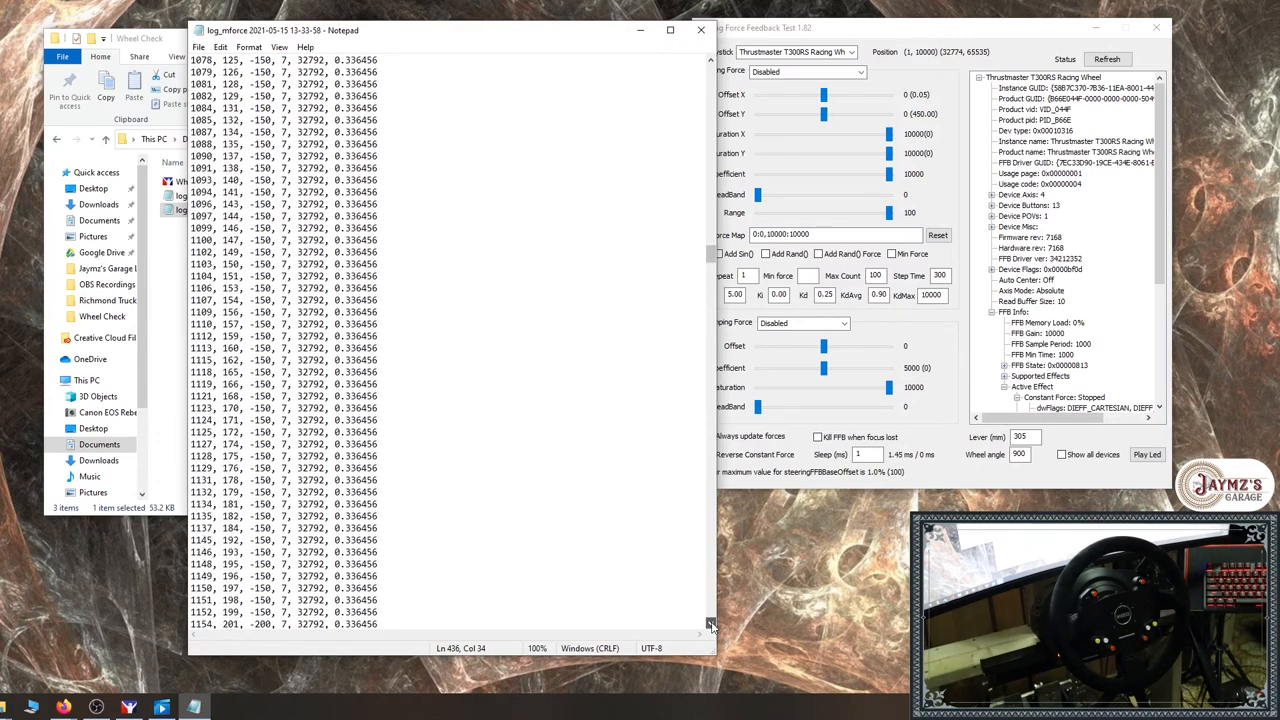
scroll("down", 3)
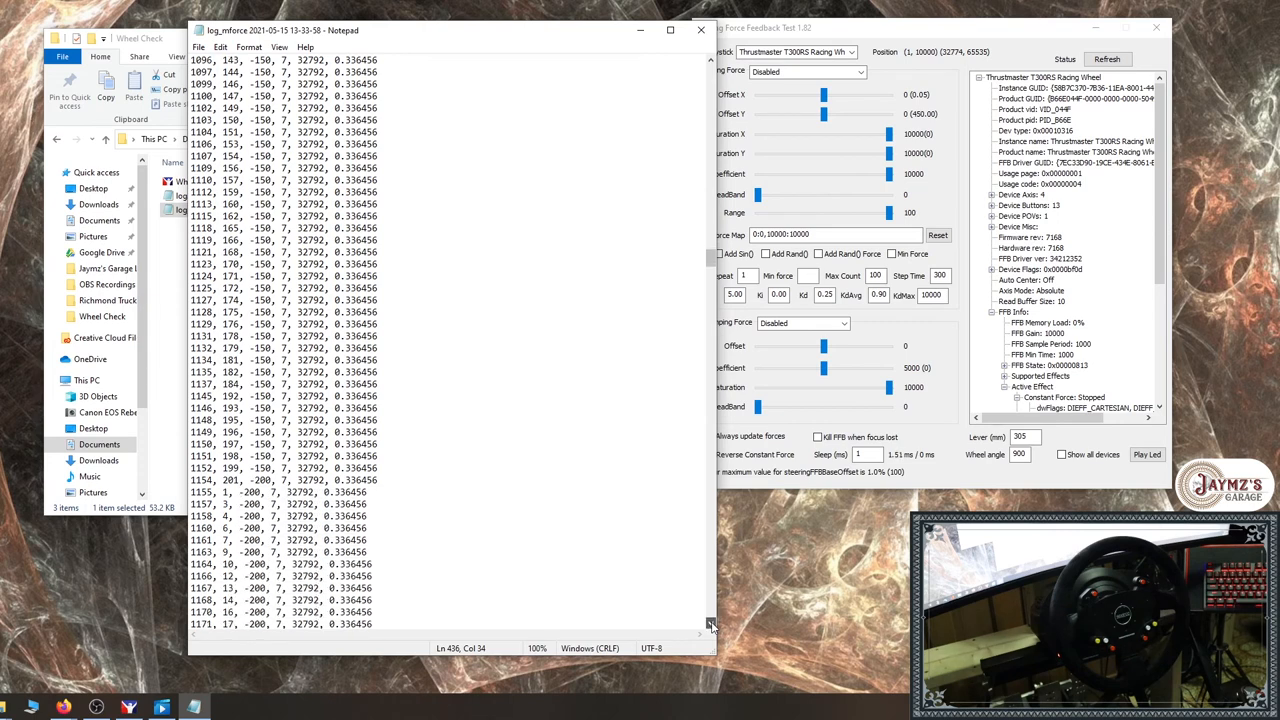
scroll("down", 3)
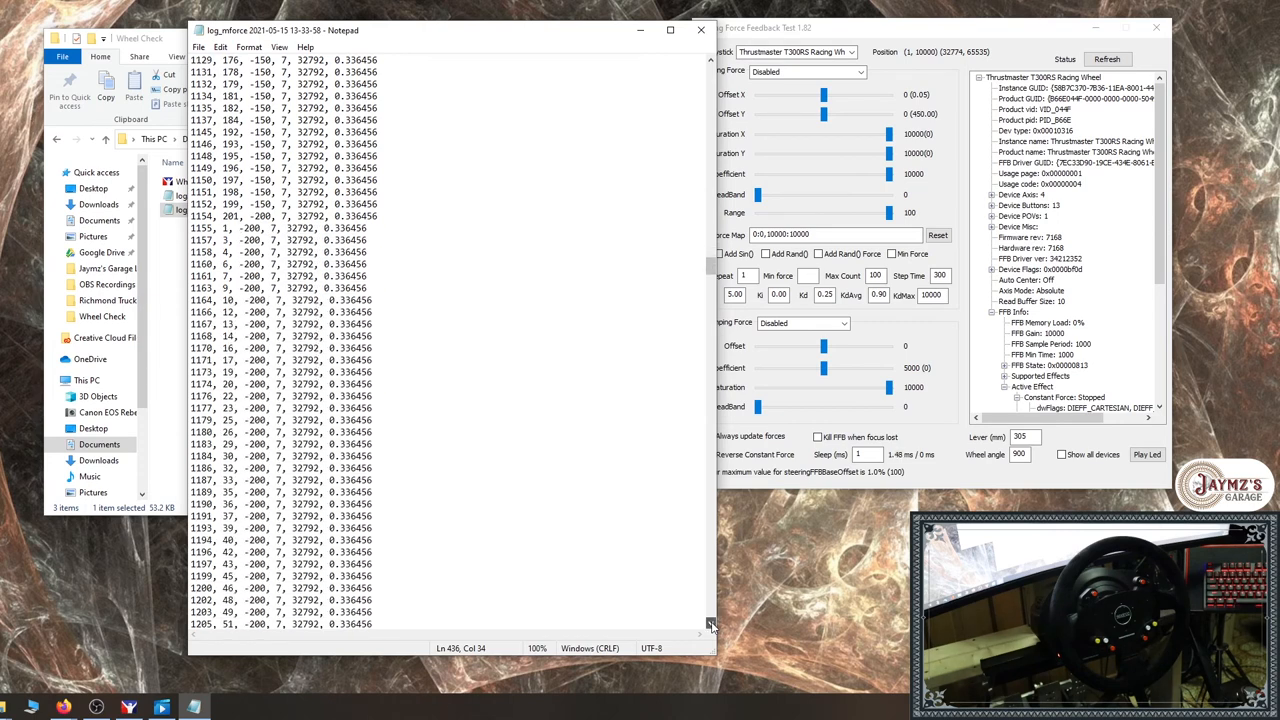
scroll("down", 3)
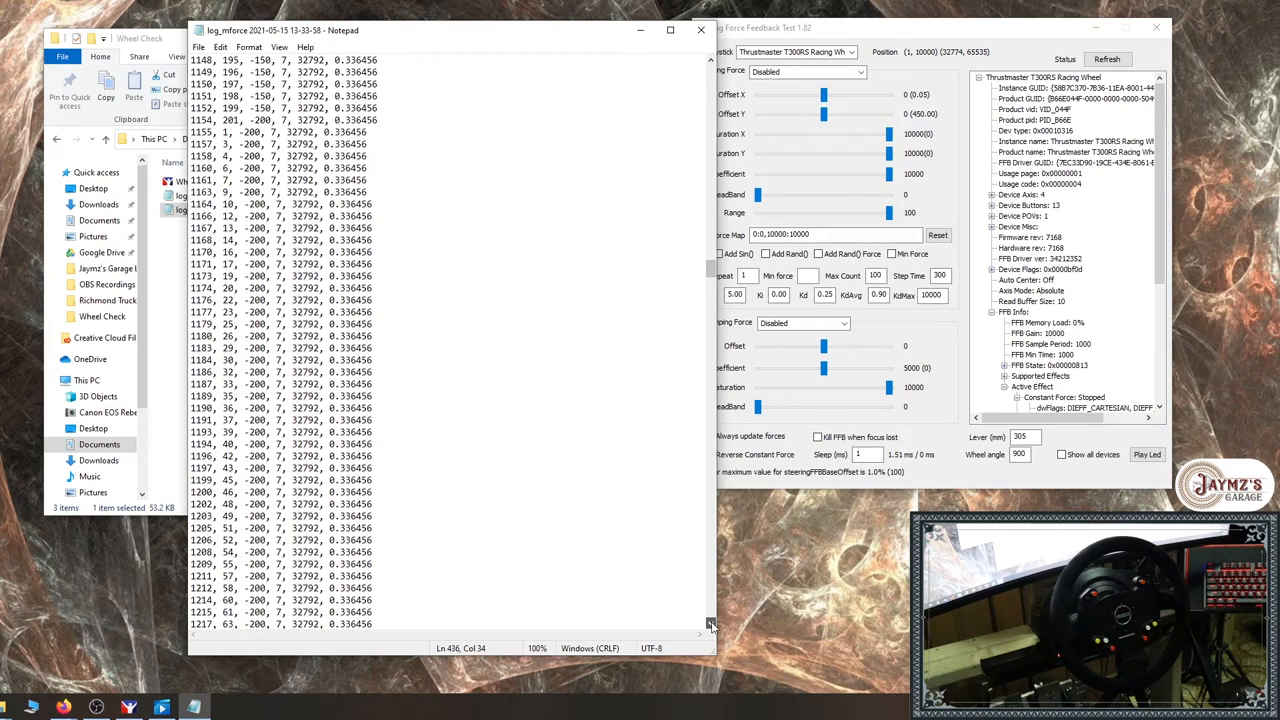
scroll("down", 3)
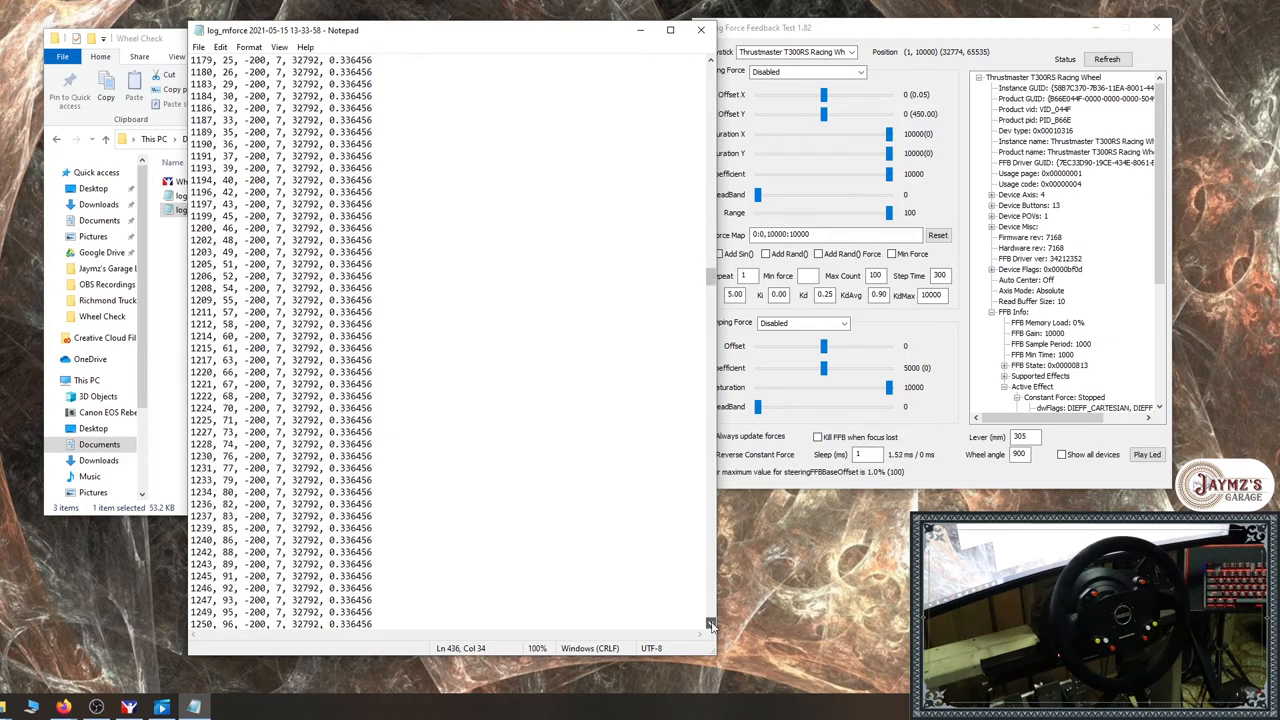
scroll("down", 3)
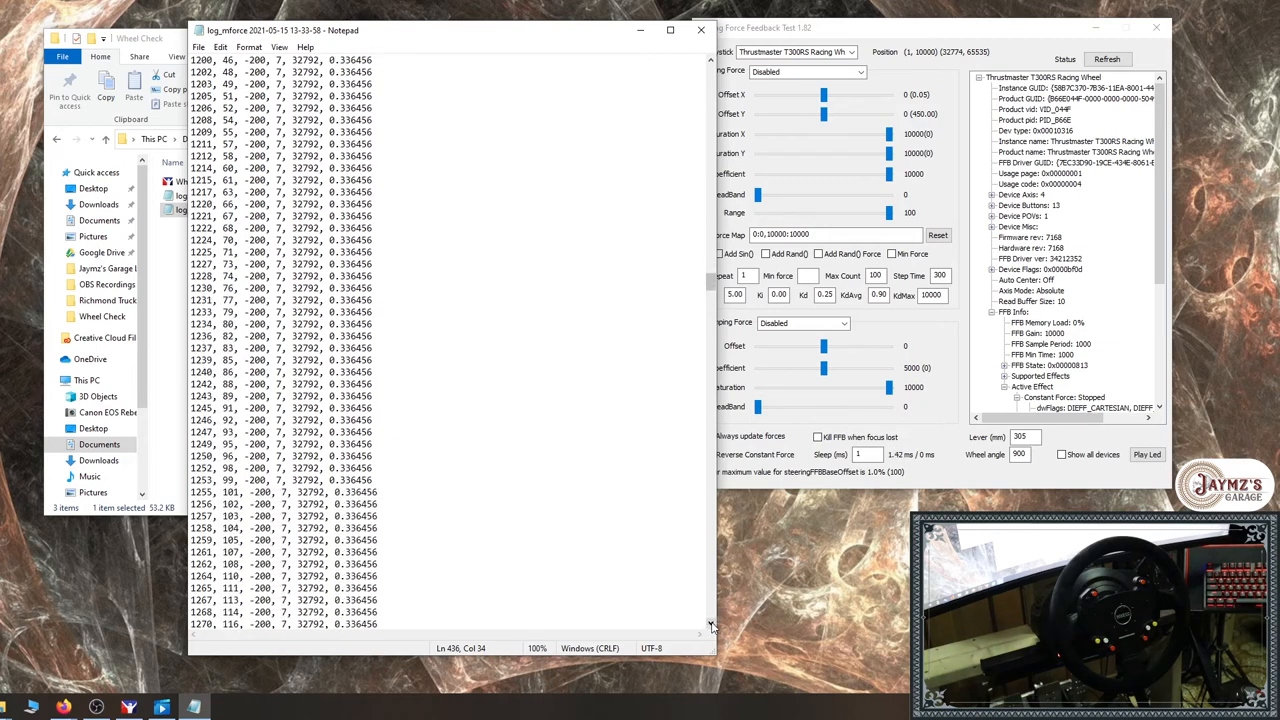
scroll("down", 3)
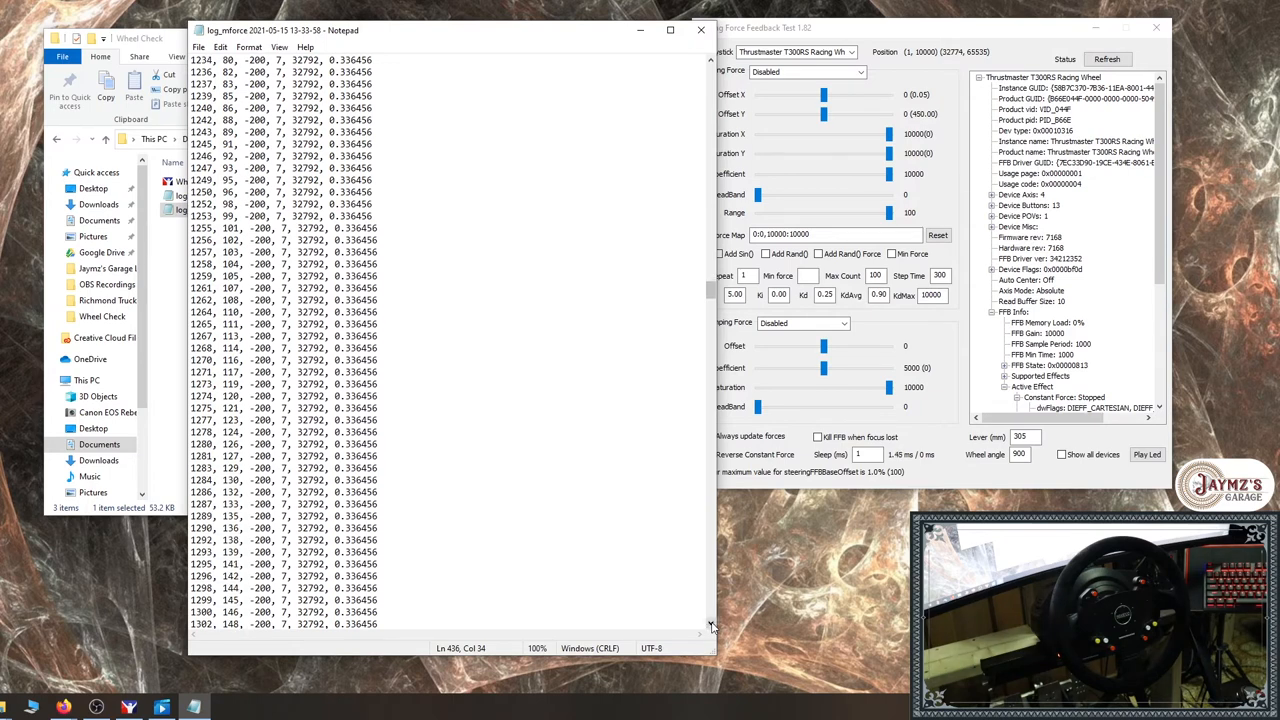
scroll("down", 3)
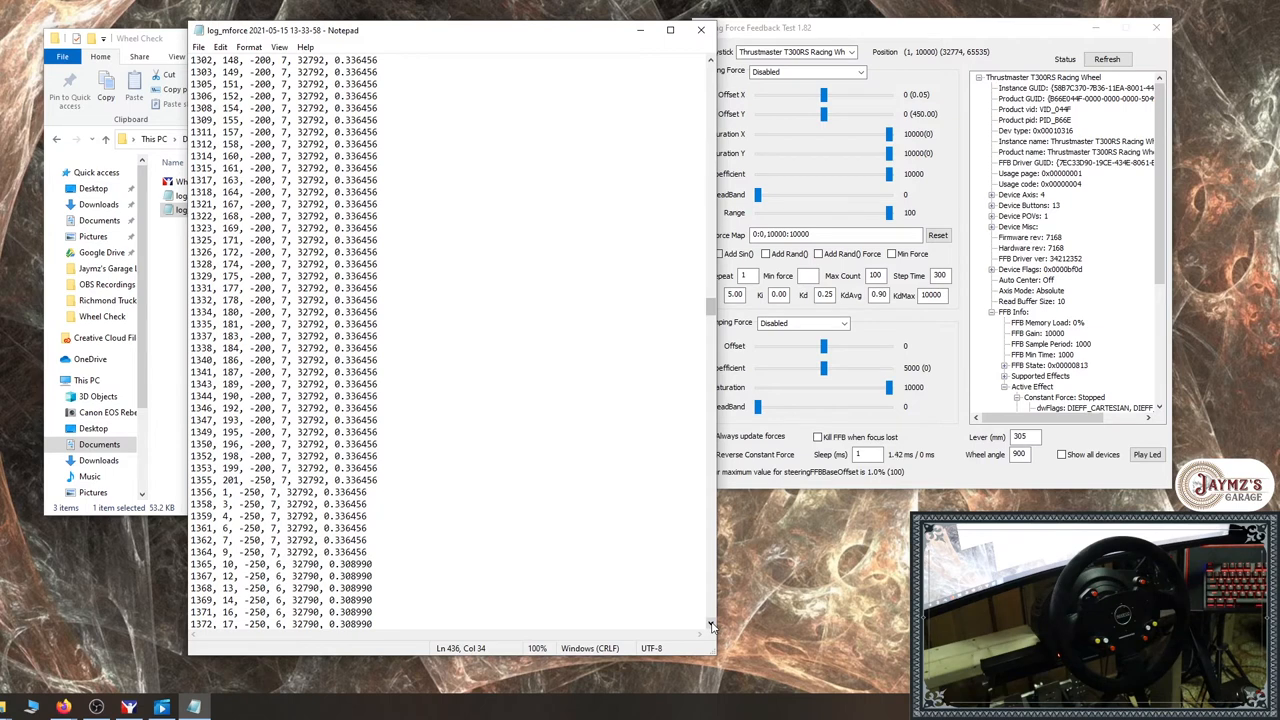
scroll("down", 3)
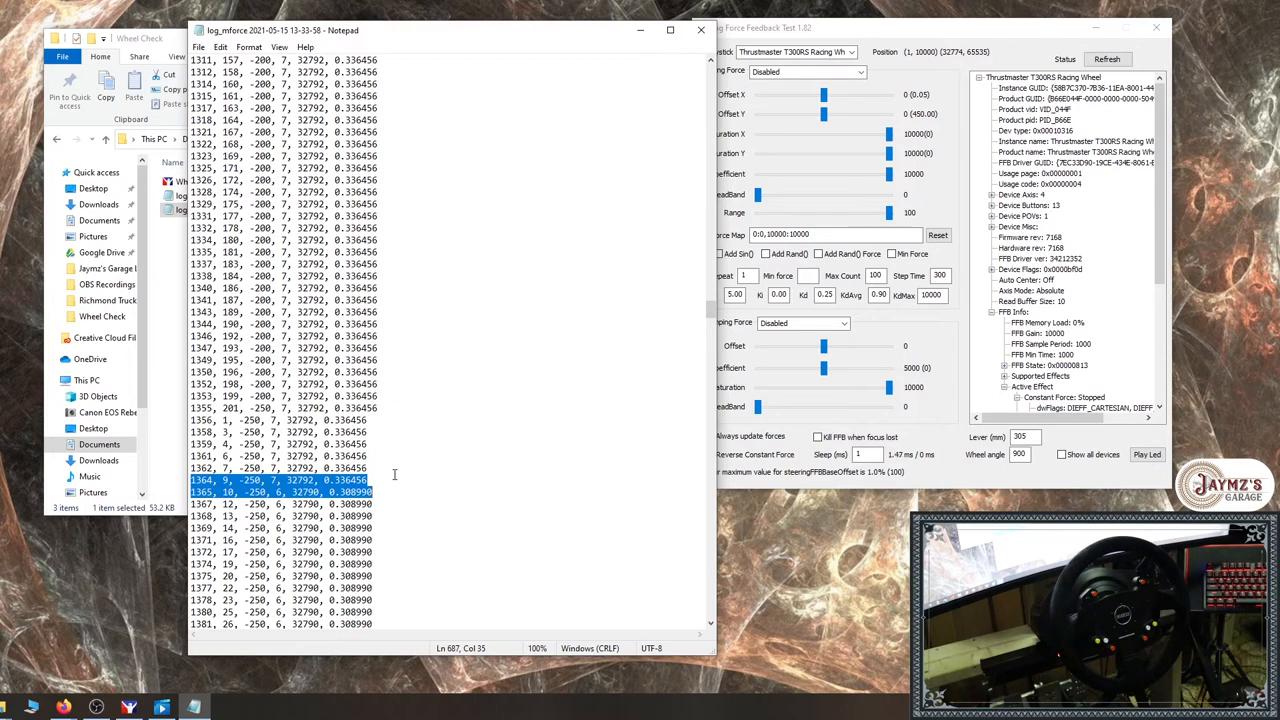
Deselect the log lines and scroll past the -250 rows to force -300 (posX 32788, 0.281525)
left_click(385, 483)
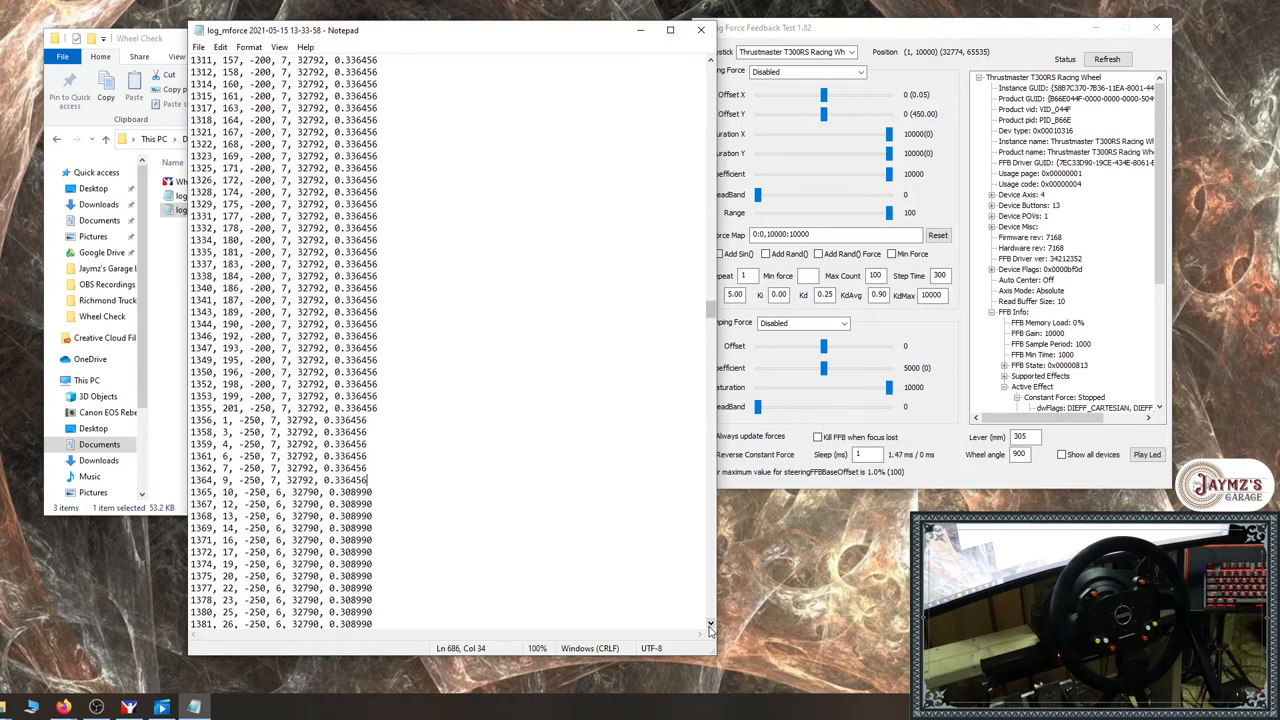
scroll("down", 3)
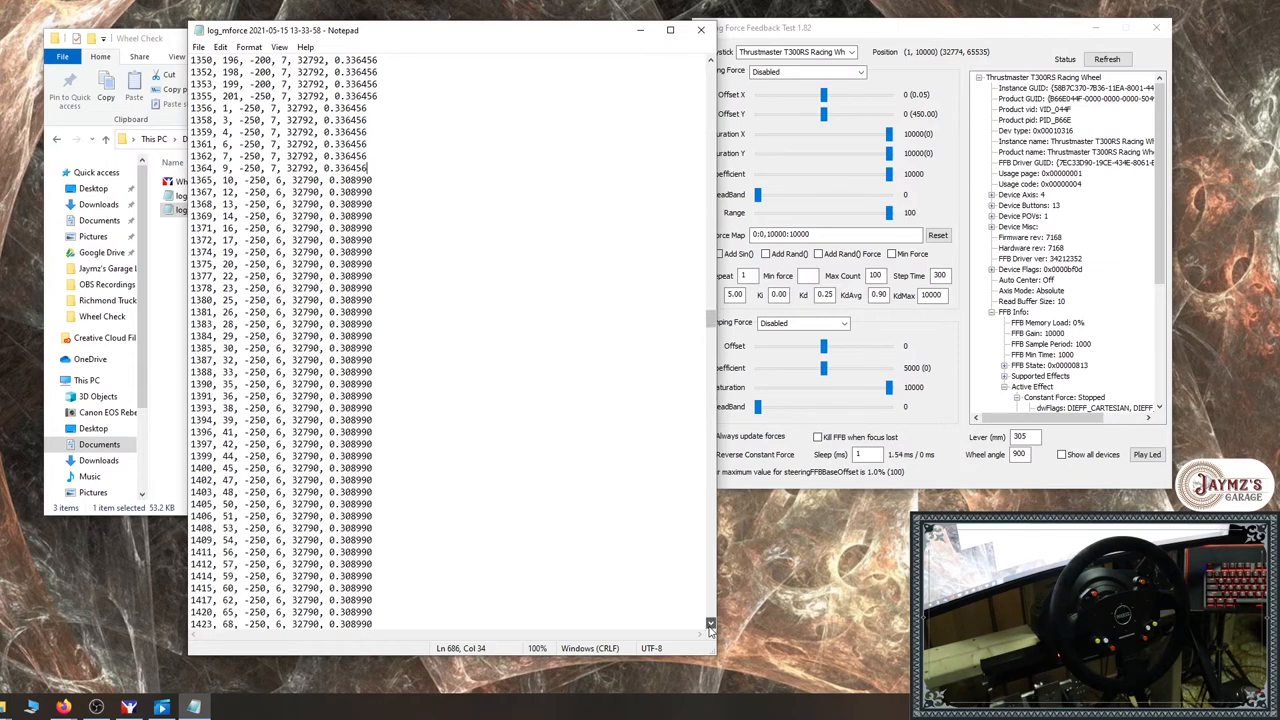
scroll("down", 3)
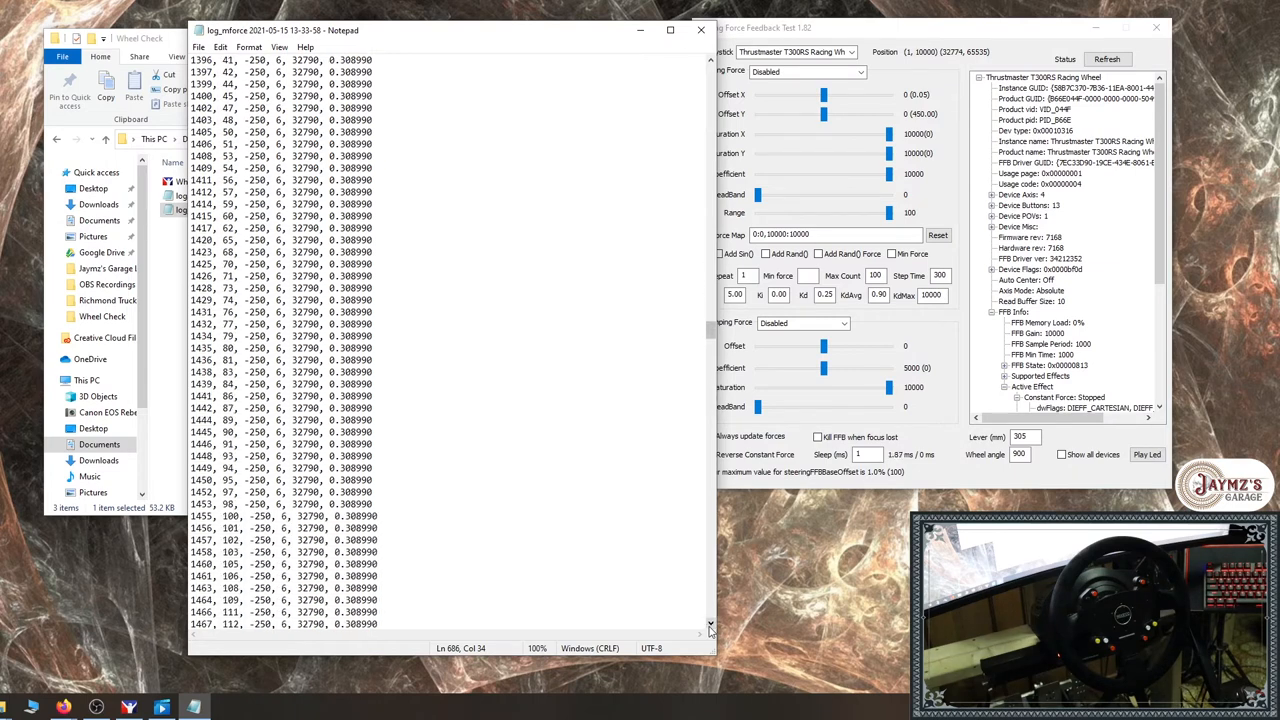
scroll("down", 3)
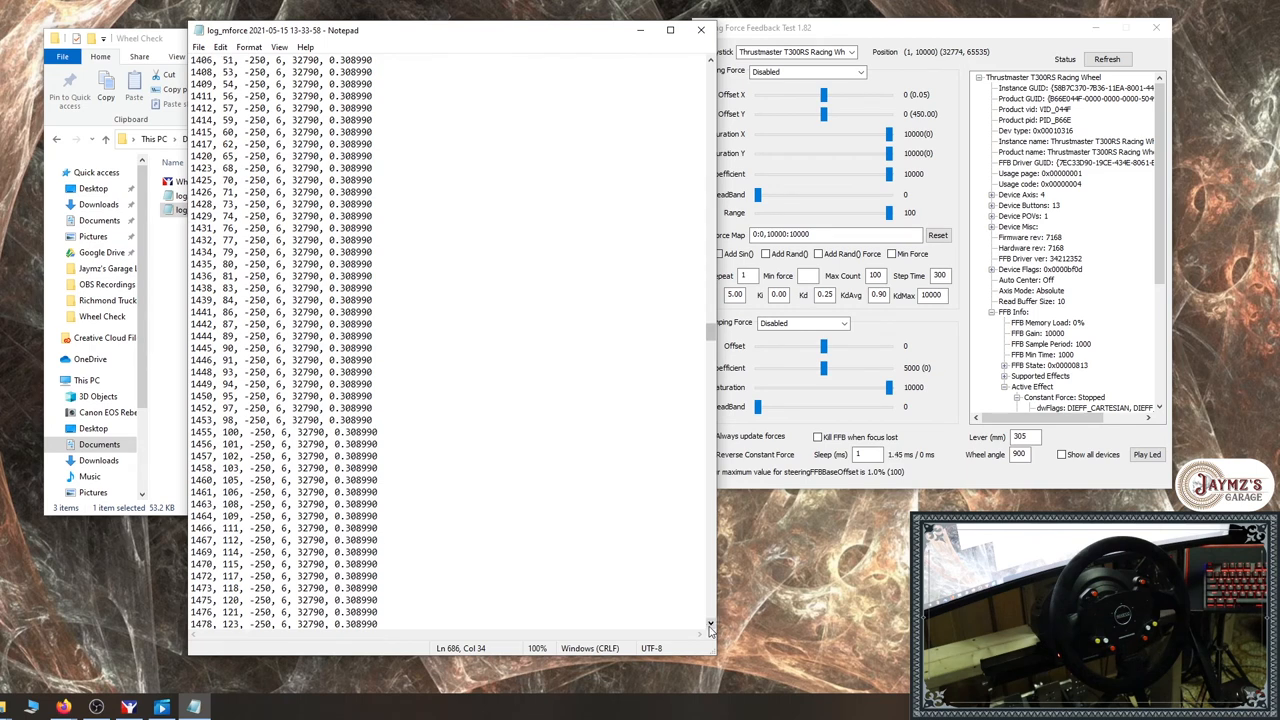
scroll("down", 3)
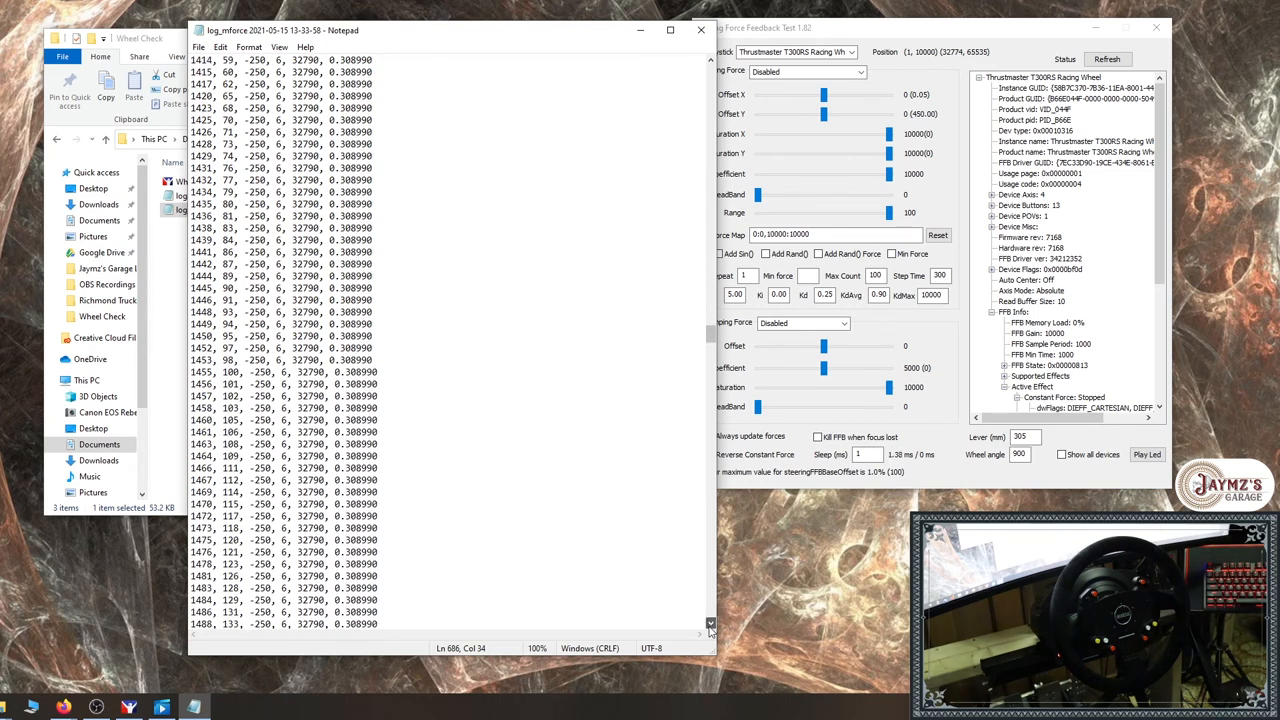
scroll("down", 3)
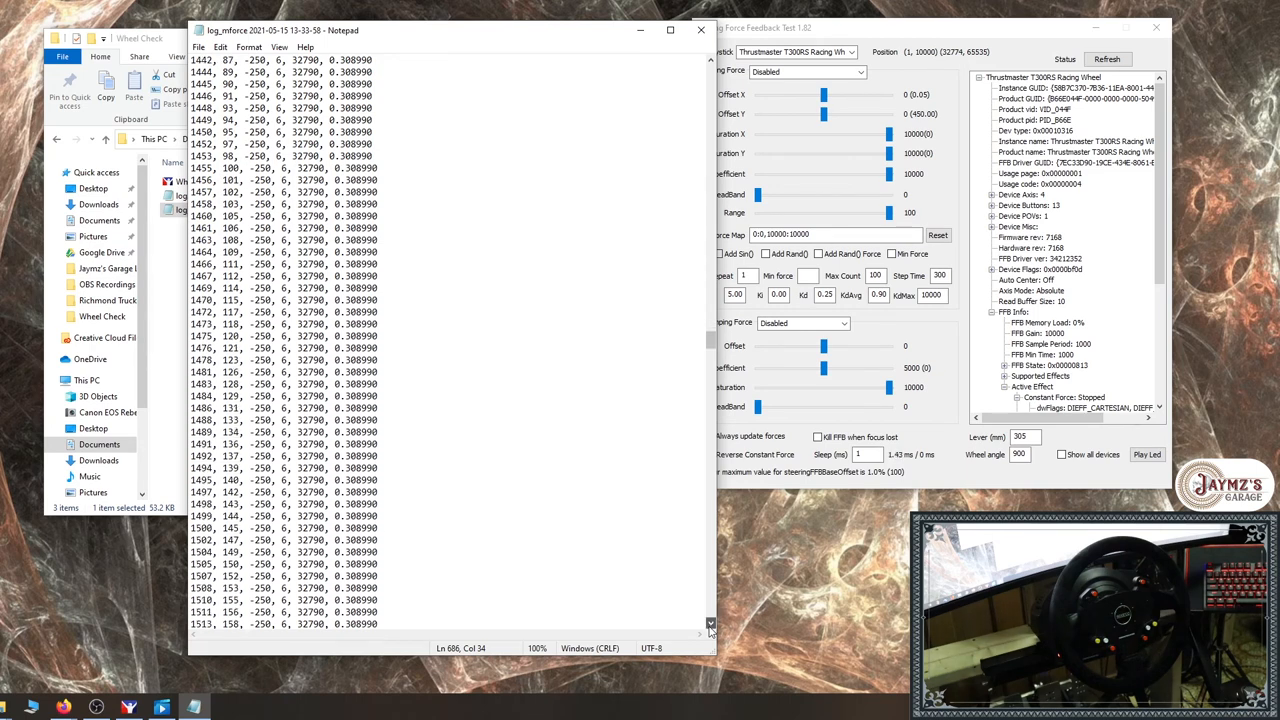
scroll("down", 3)
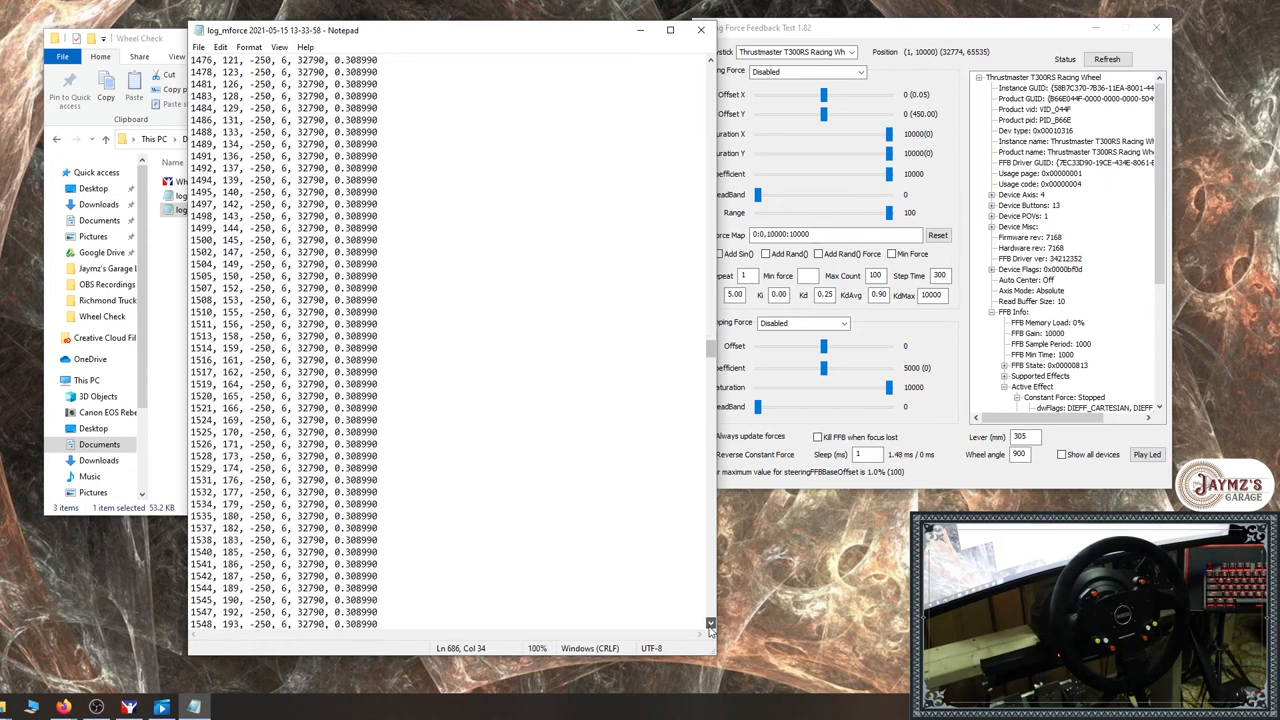
scroll("down", 3)
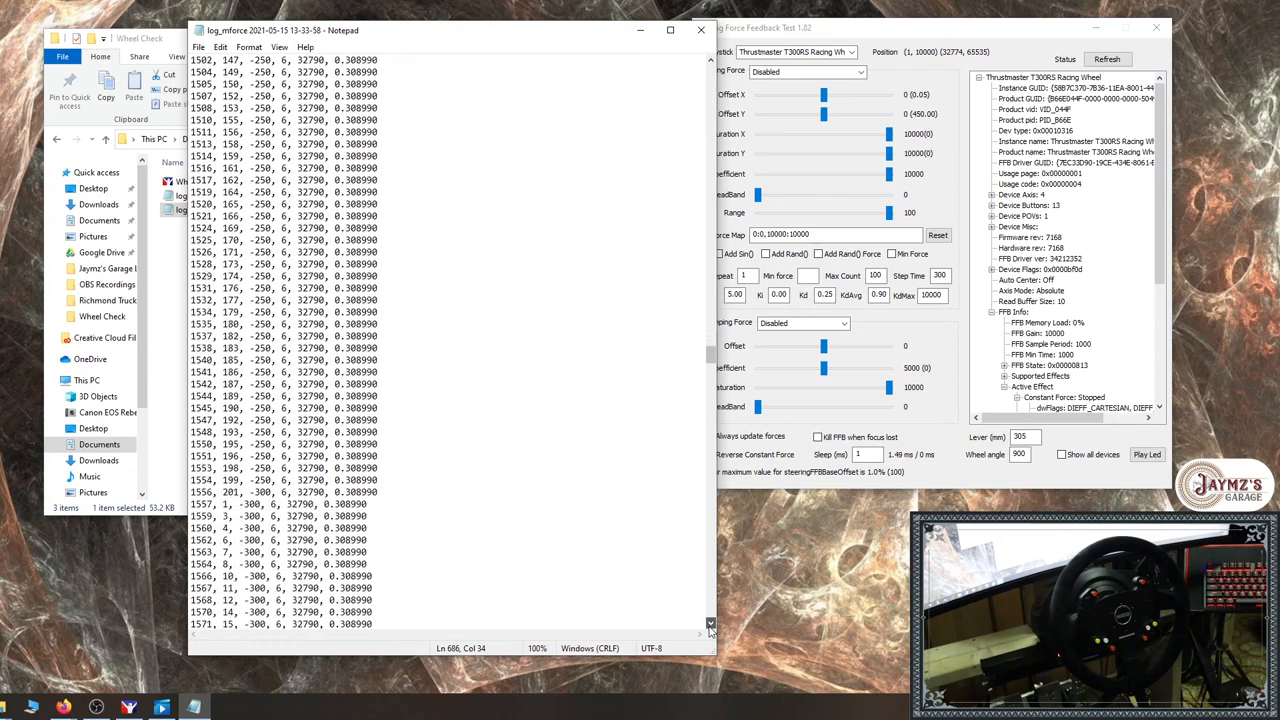
scroll("down", 3)
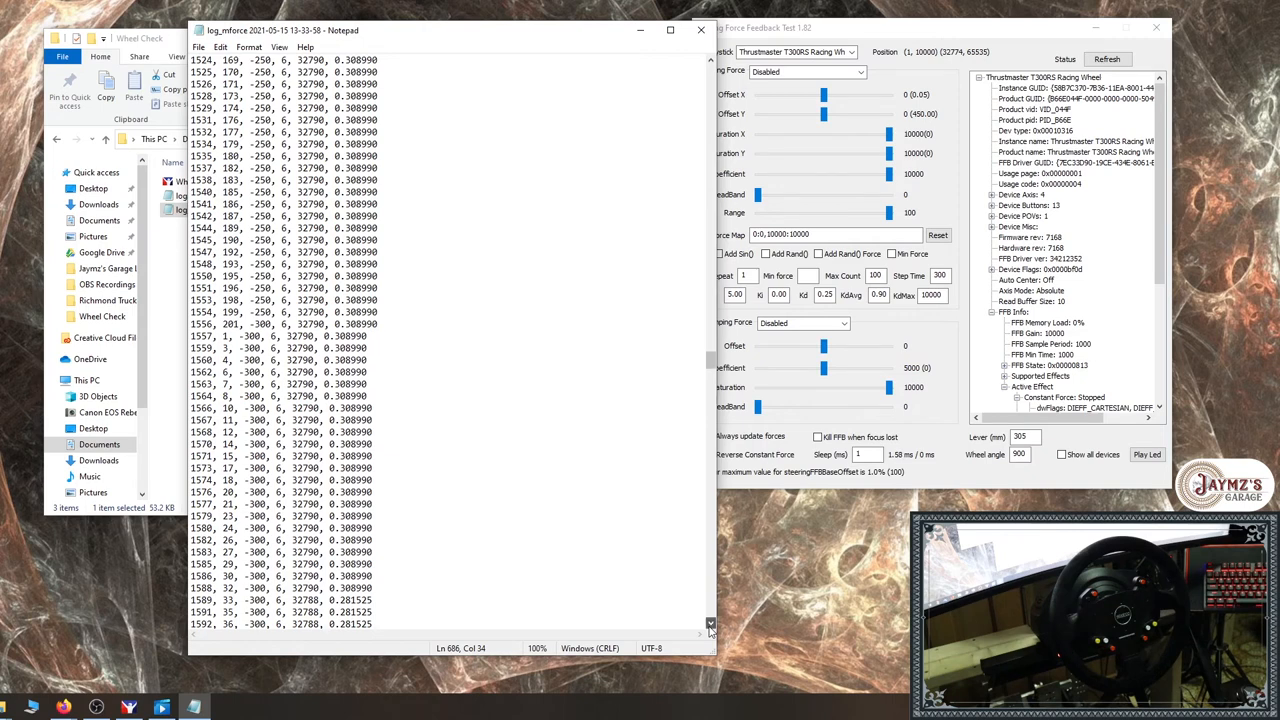
scroll("down", 3)
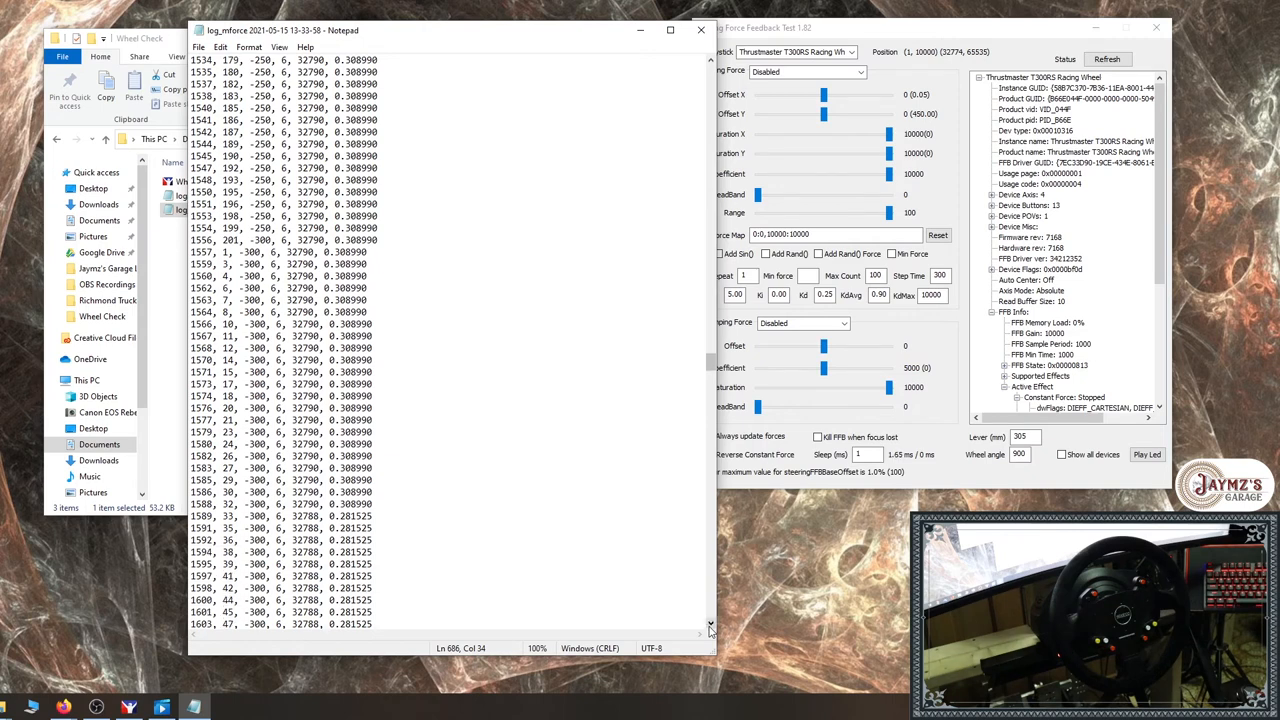
scroll("down", 3)
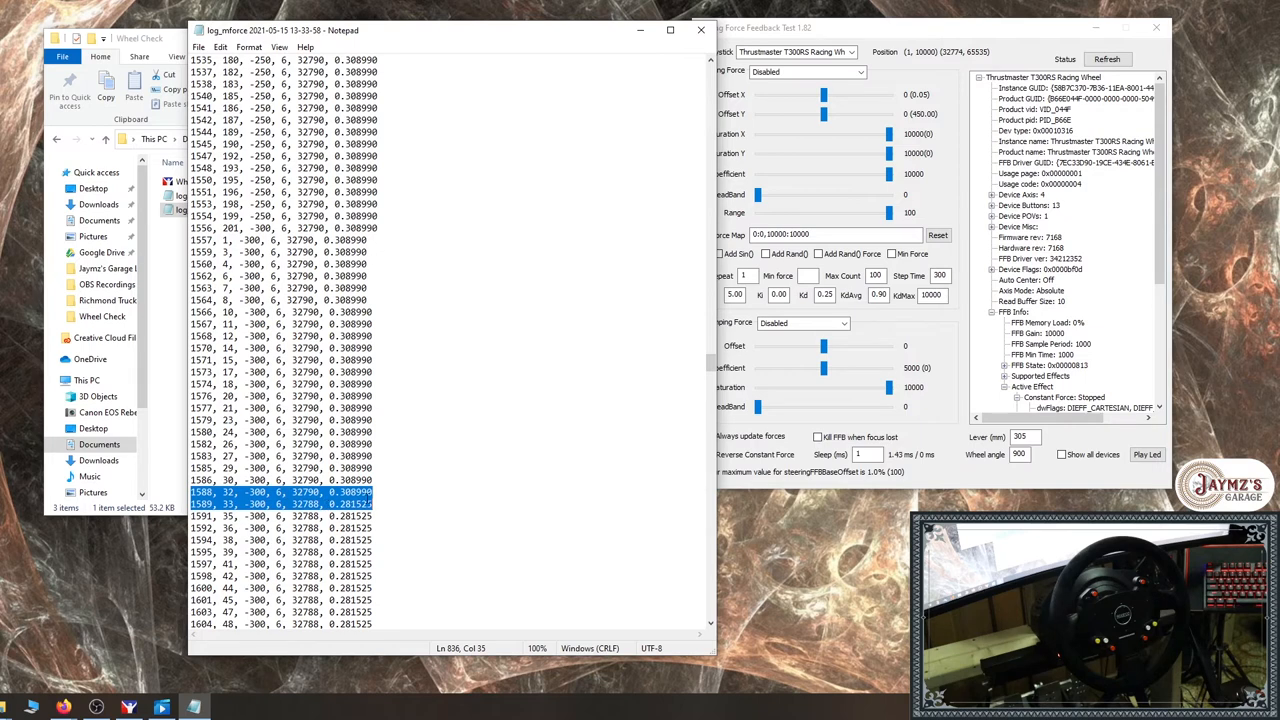
Deselect and scroll past the -300 rows to force -350, where posX drops to 32786 (0.254059)
left_click(383, 495)
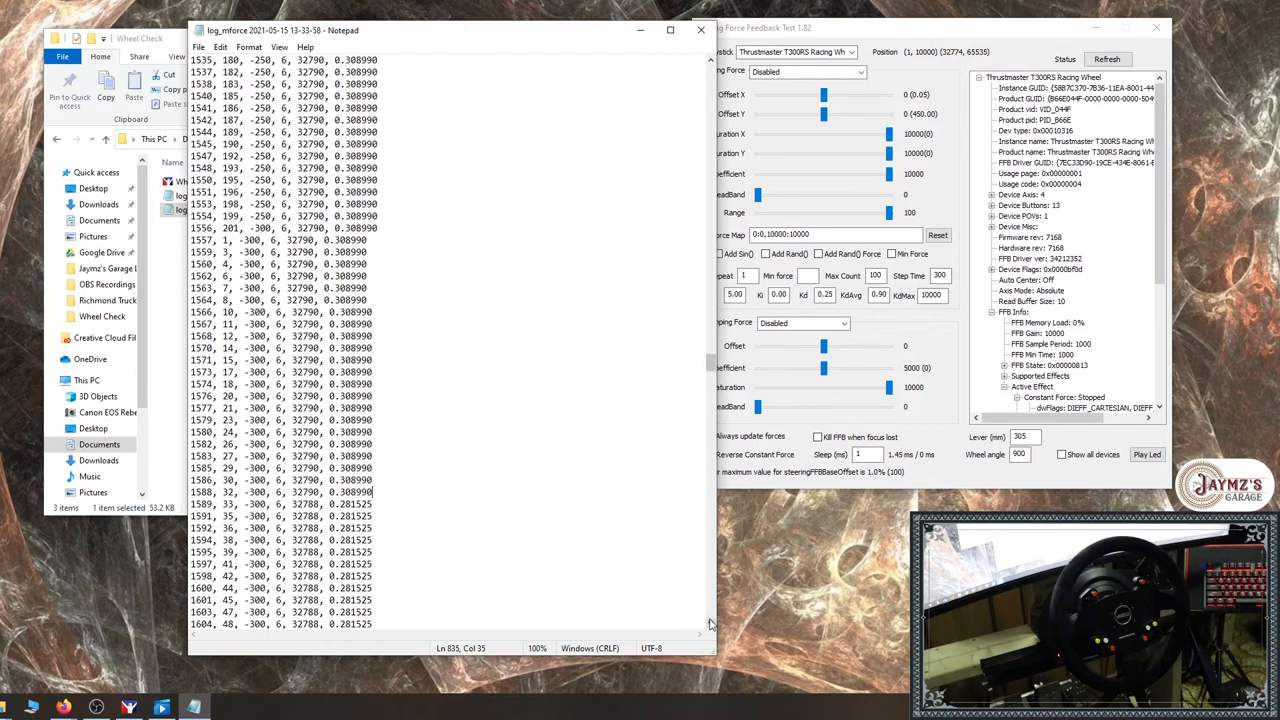
scroll("down", 3)
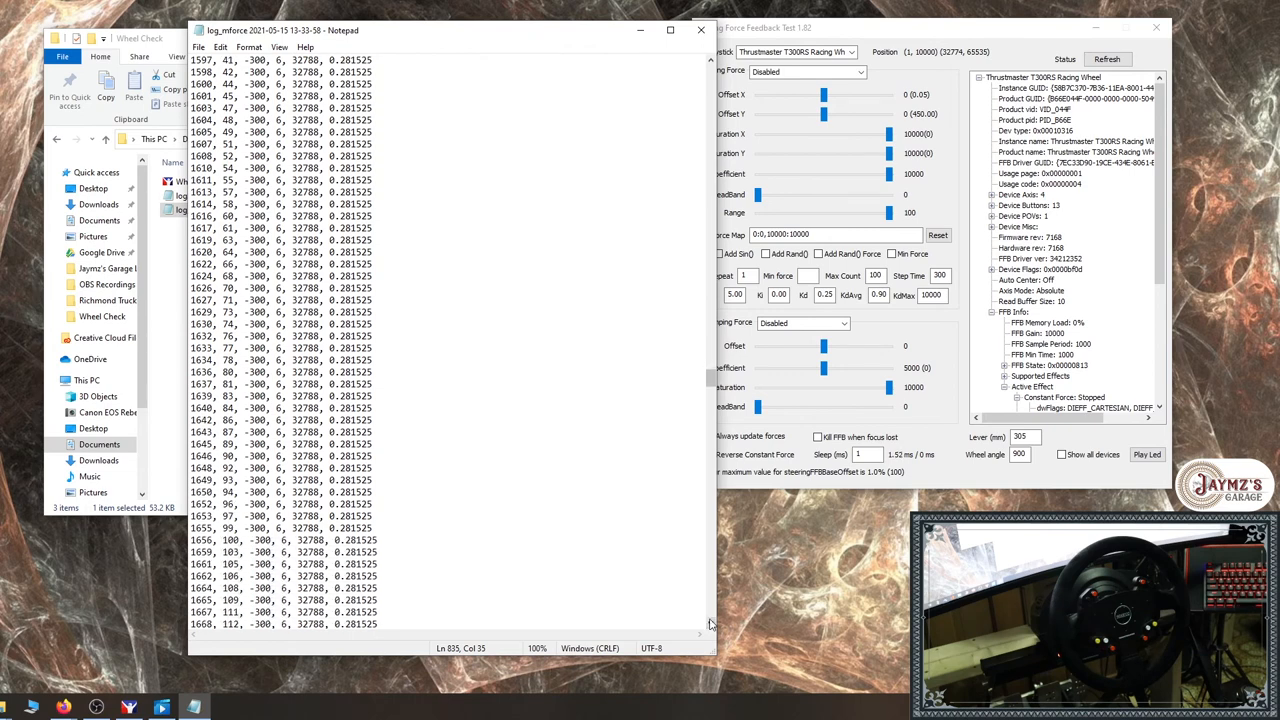
scroll("down", 3)
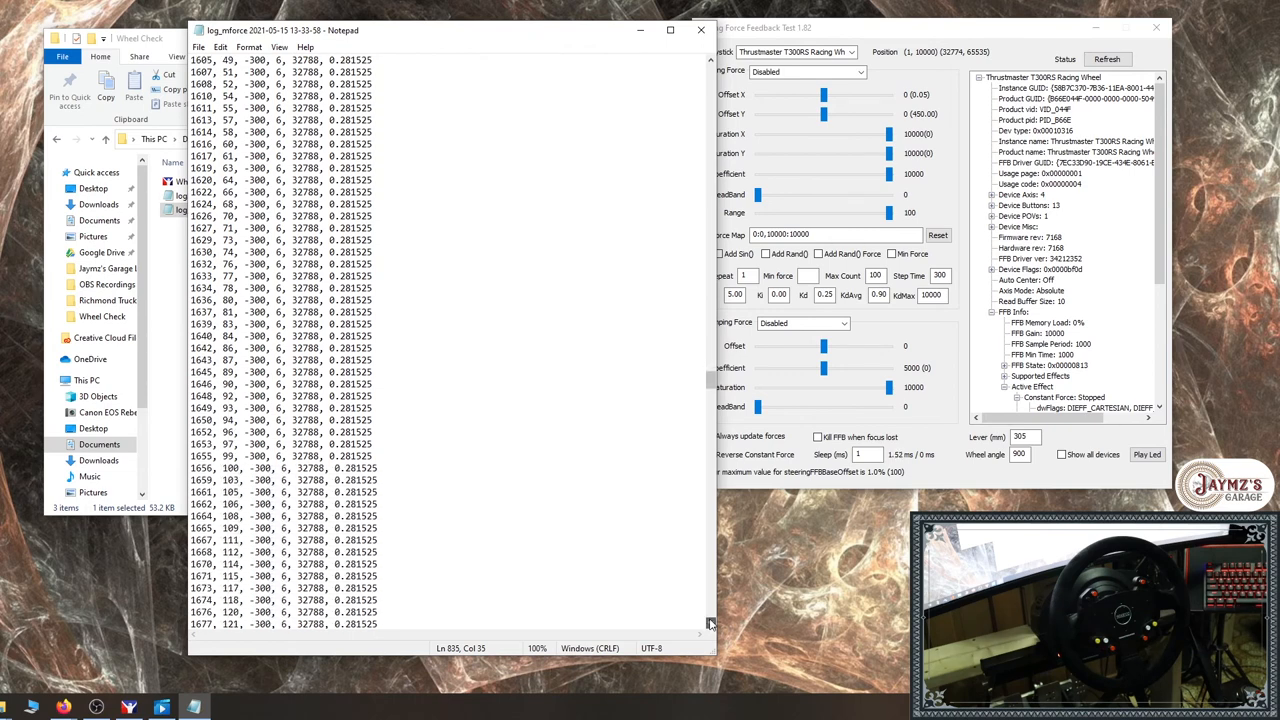
scroll("down", 3)
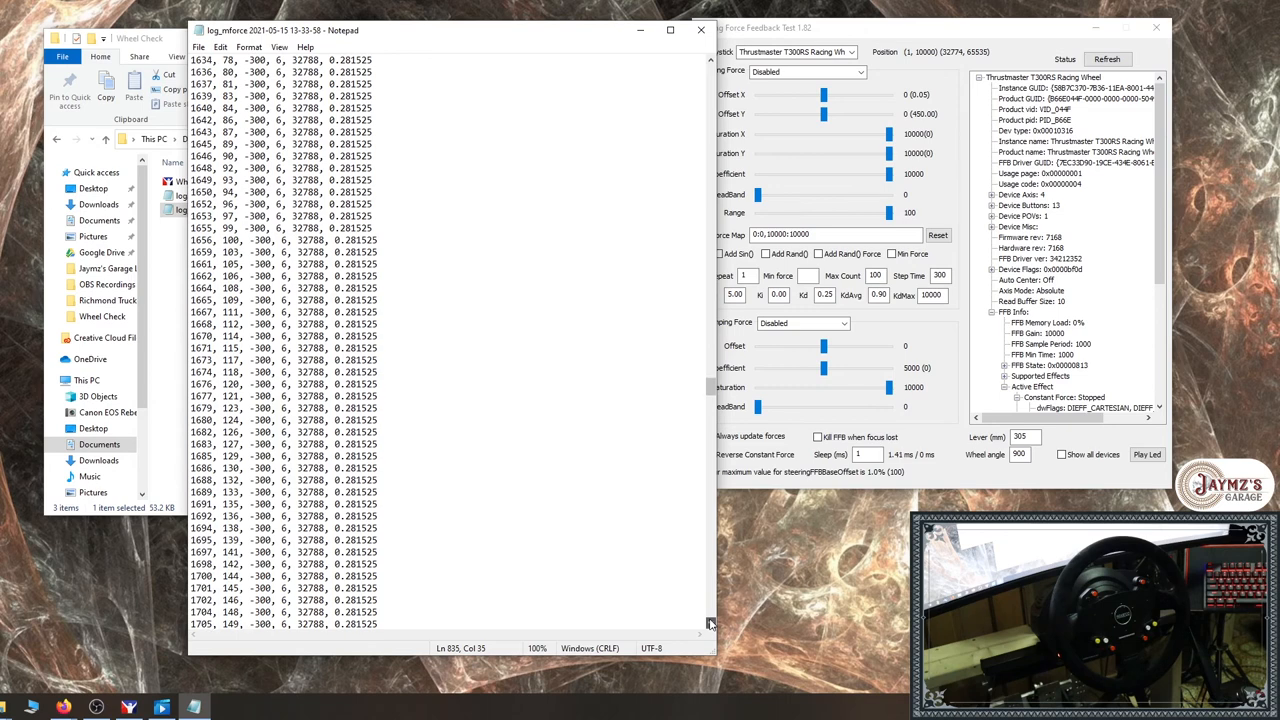
scroll("down", 3)
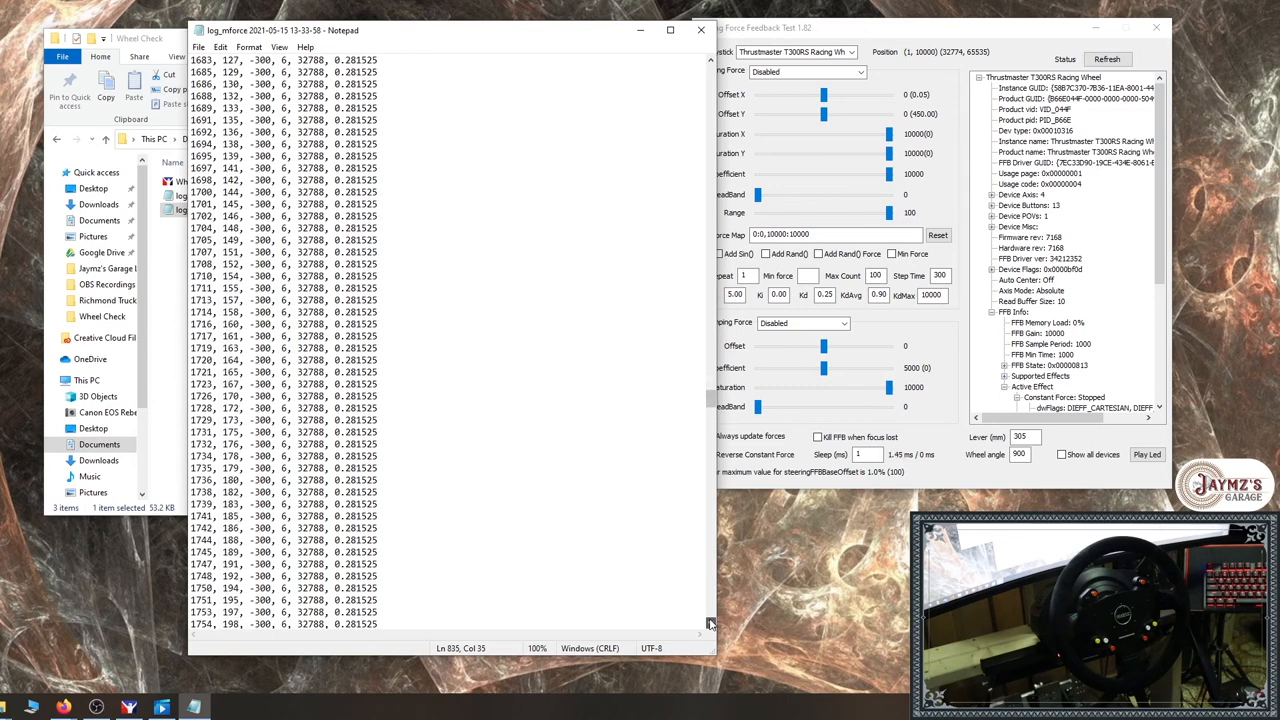
scroll("down", 3)
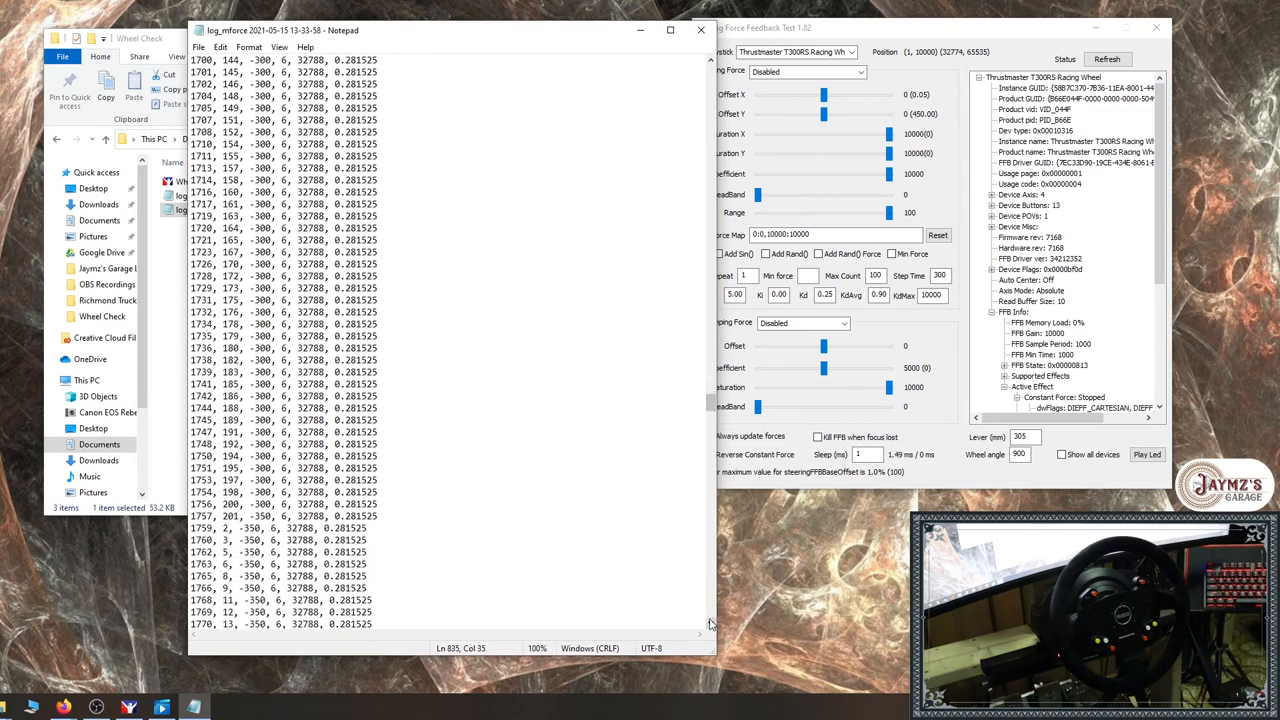
scroll("down", 3)
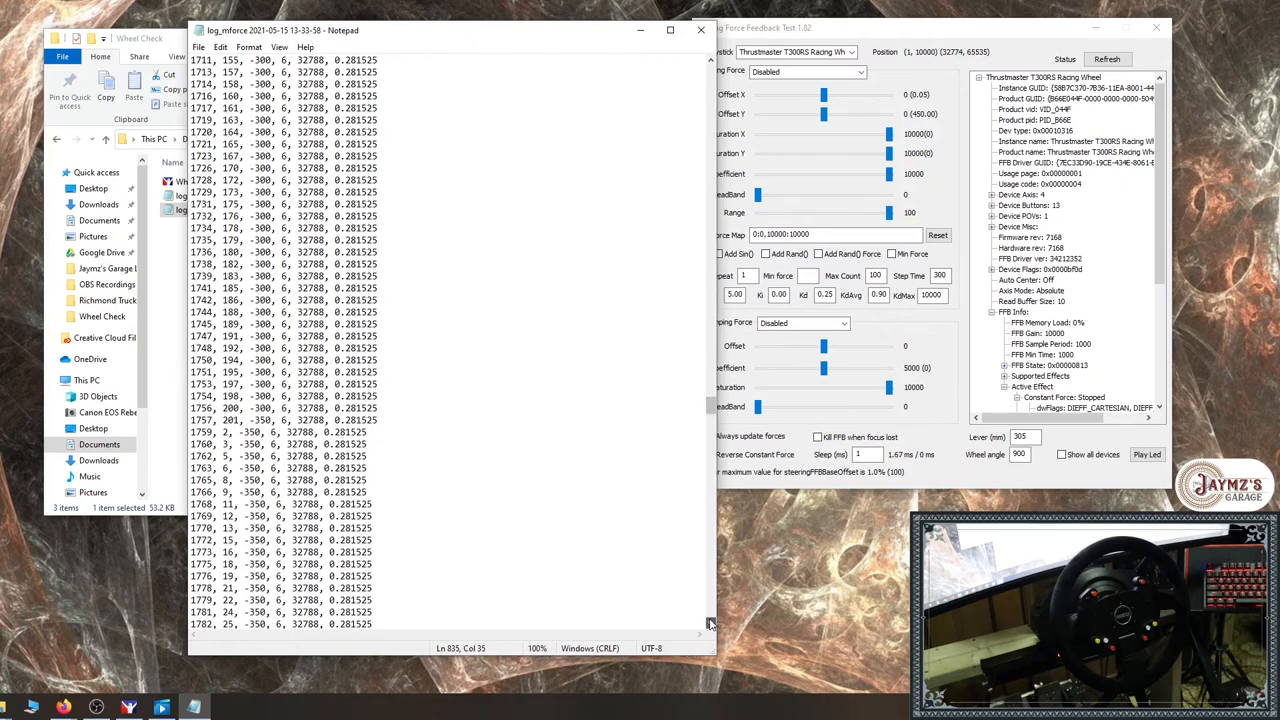
scroll("down", 3)
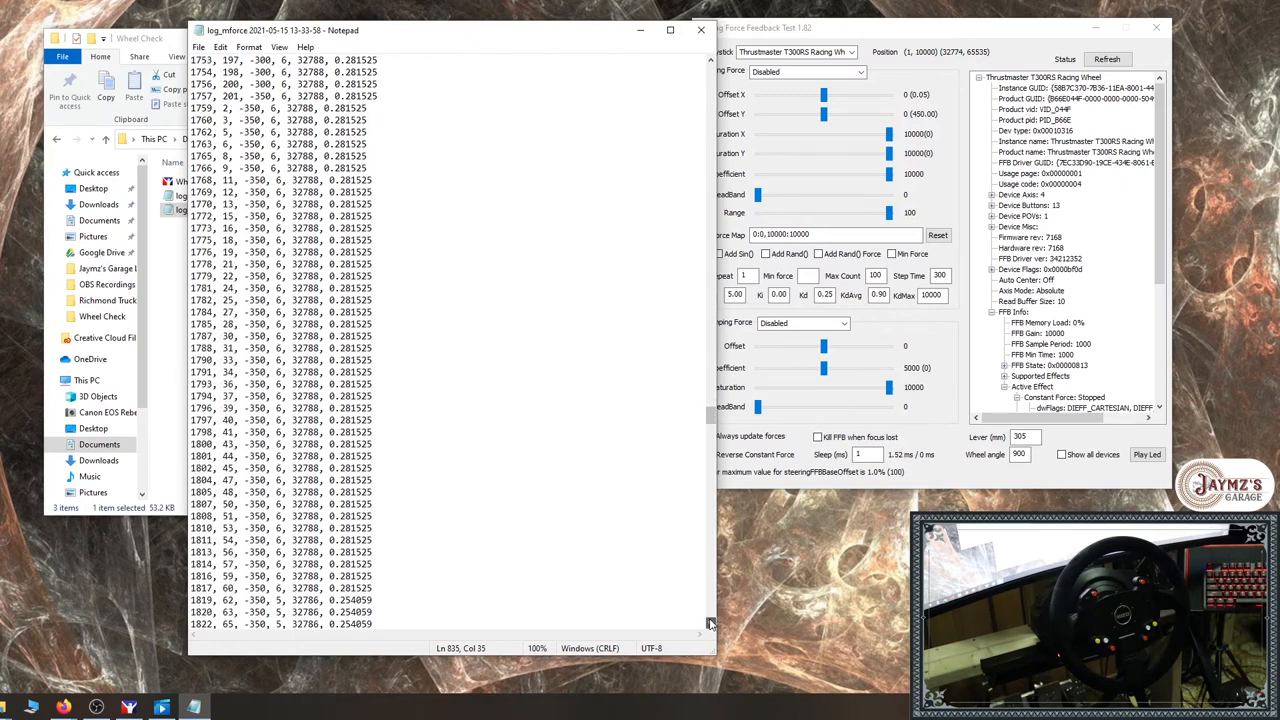
scroll("down", 3)
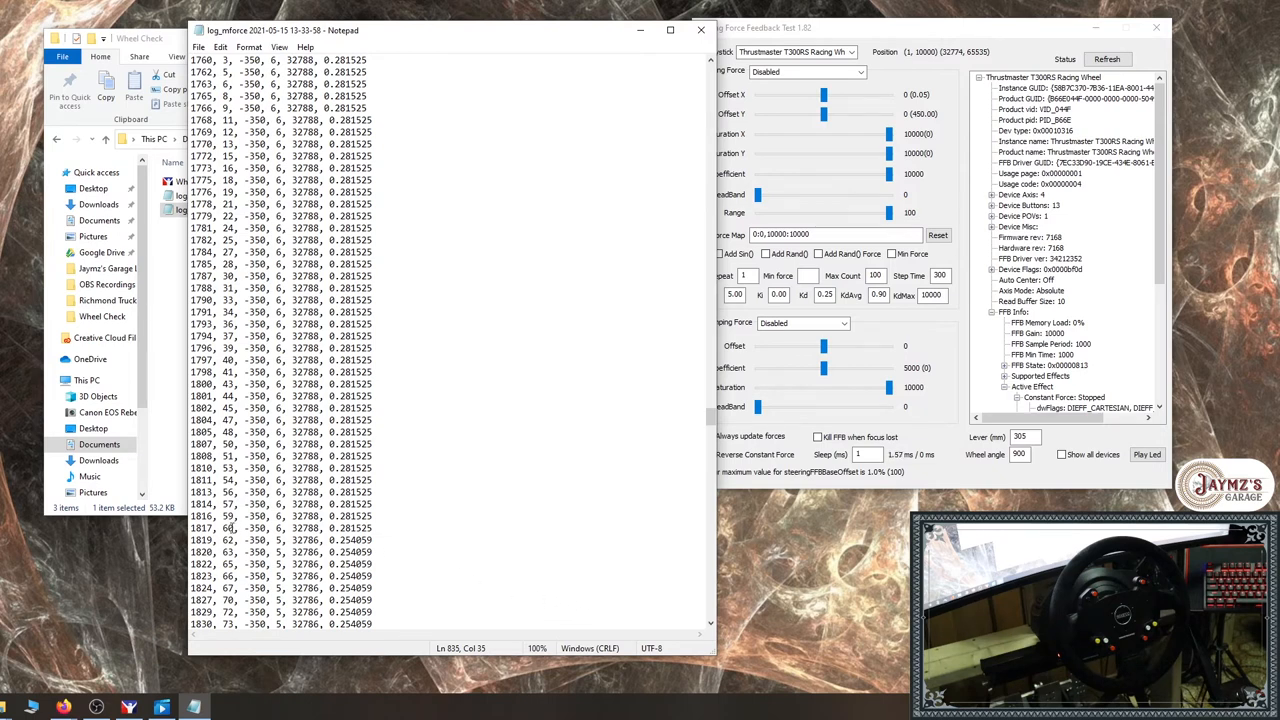
Highlight log lines 1817–1819 with the 0.254059 drop, then scroll into the -400 rows
left_click_drag(200, 528, 375, 540)
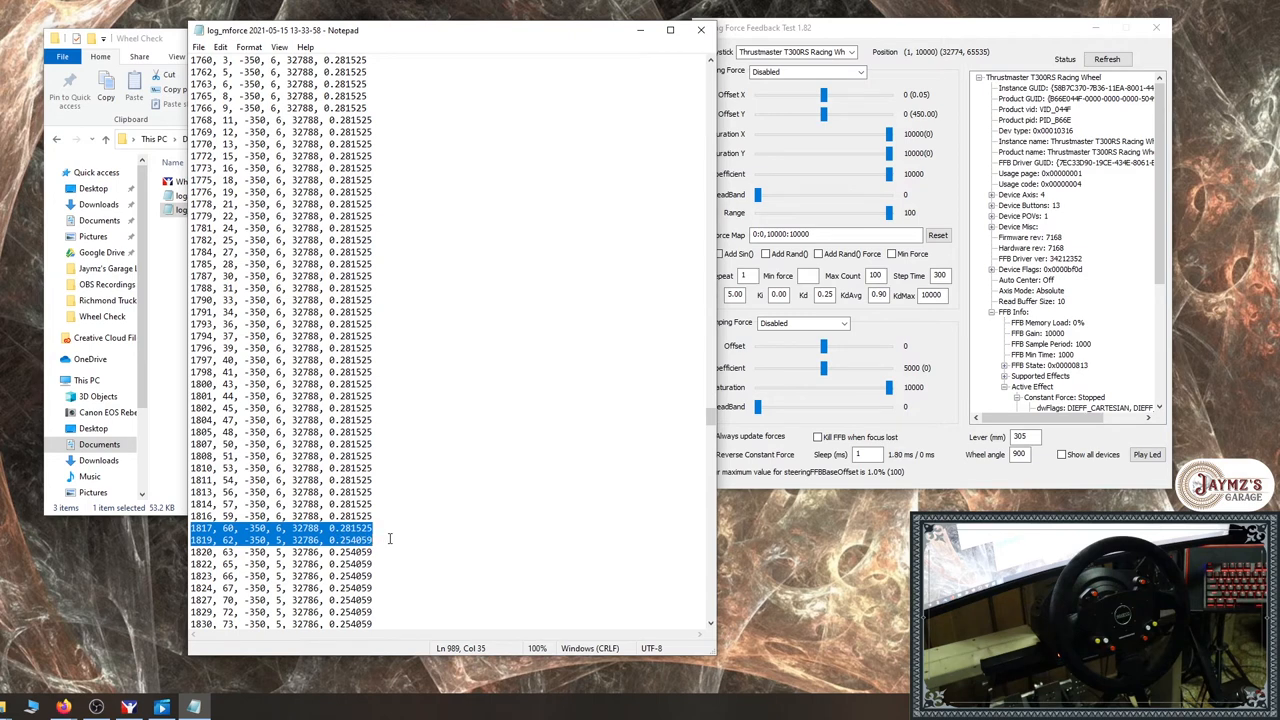
mouse_move(445, 548)
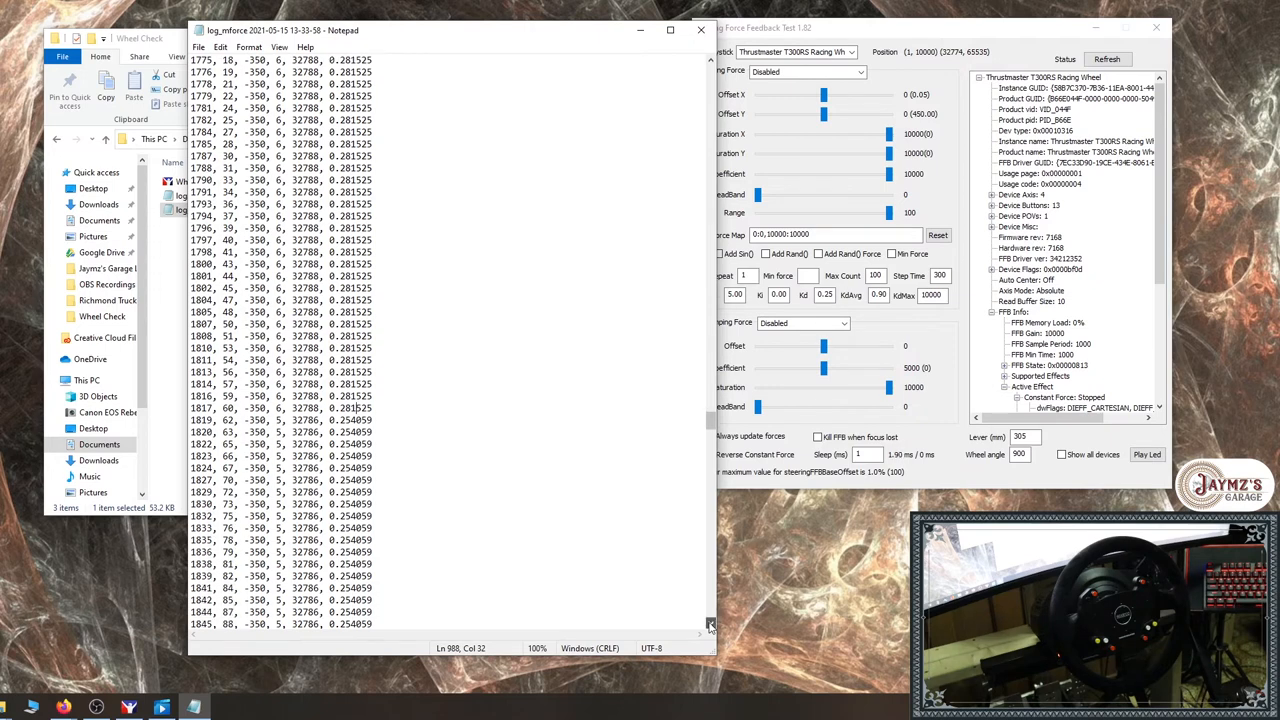
scroll("down", 3)
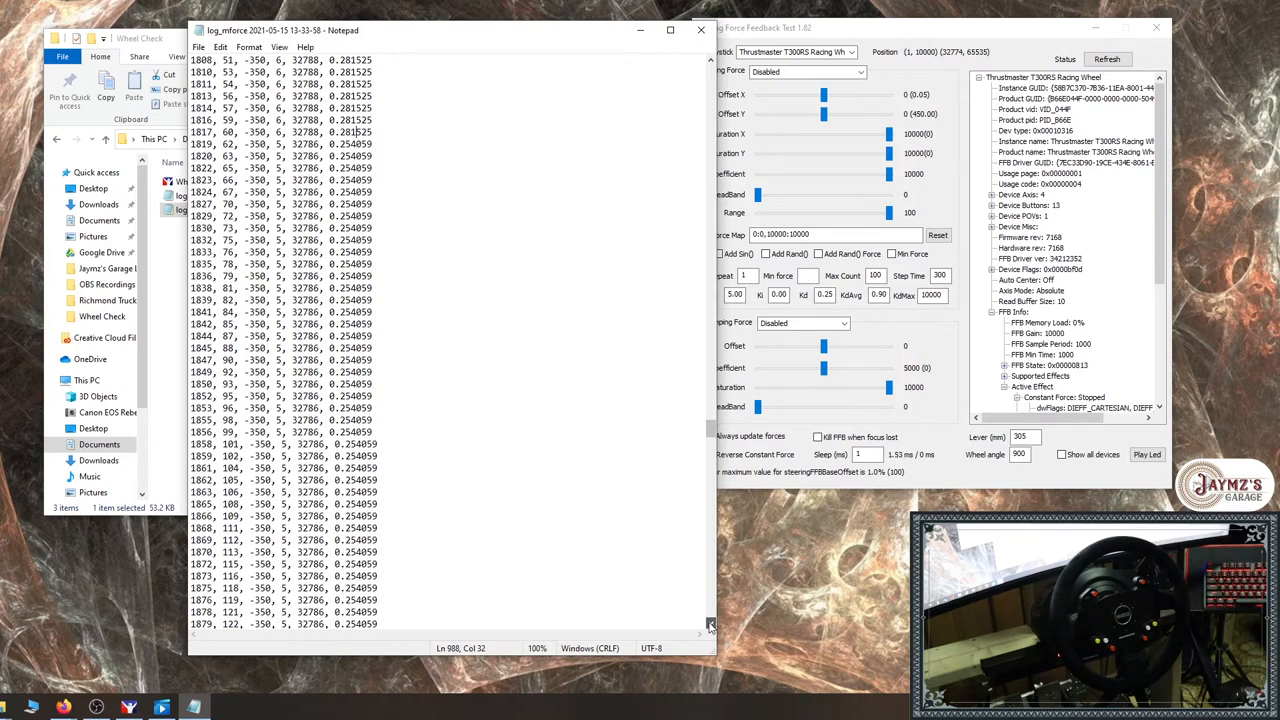
scroll("down", 3)
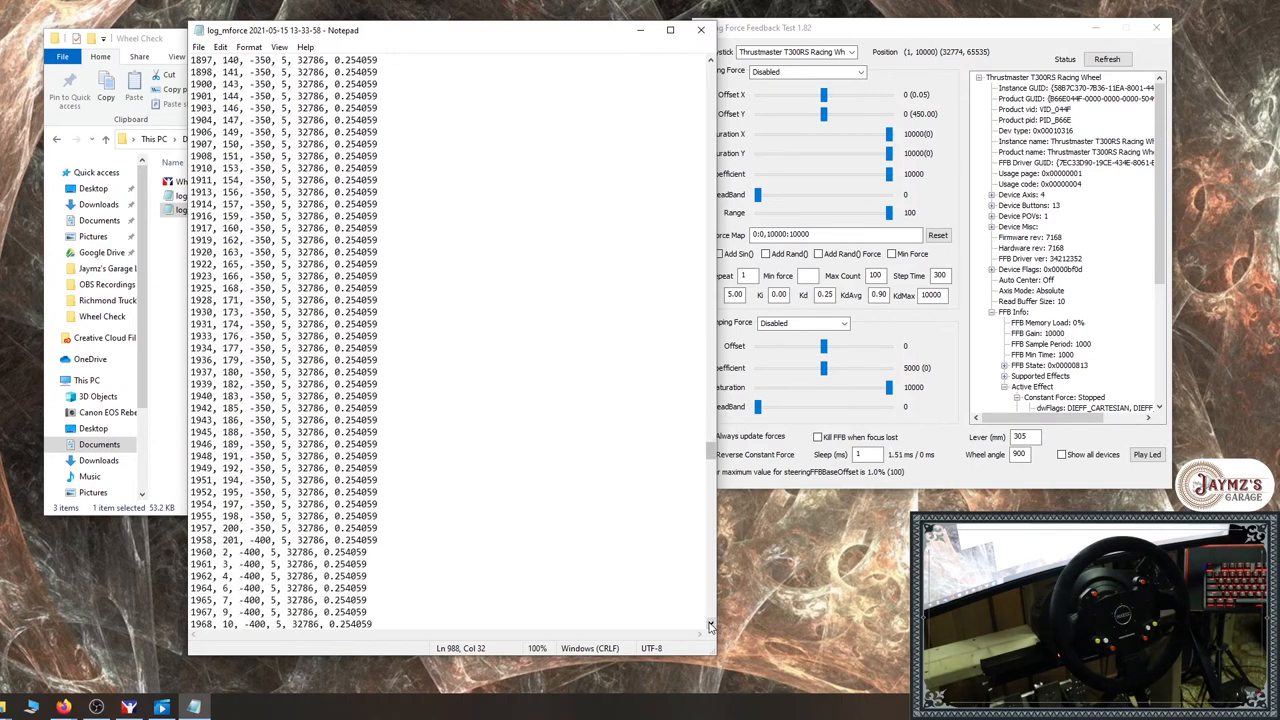
scroll("down", 3)
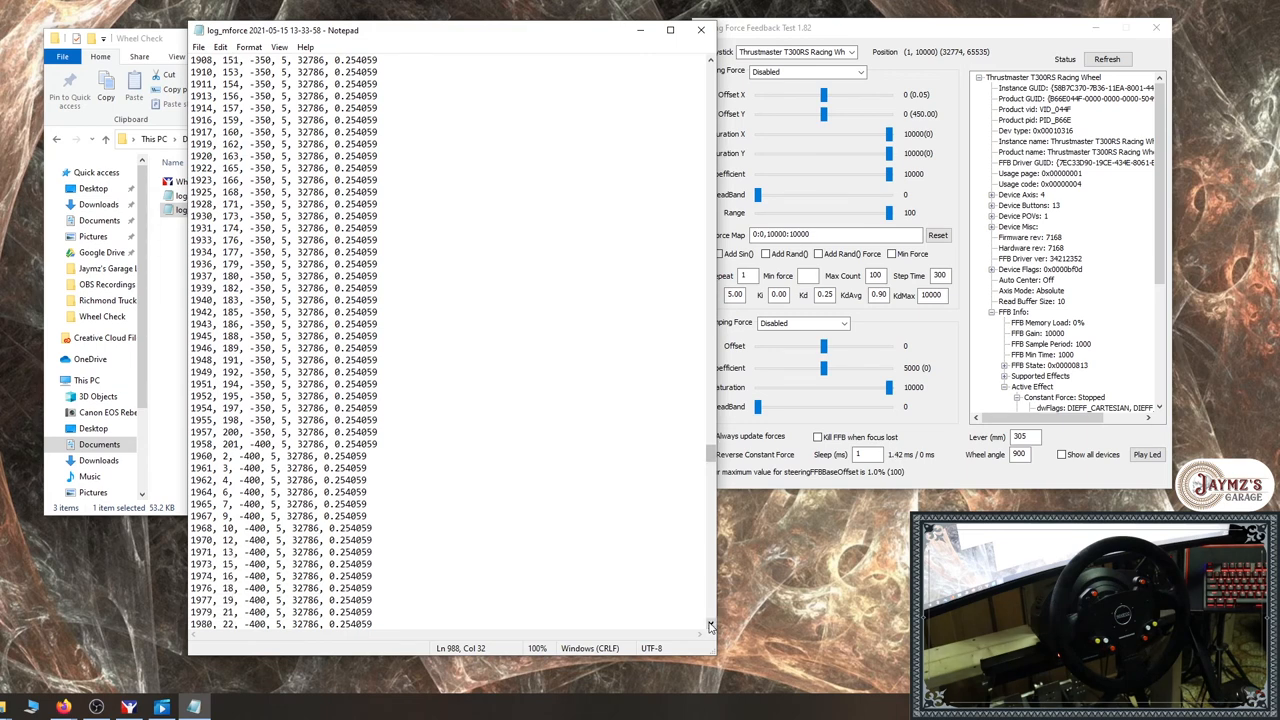
scroll("down", 3)
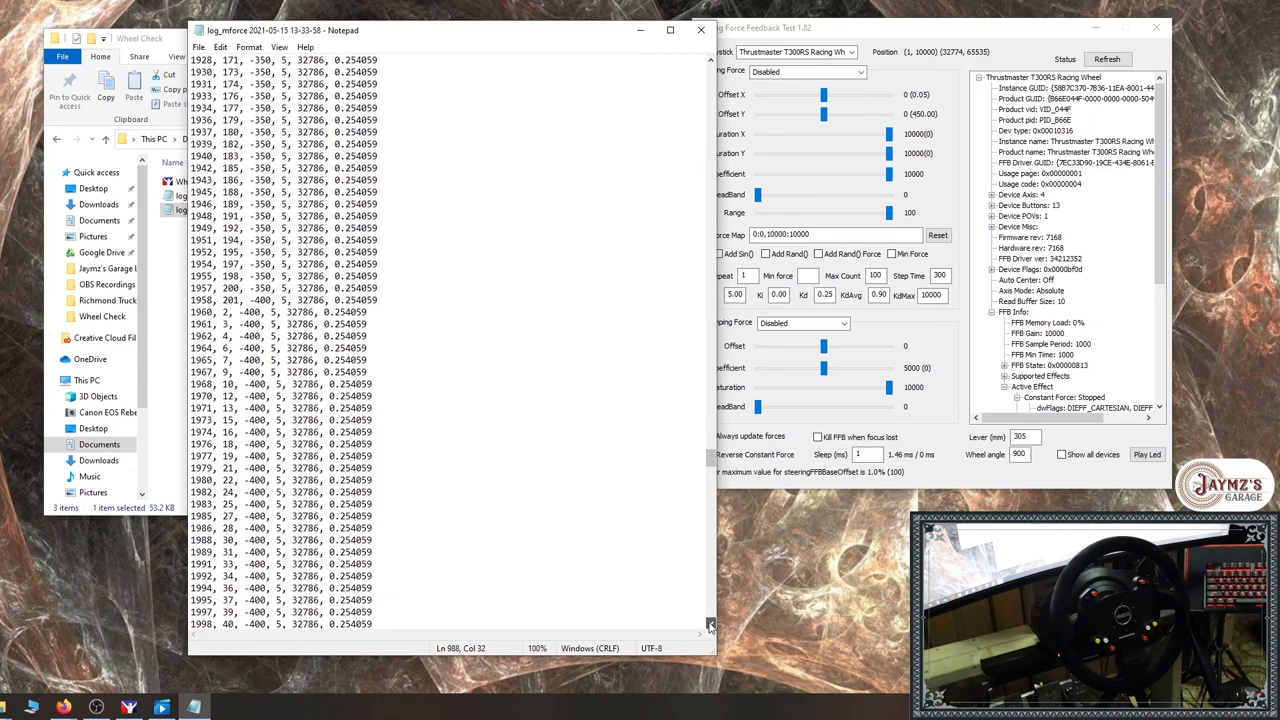
scroll("down", 3)
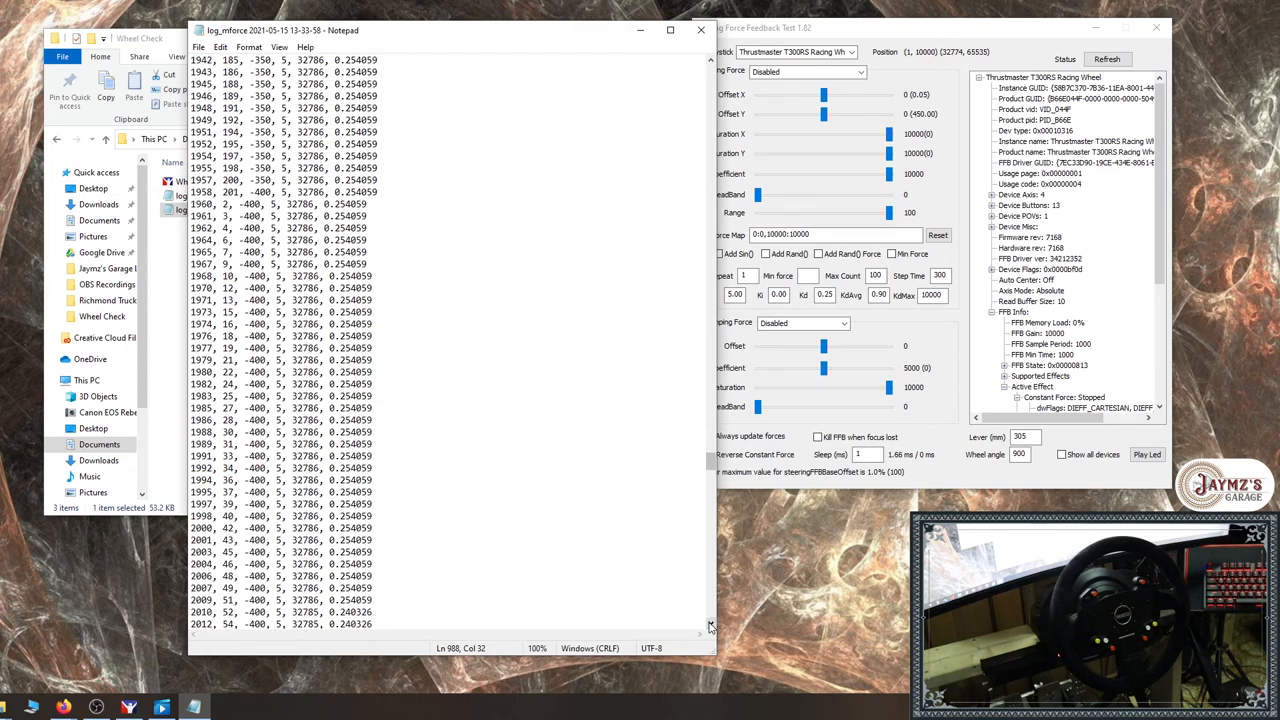
scroll("down", 3)
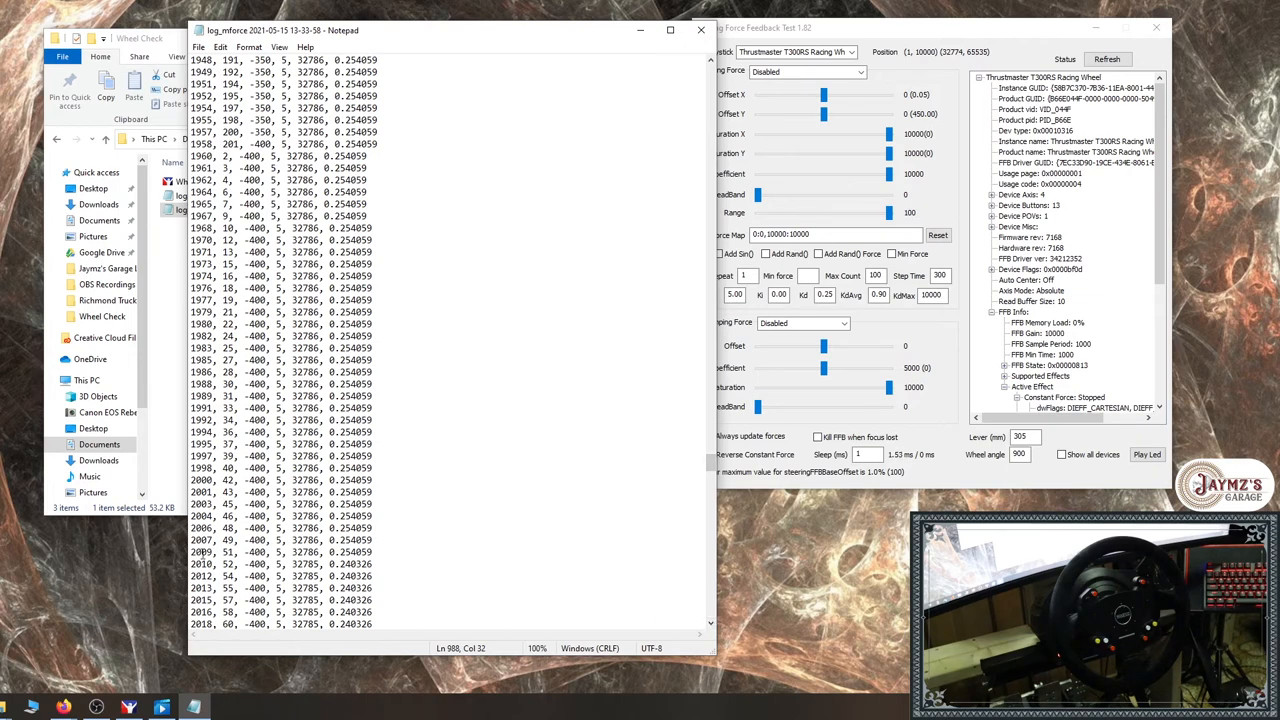
Highlight log lines 2009–2010 with the 0.240326 drop, then scroll into the -450 rows
left_click_drag(195, 552, 375, 563)
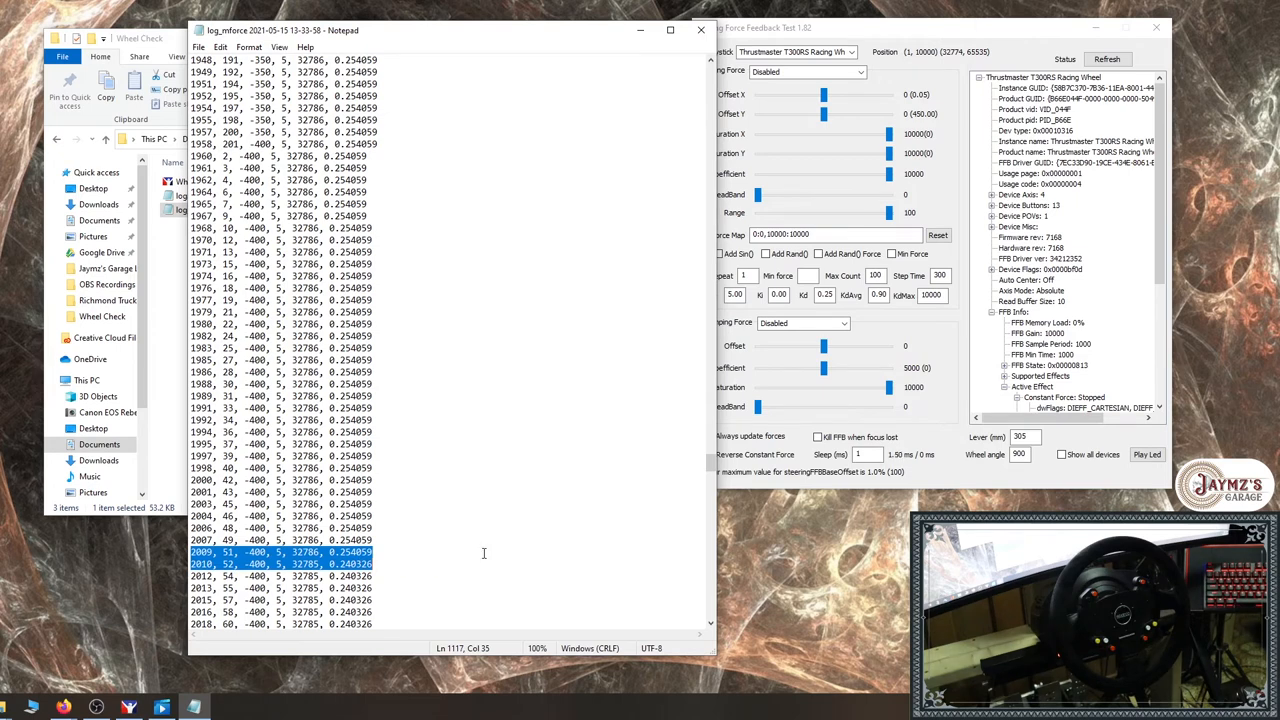
mouse_move(574, 556)
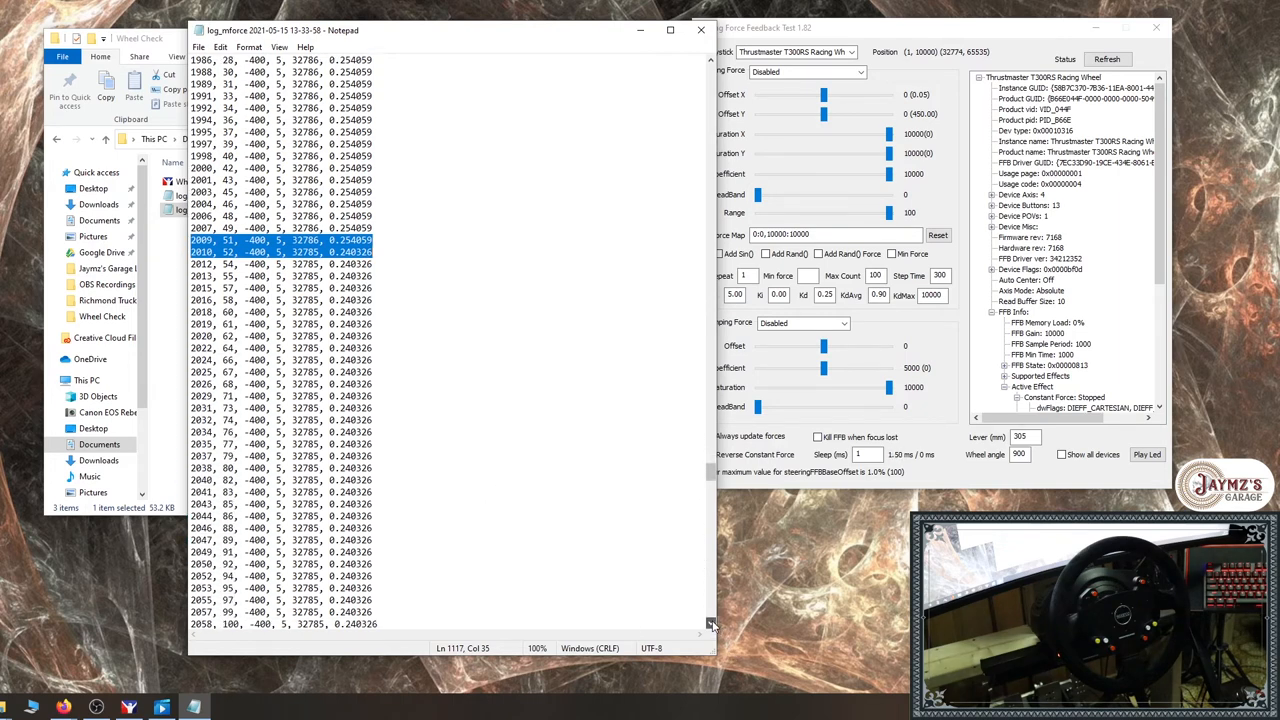
scroll("down", 3)
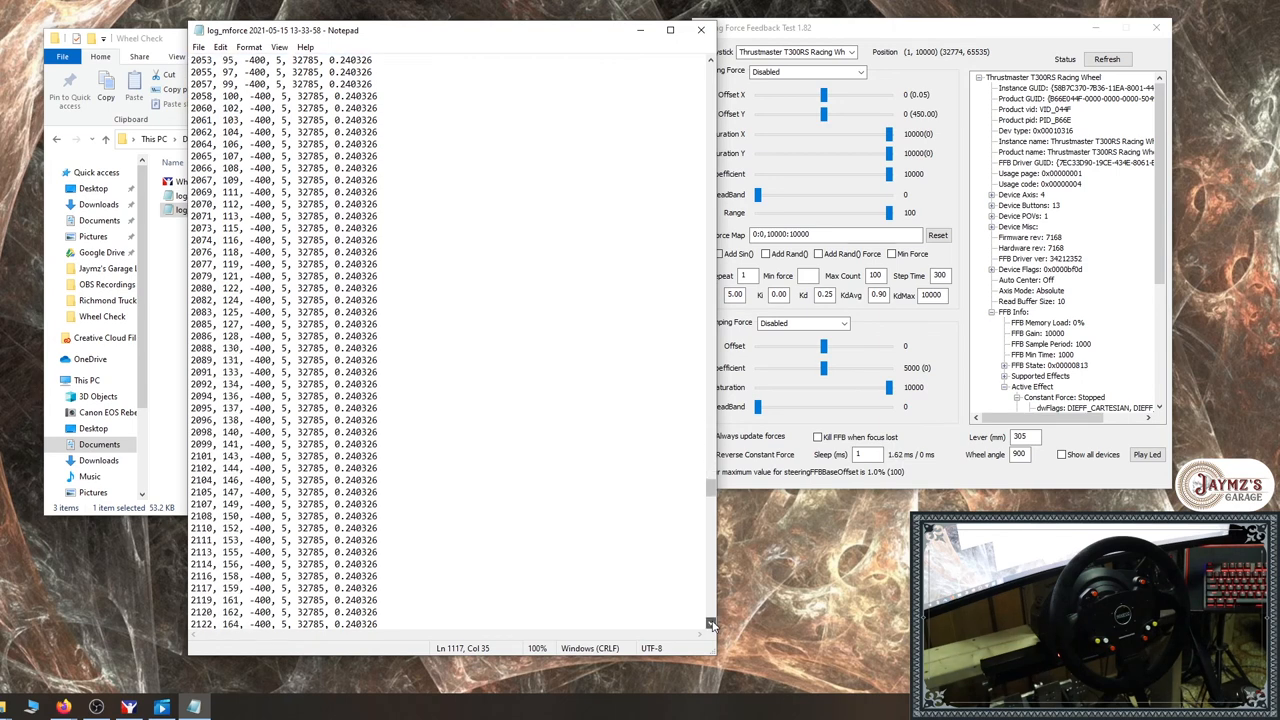
scroll("down", 3)
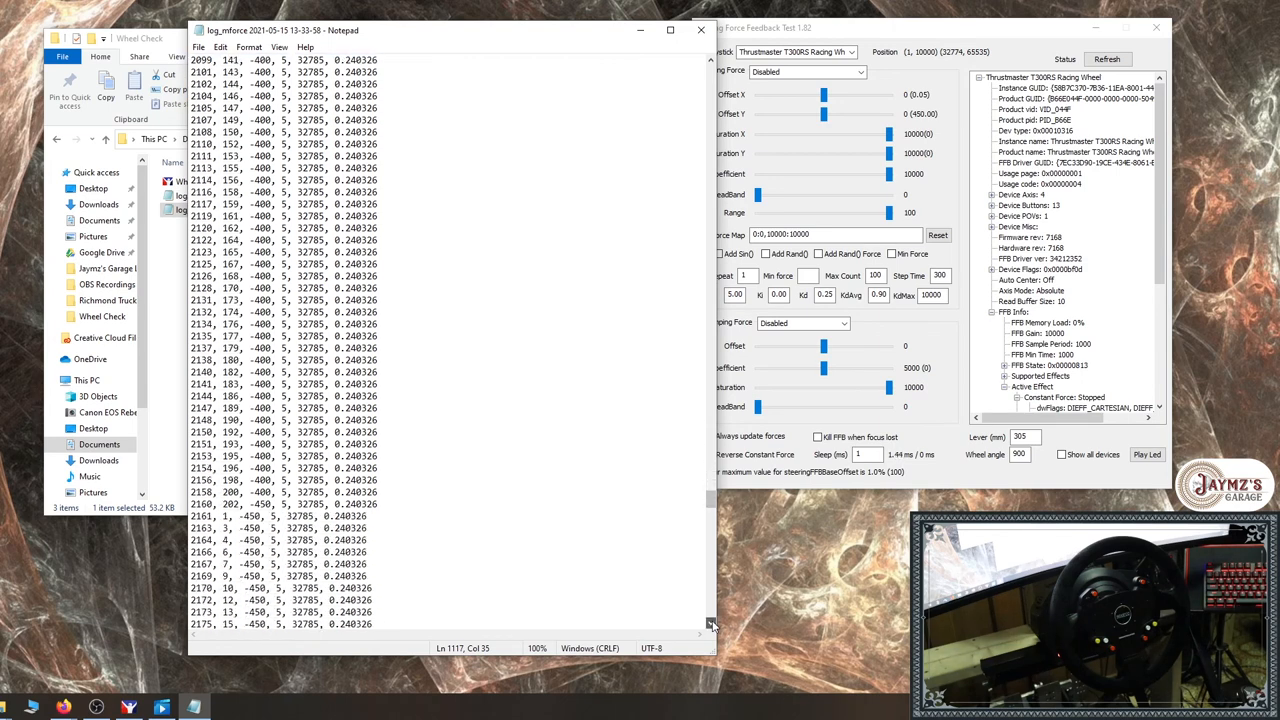
scroll("down", 3)
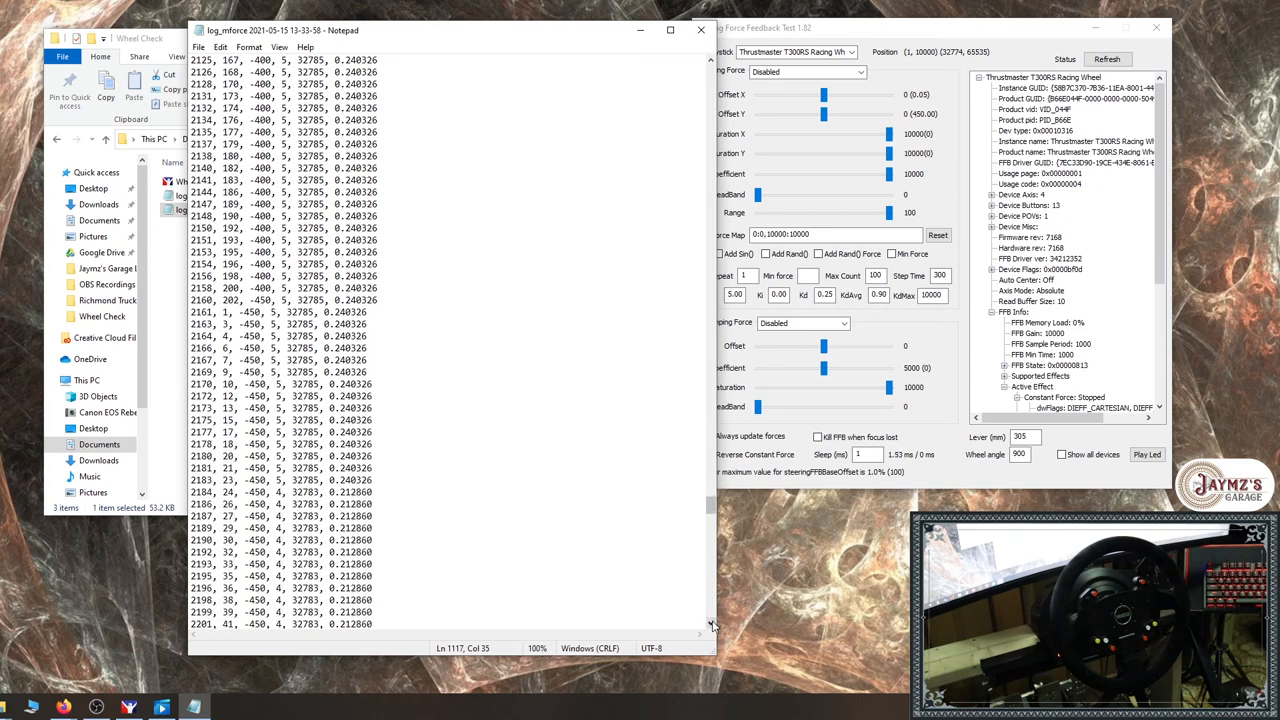